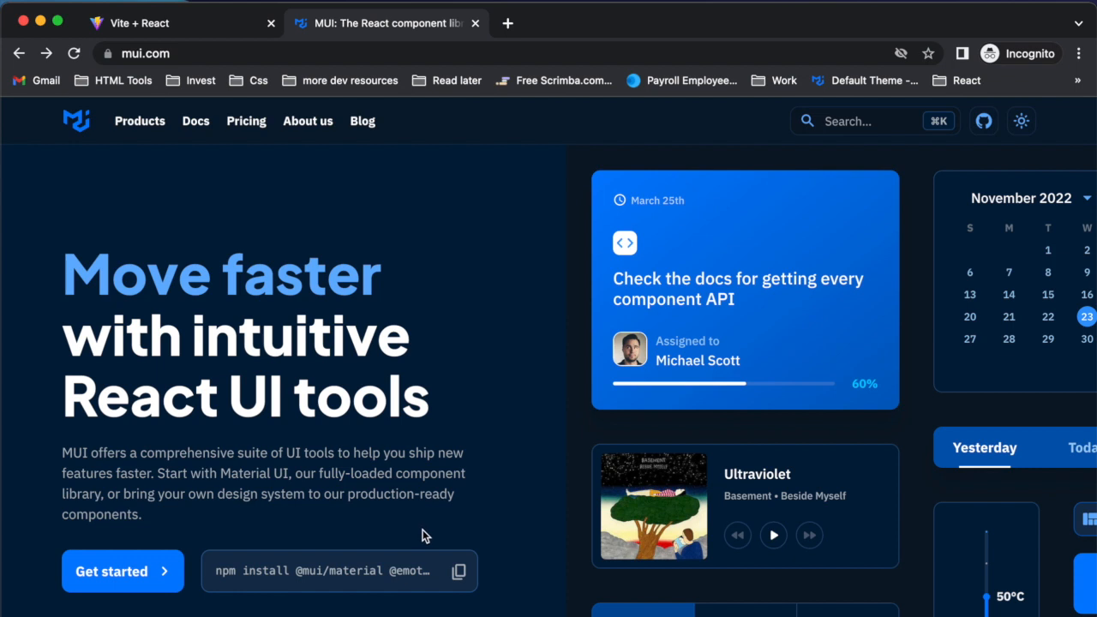
mouse_move(421, 533)
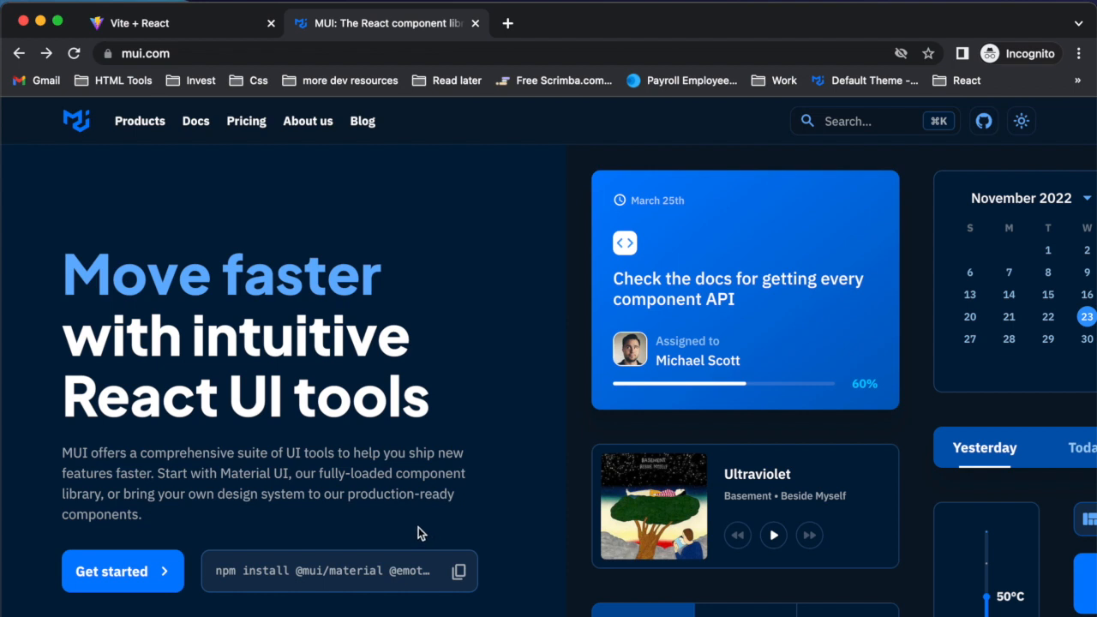
mouse_move(266, 516)
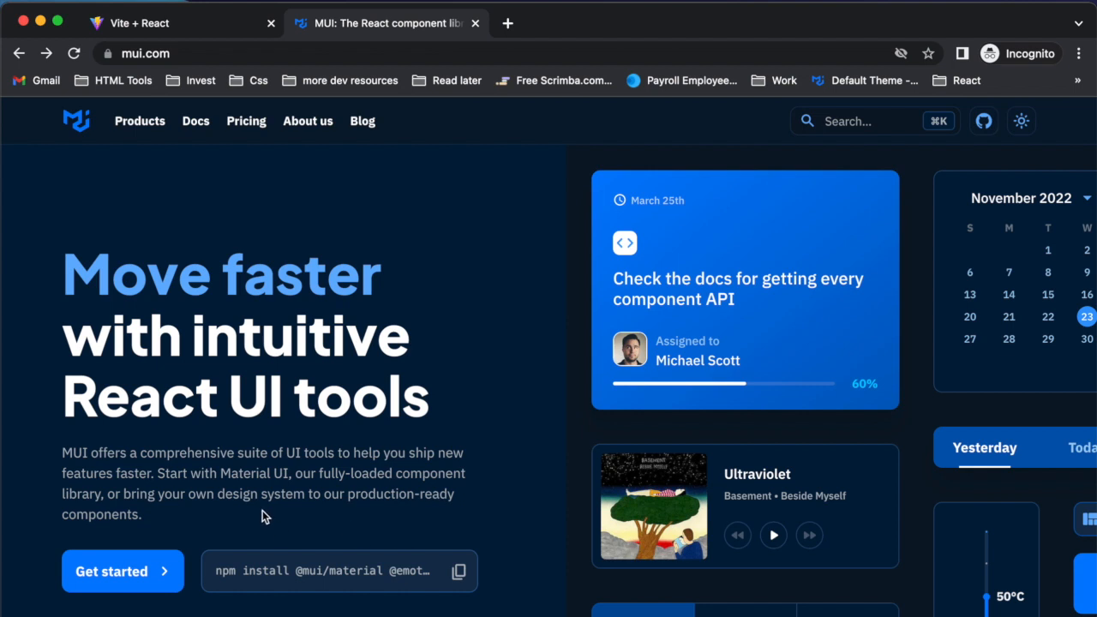
mouse_move(260, 499)
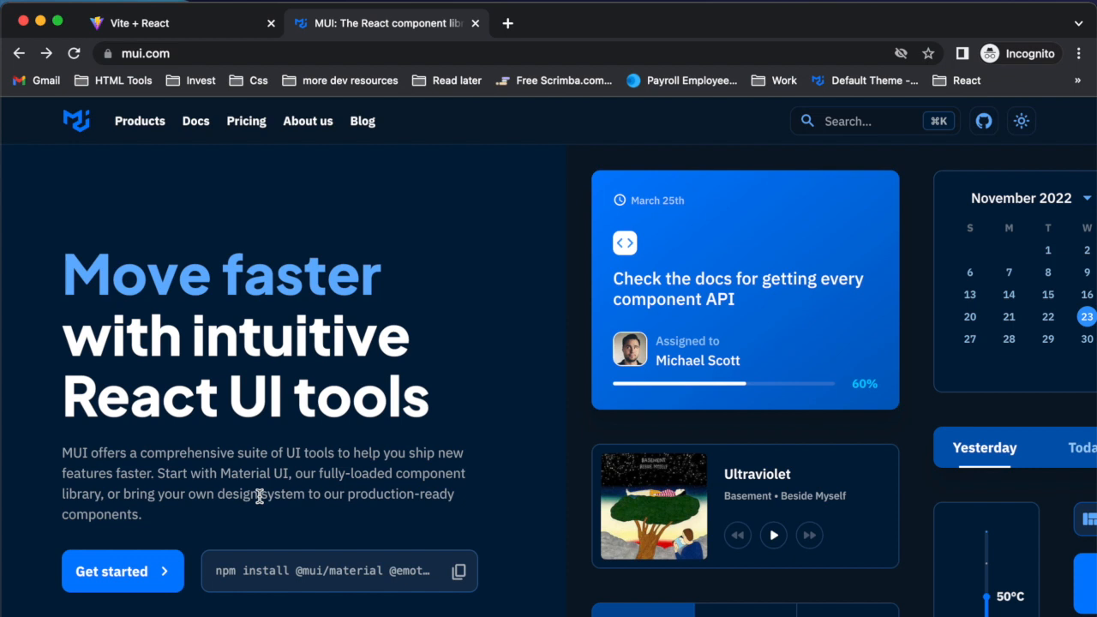
mouse_move(159, 477)
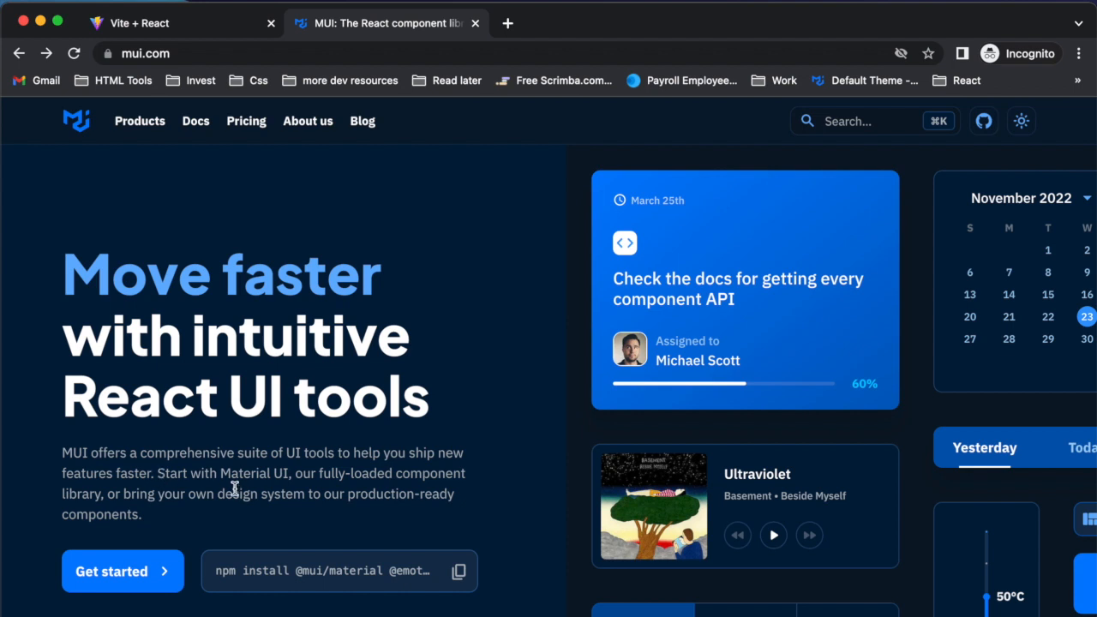
mouse_move(418, 529)
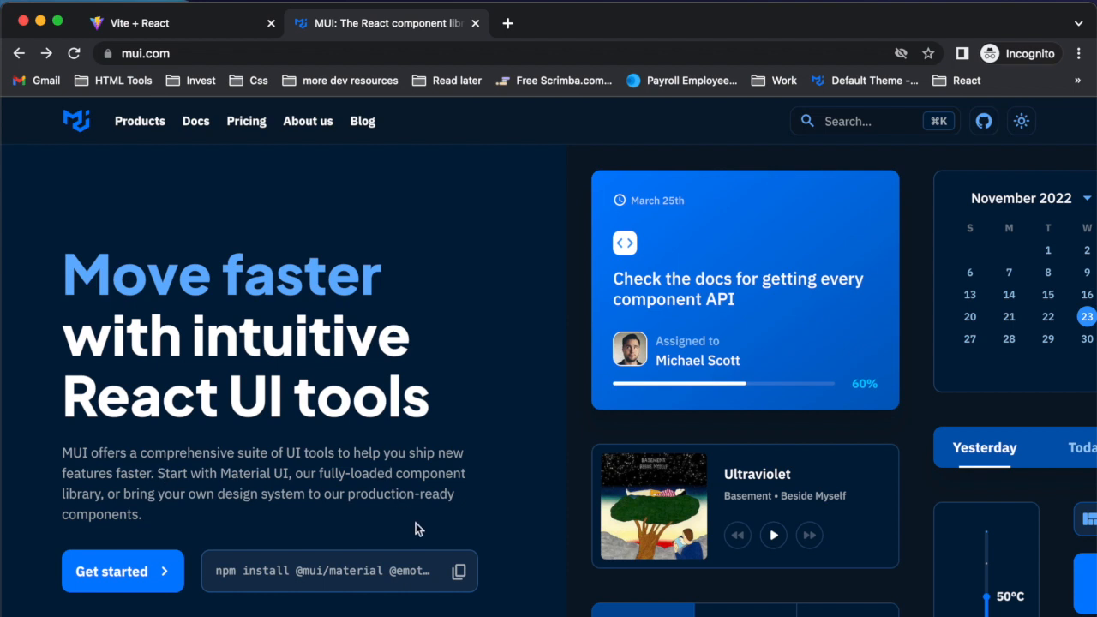
mouse_move(537, 482)
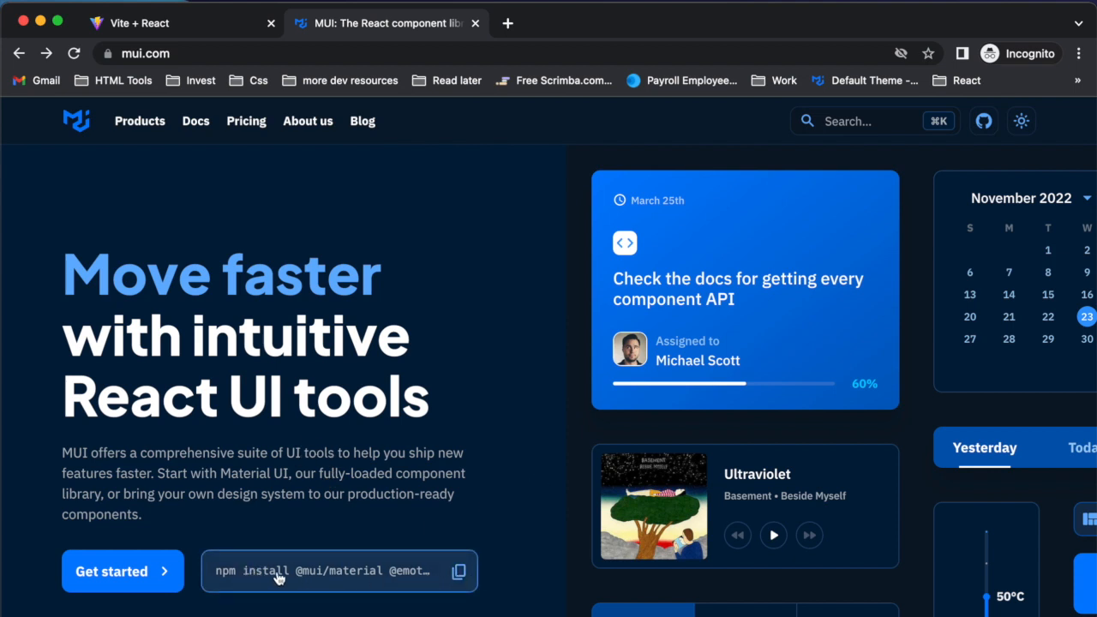
mouse_move(318, 578)
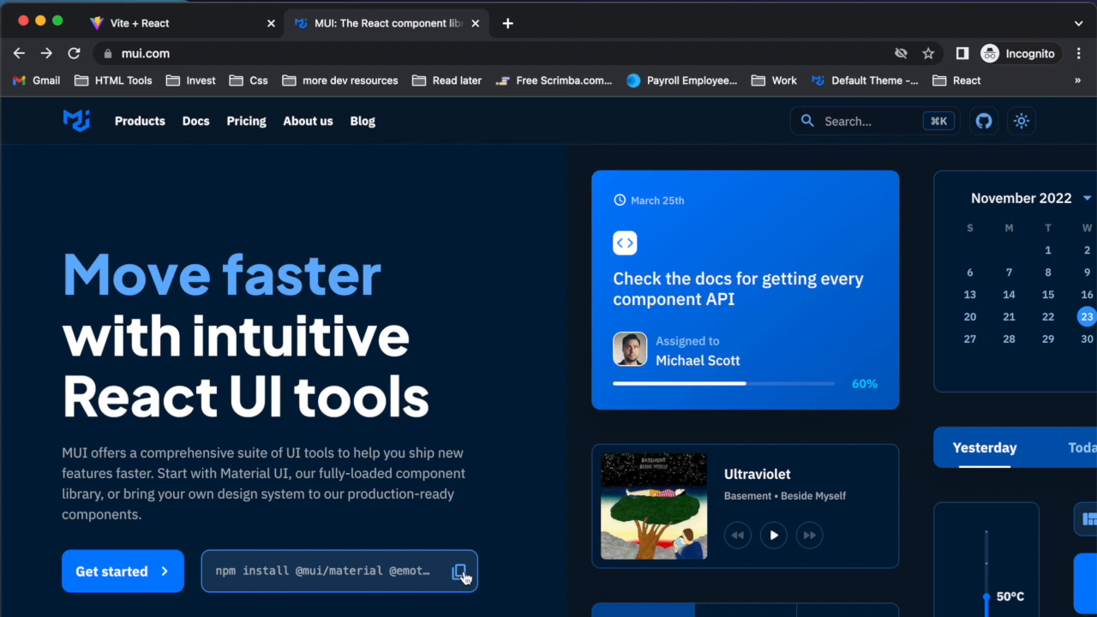
left_click(459, 571)
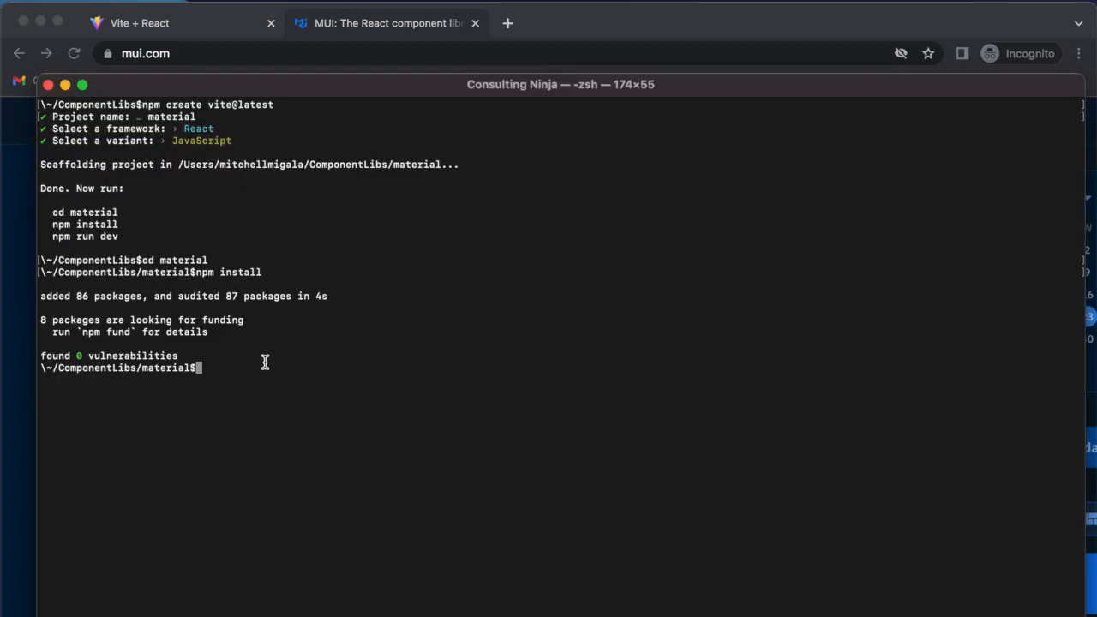
type("npm install @mui/material @emotion/react @emotion/styled")
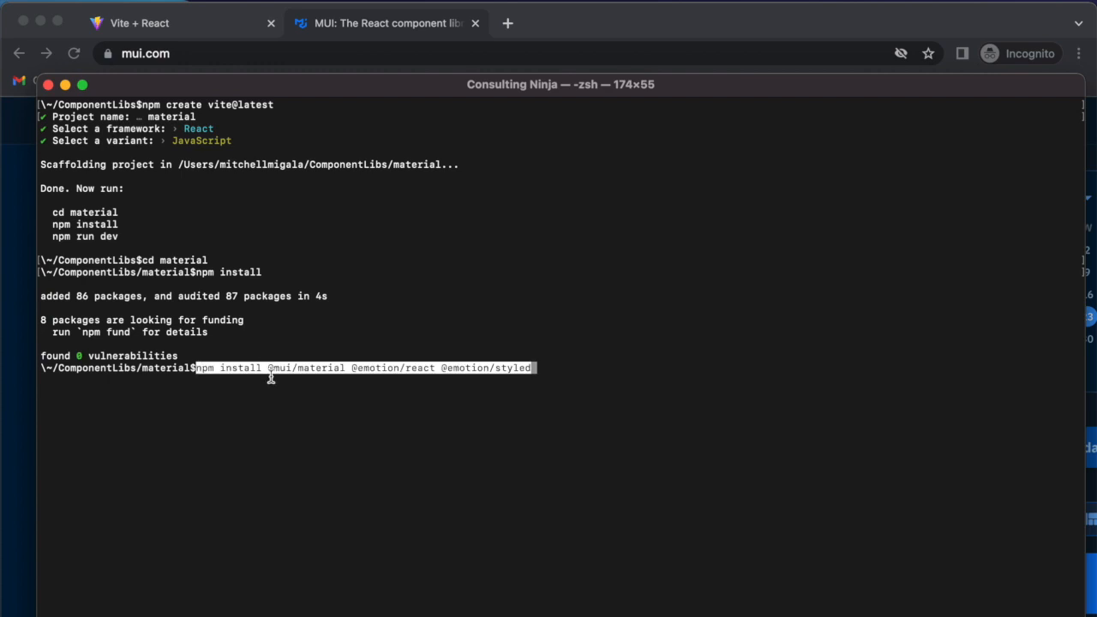
mouse_move(477, 376)
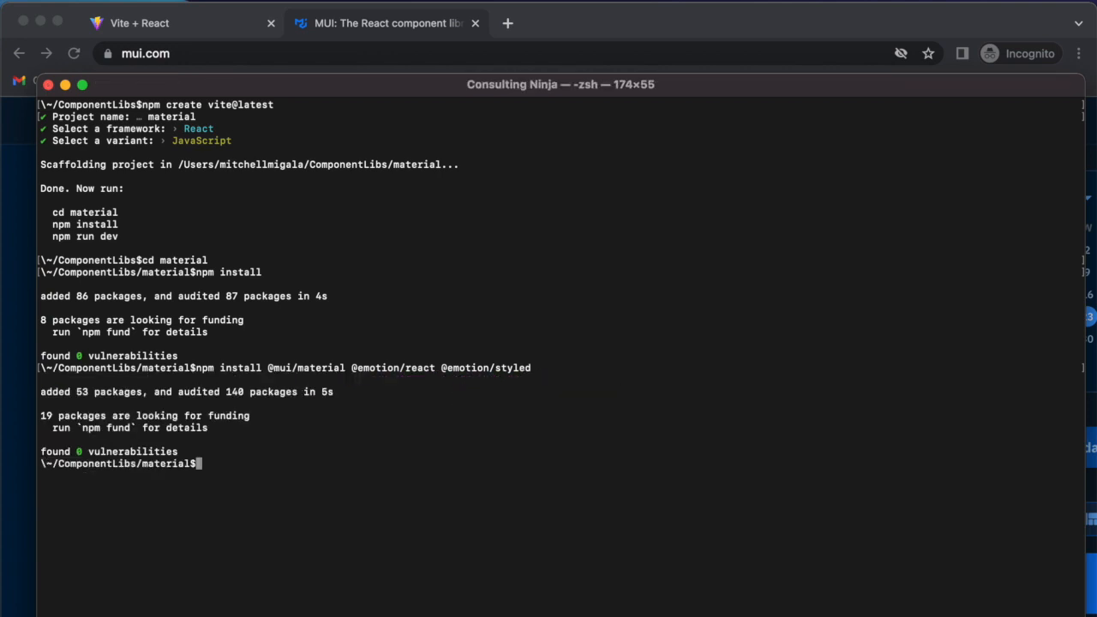
mouse_move(873, 116)
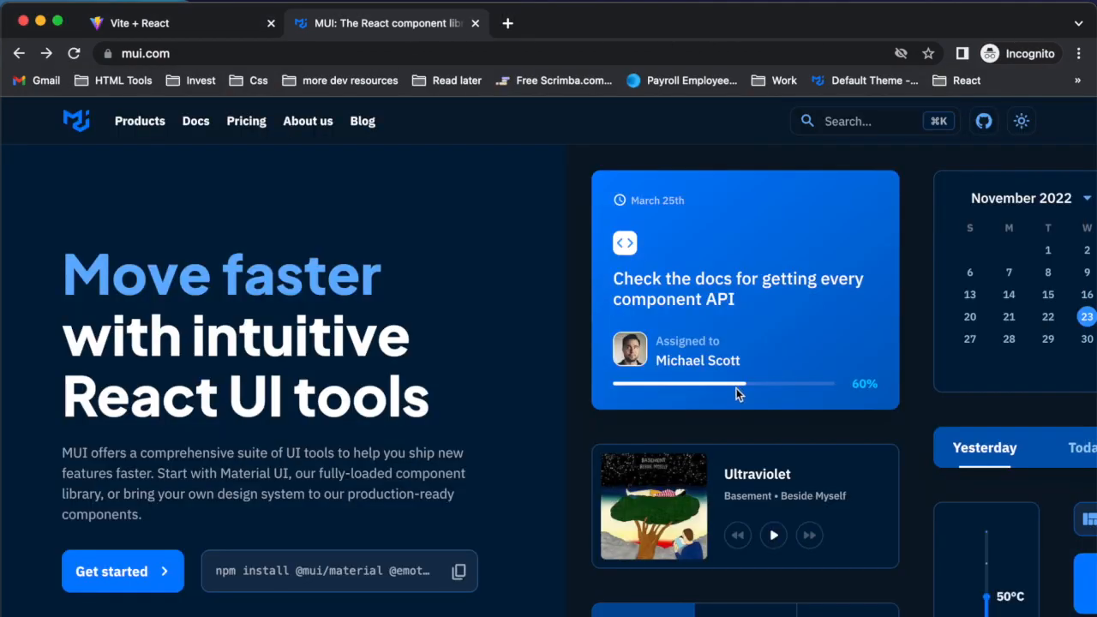
mouse_move(517, 455)
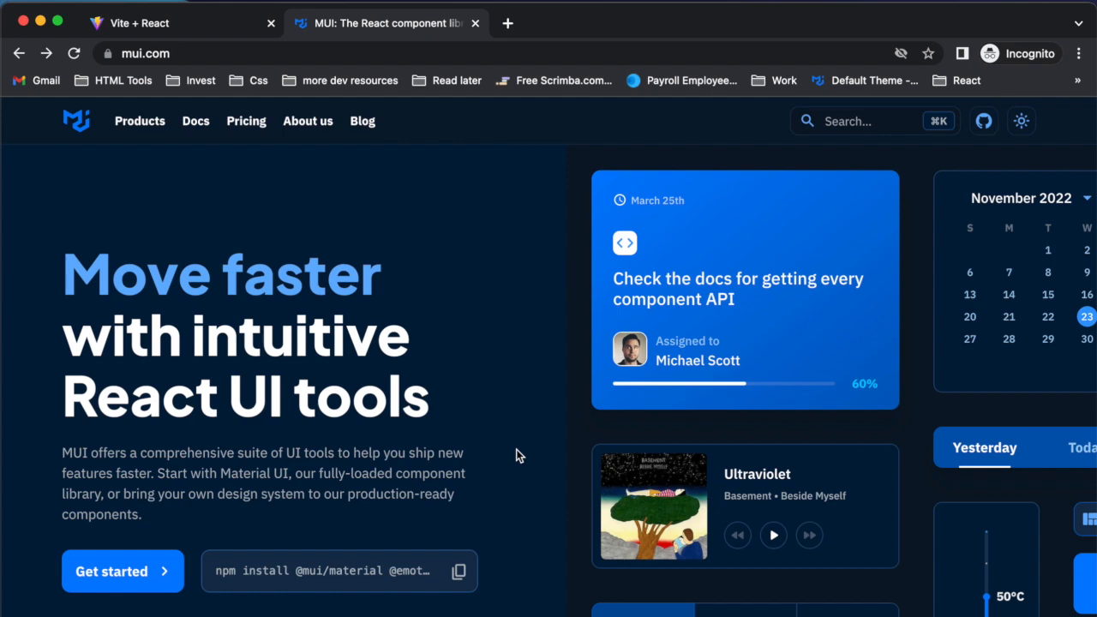
mouse_move(868, 121)
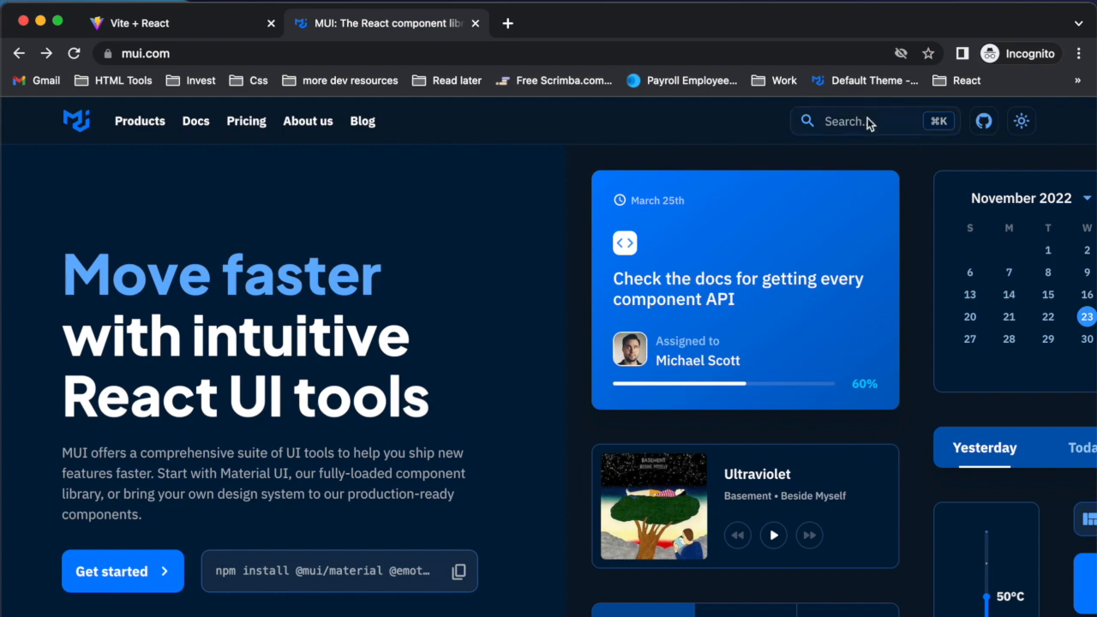
Search the MUI site for 'icon' and open the Material Icons result.
type("icons")
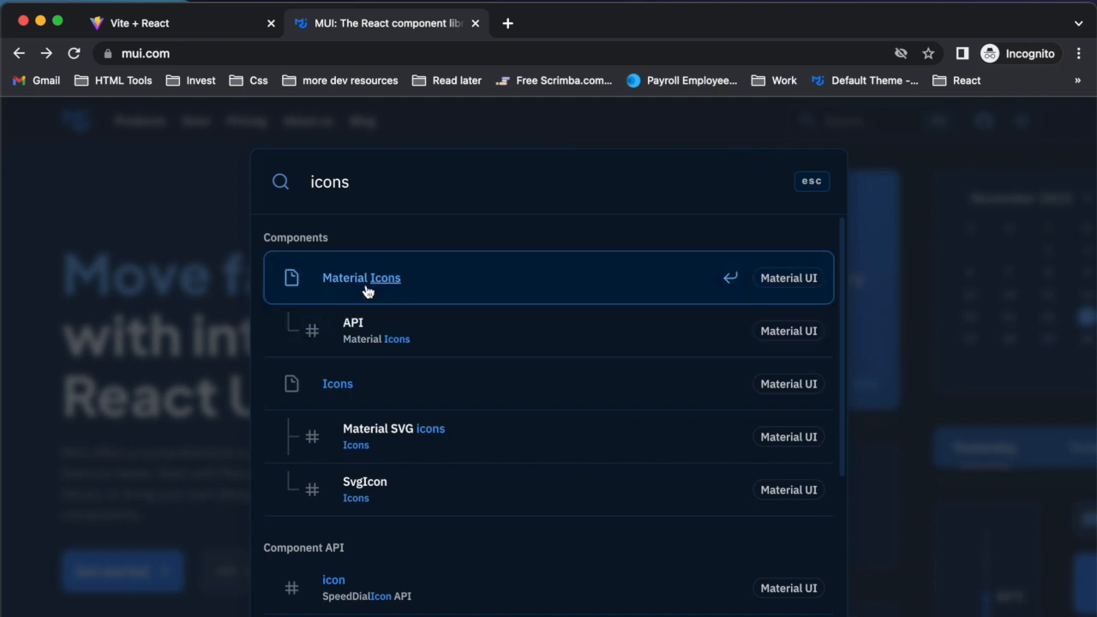
left_click(361, 278)
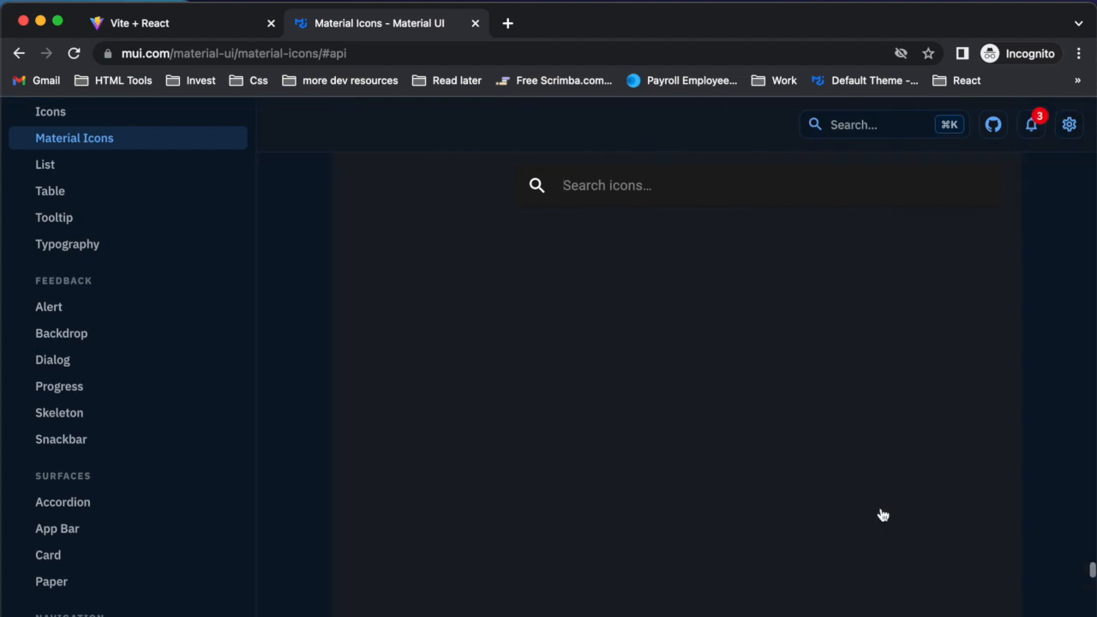
left_click(606, 185)
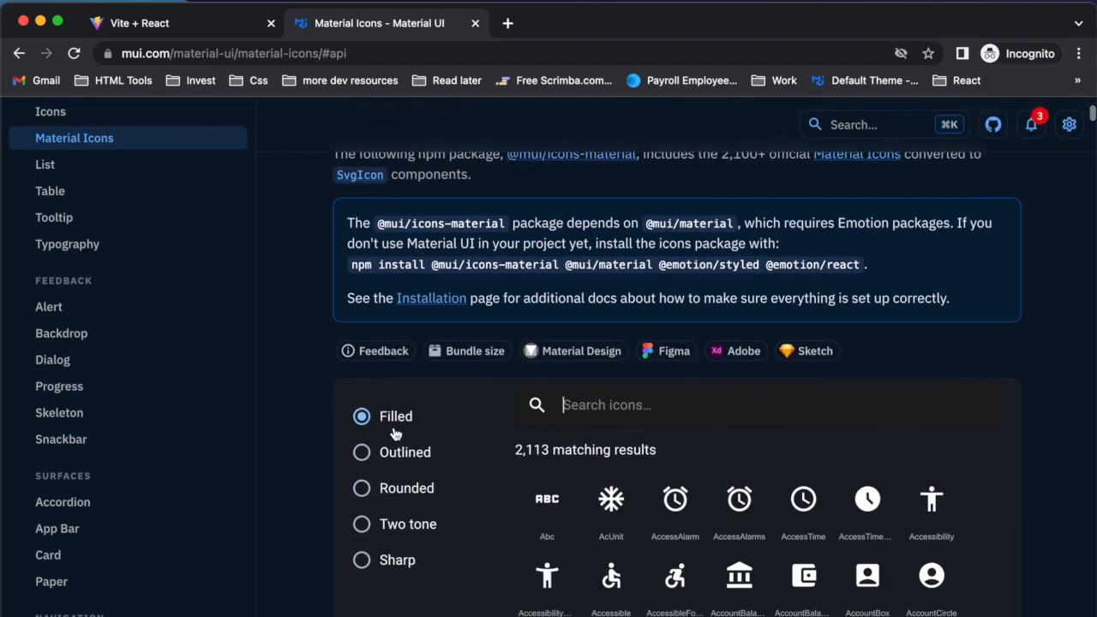
left_click(361, 416)
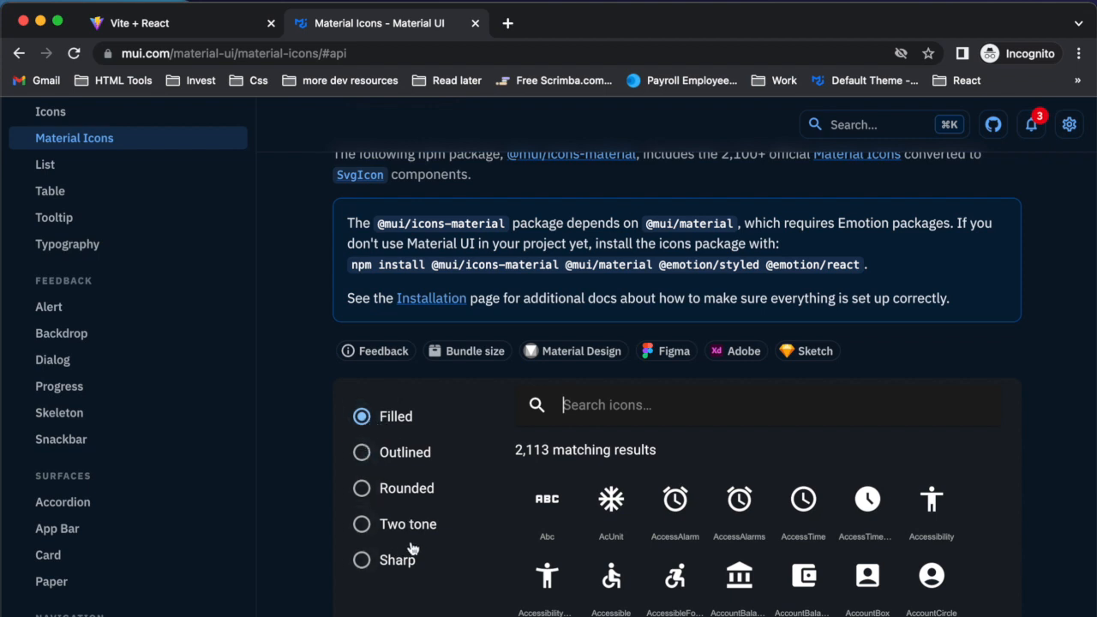
mouse_move(505, 456)
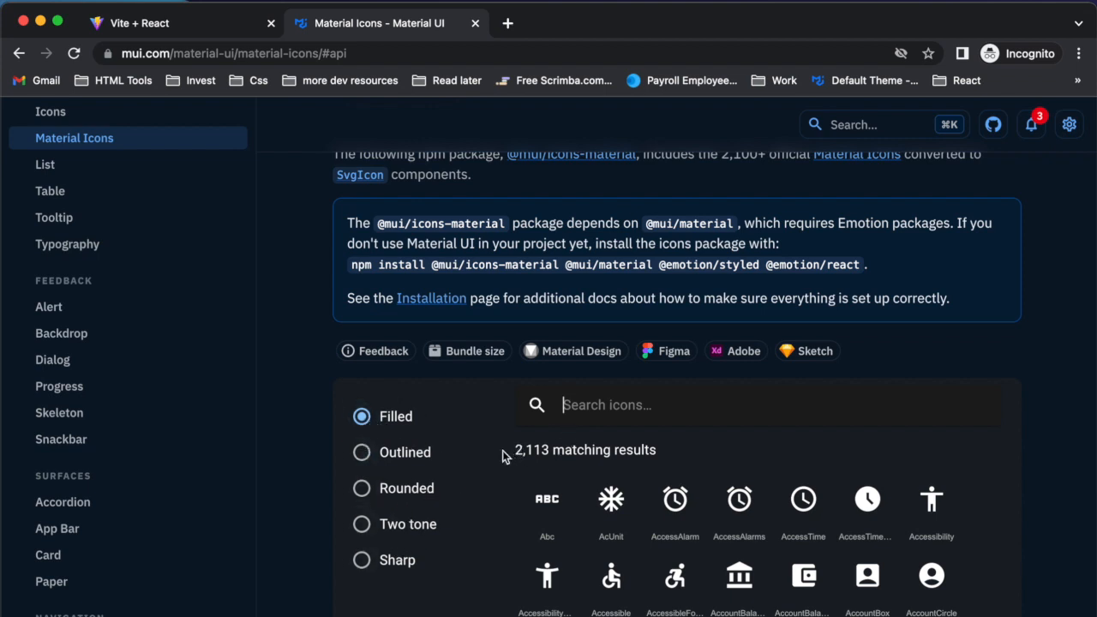
mouse_move(626, 455)
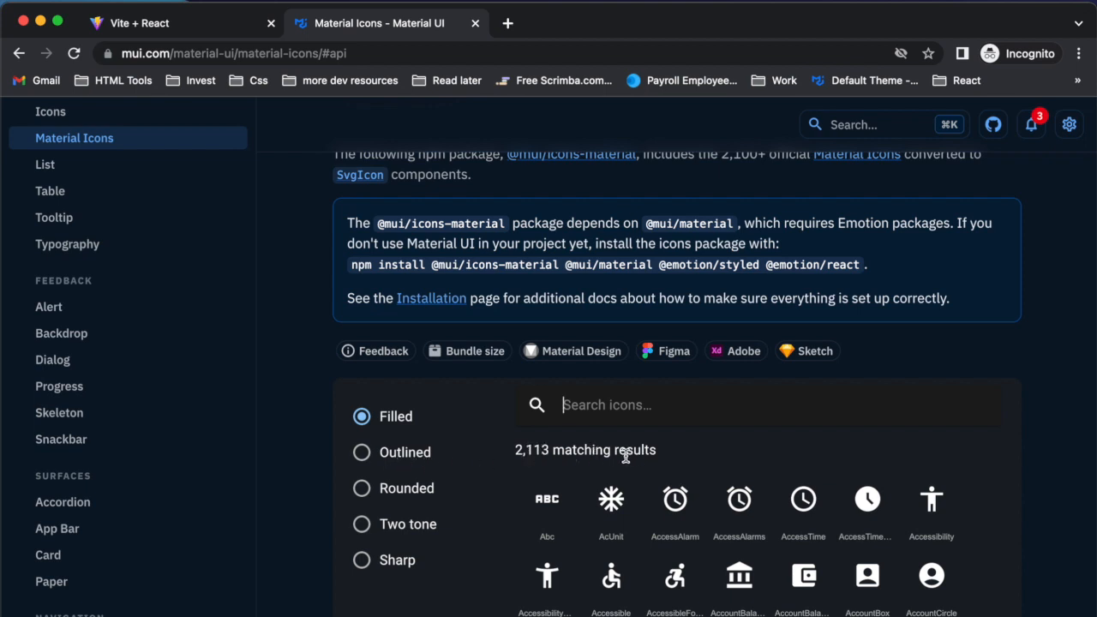
mouse_move(610, 499)
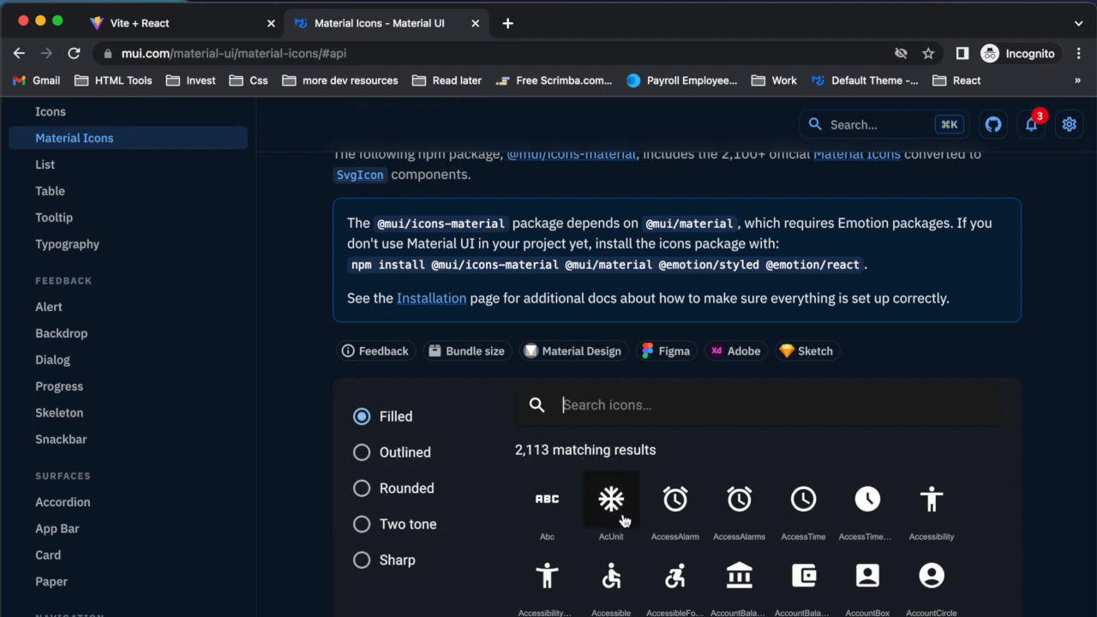
mouse_move(630, 515)
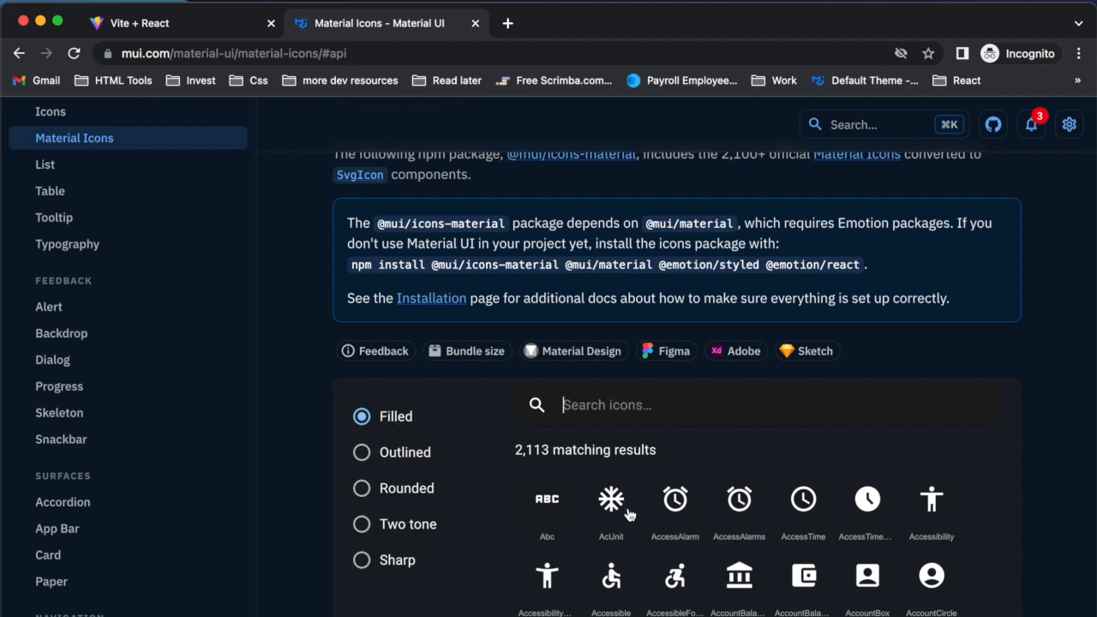
scroll("down", 3)
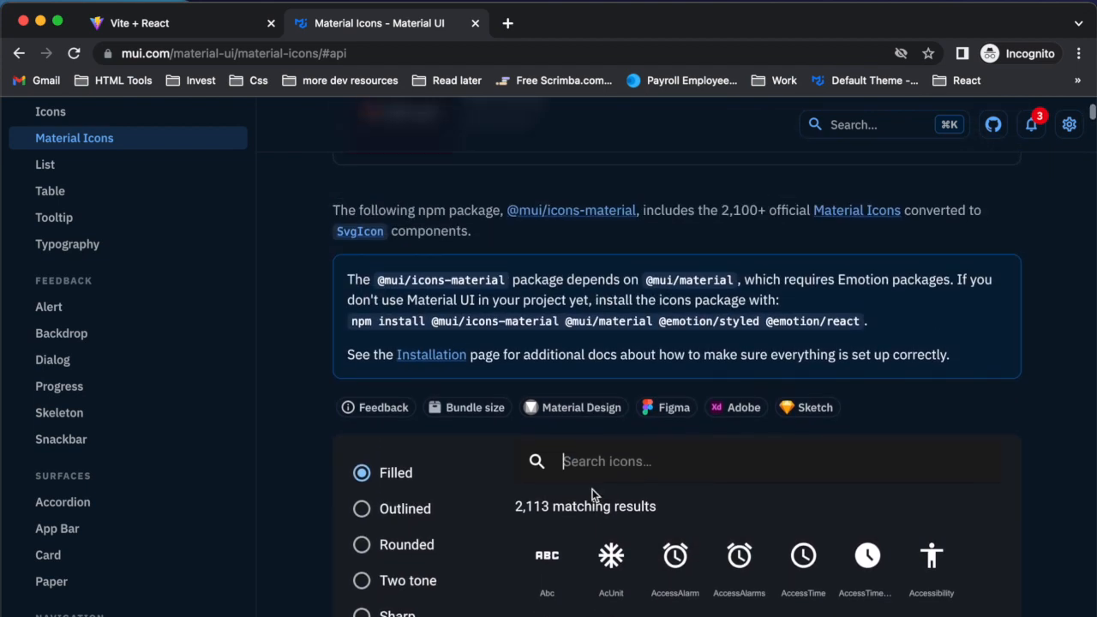
scroll("down", 3)
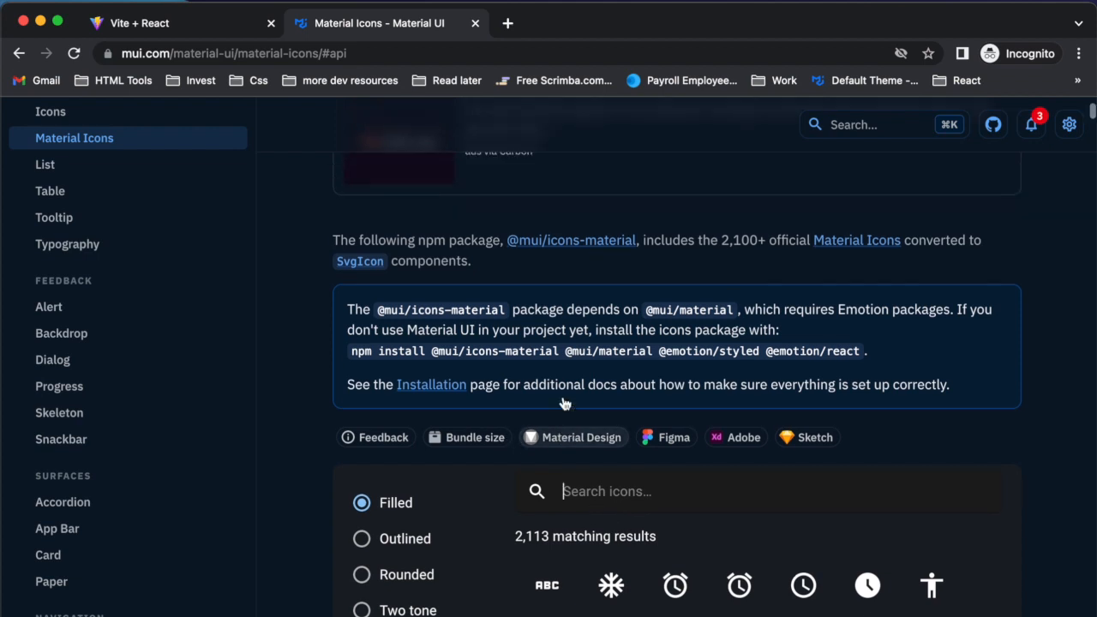
scroll("down", 3)
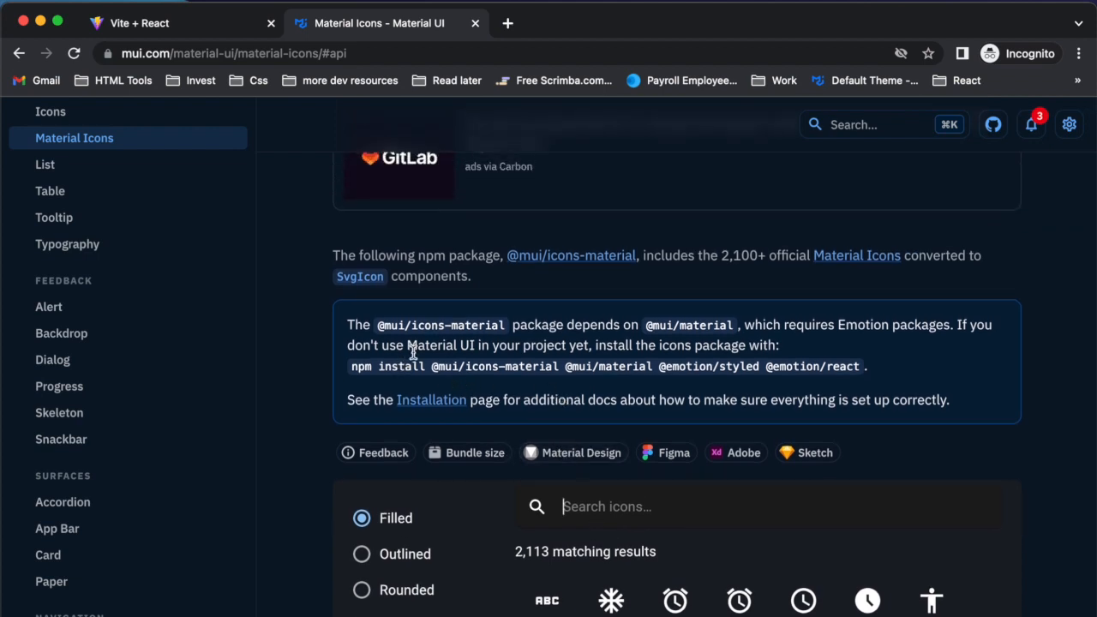
mouse_move(589, 332)
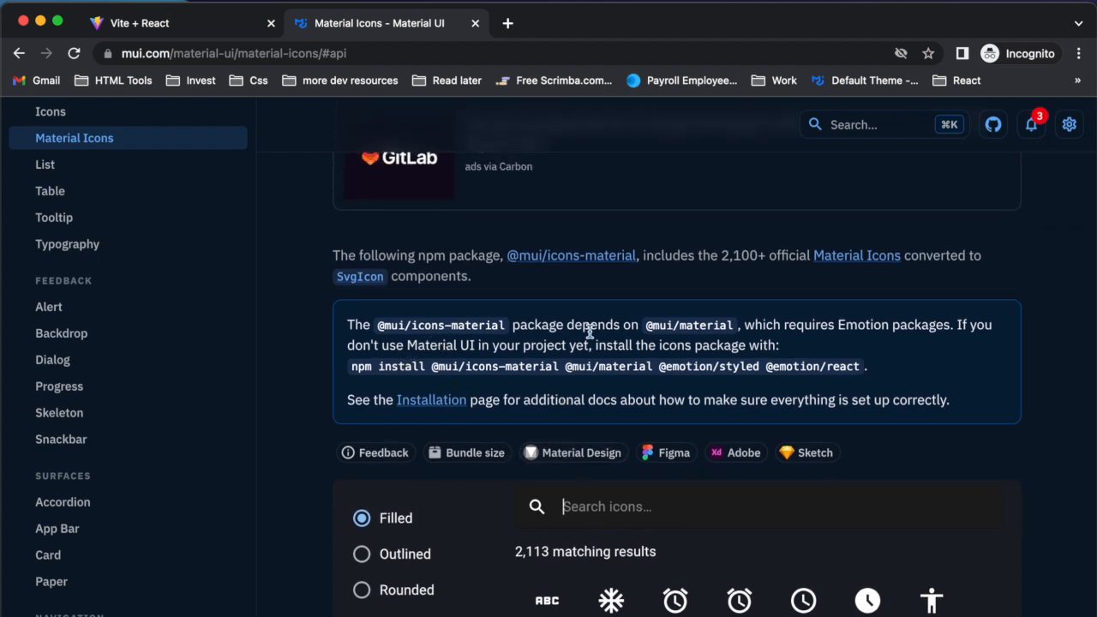
mouse_move(798, 381)
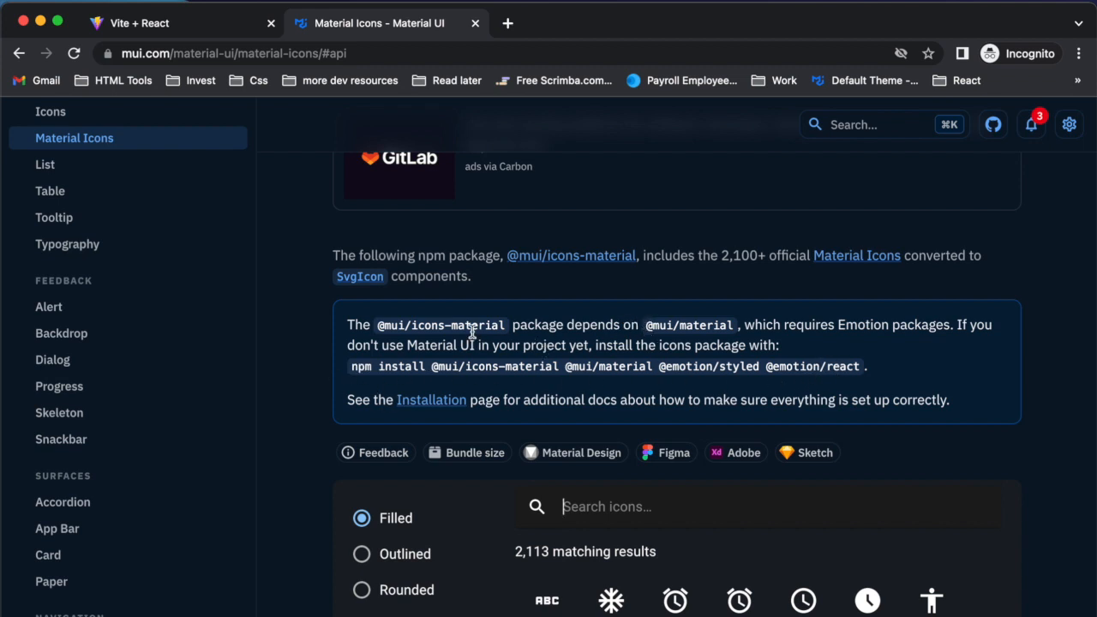
mouse_move(628, 461)
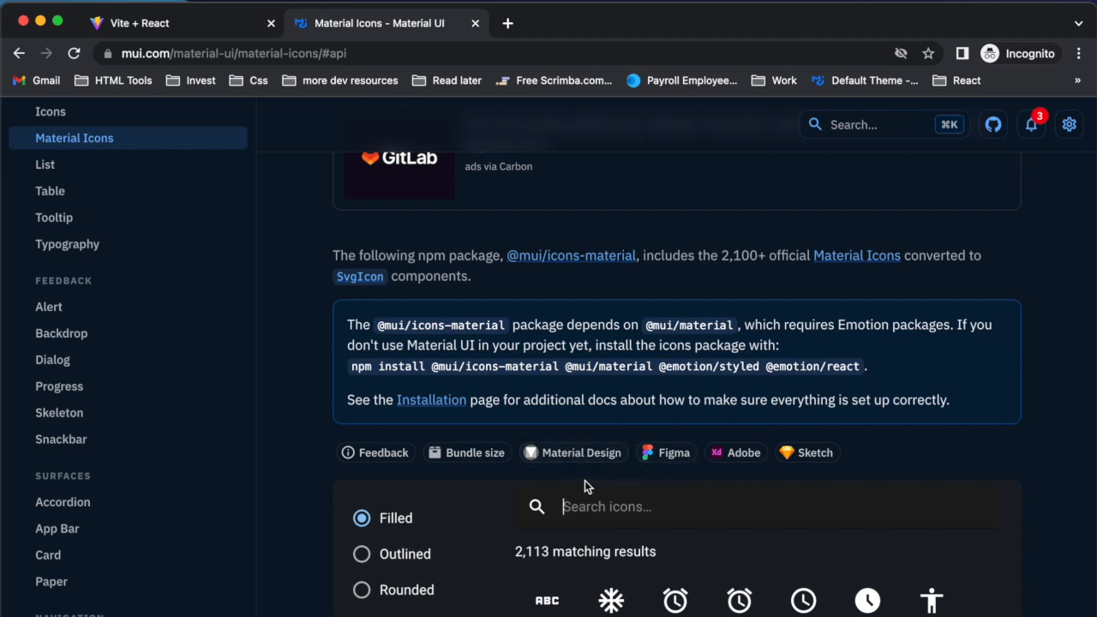
mouse_move(568, 529)
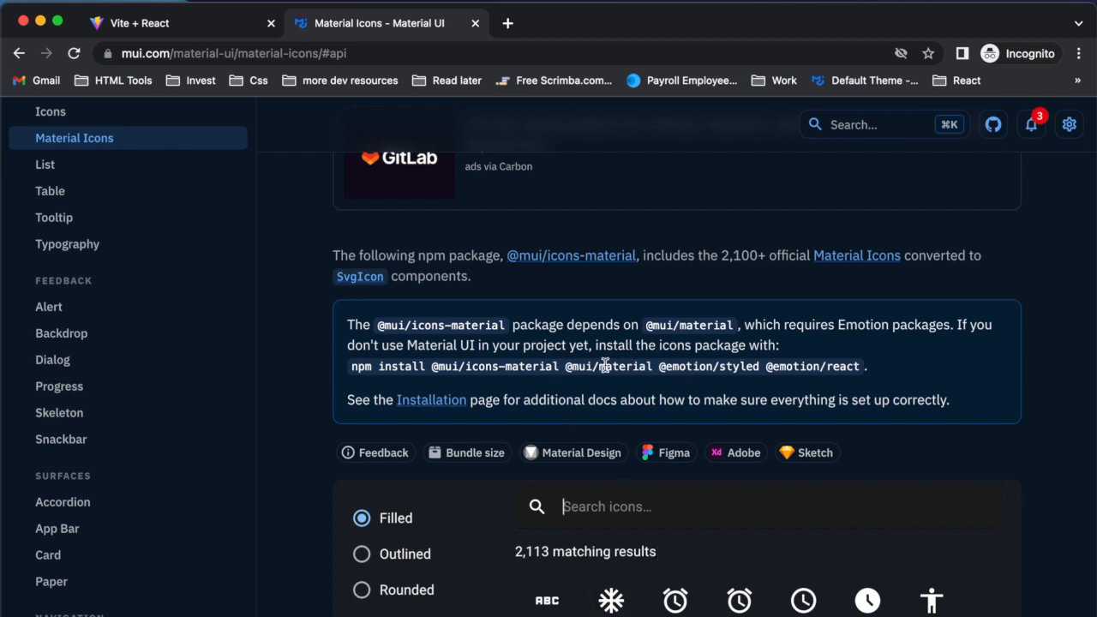
mouse_move(377, 331)
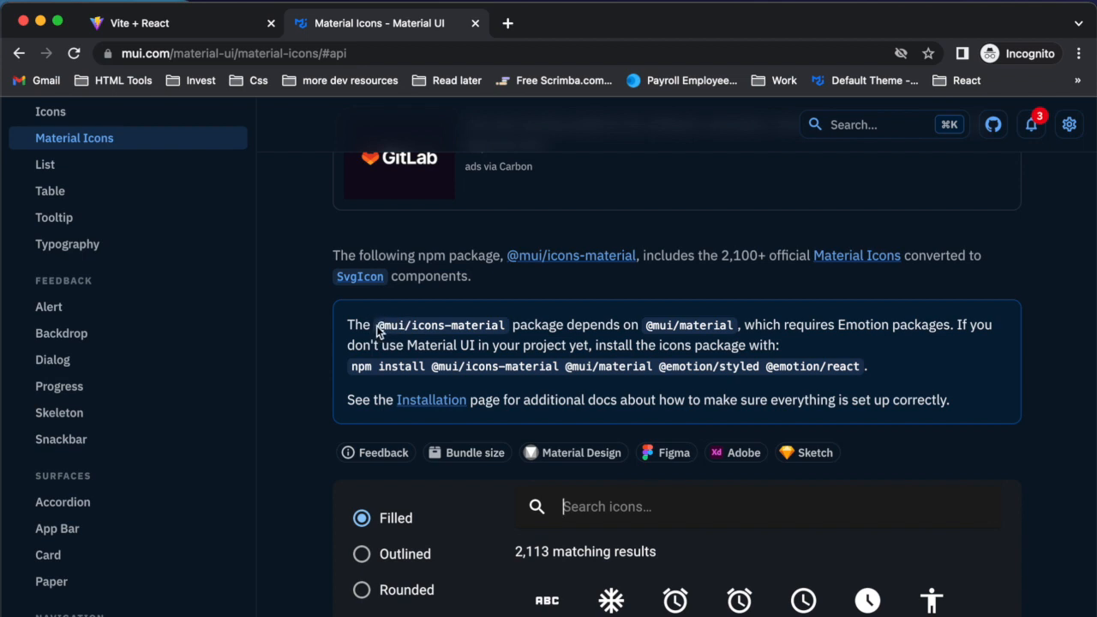
mouse_move(527, 429)
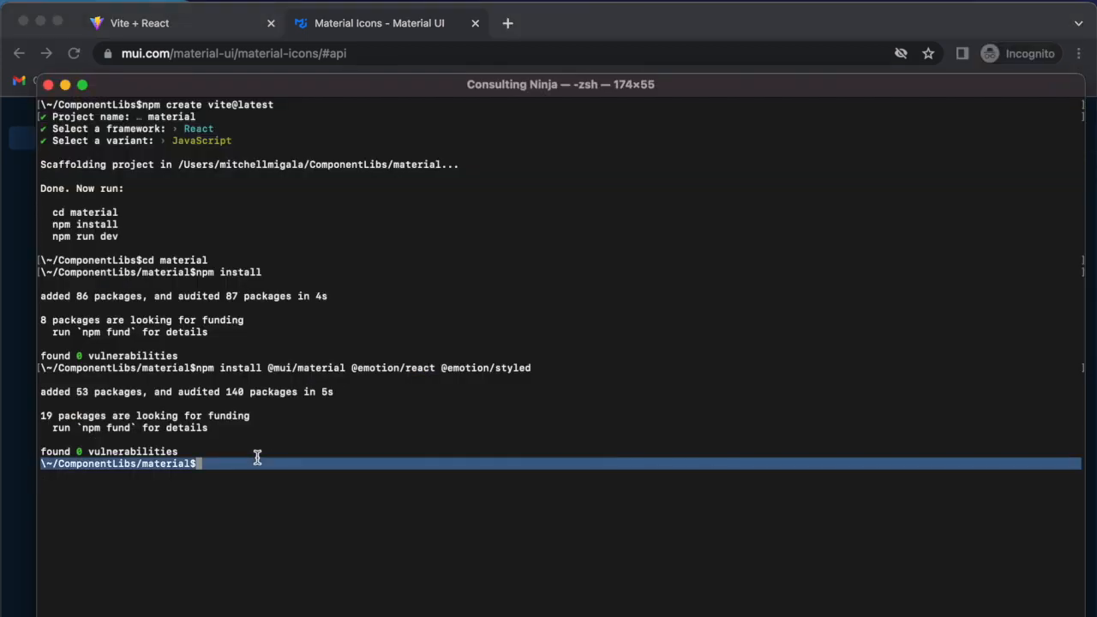
Enter the npm install command for vite-plugin-material-ui in the terminal.
type("npm install @mui/icons-material")
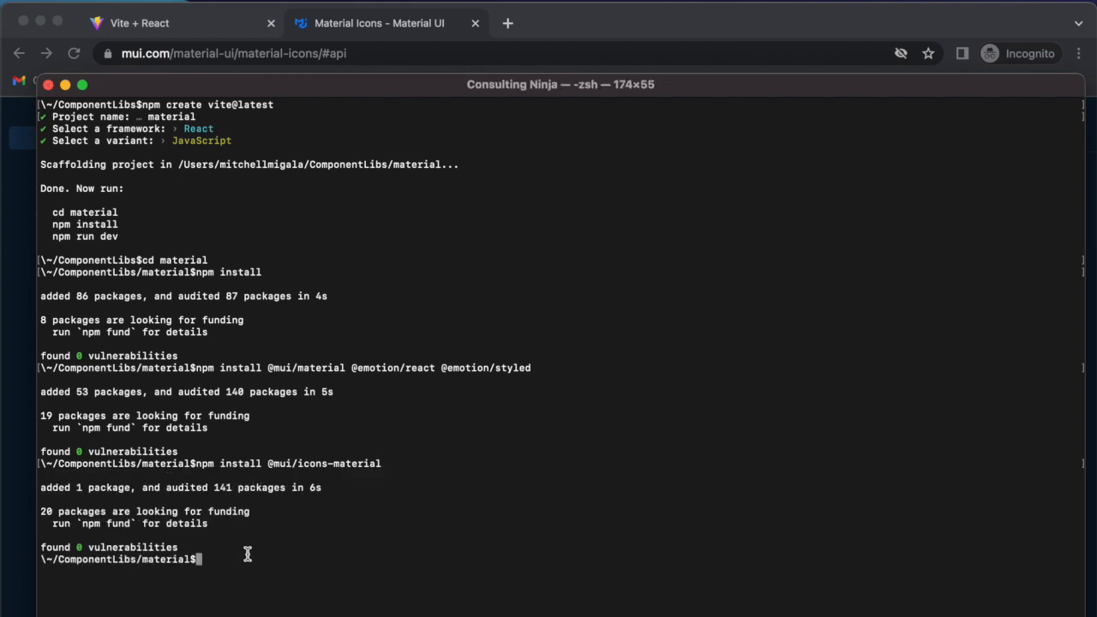
mouse_move(242, 566)
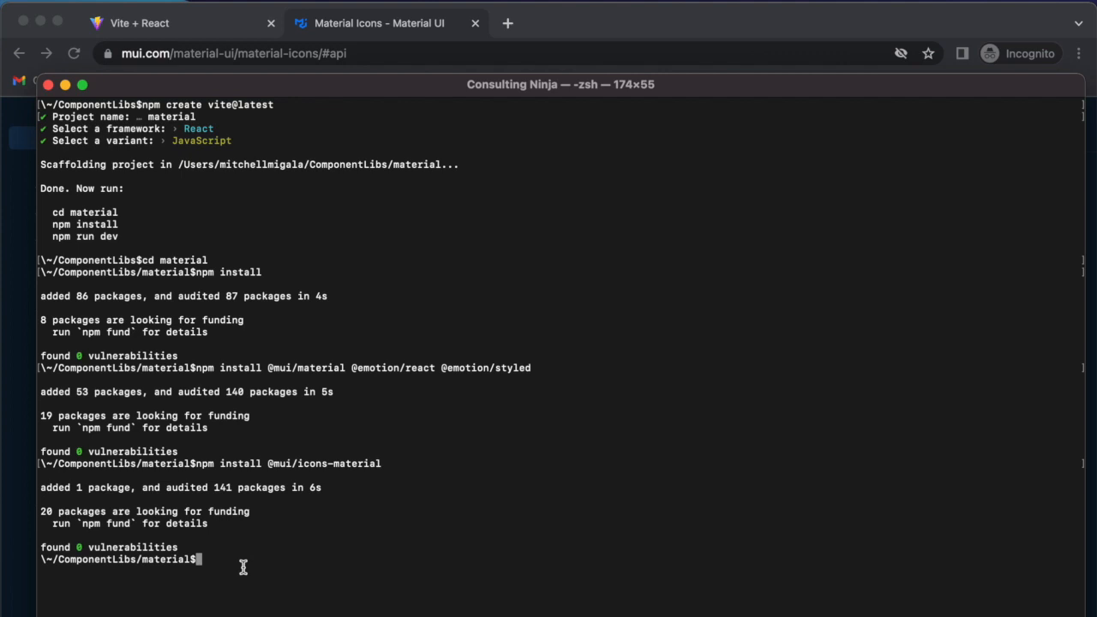
type("npm install")
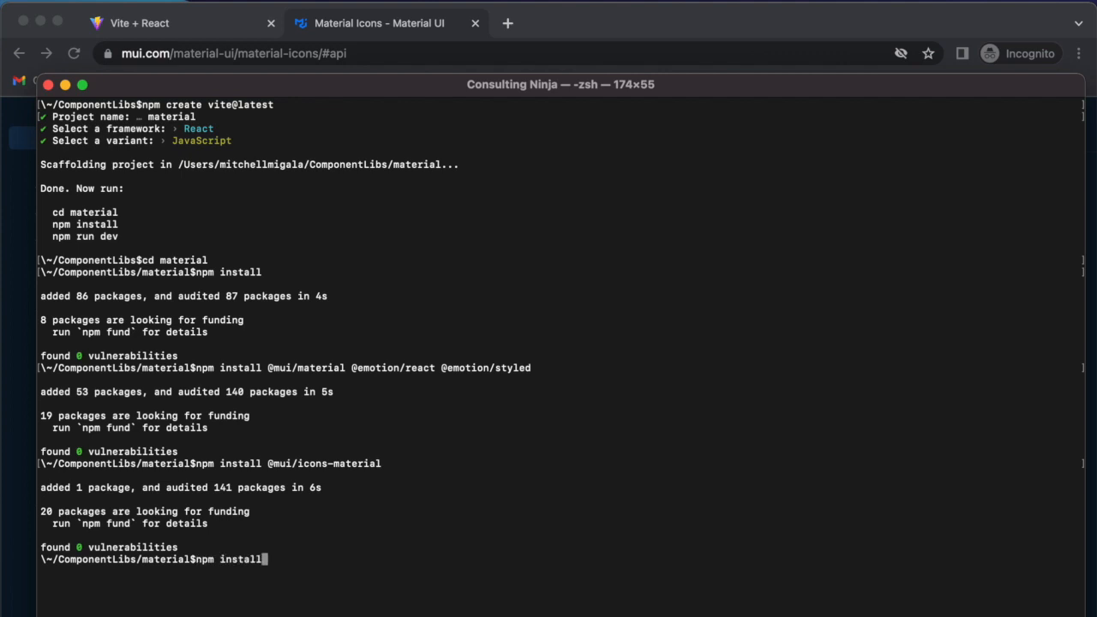
type("vite-pl")
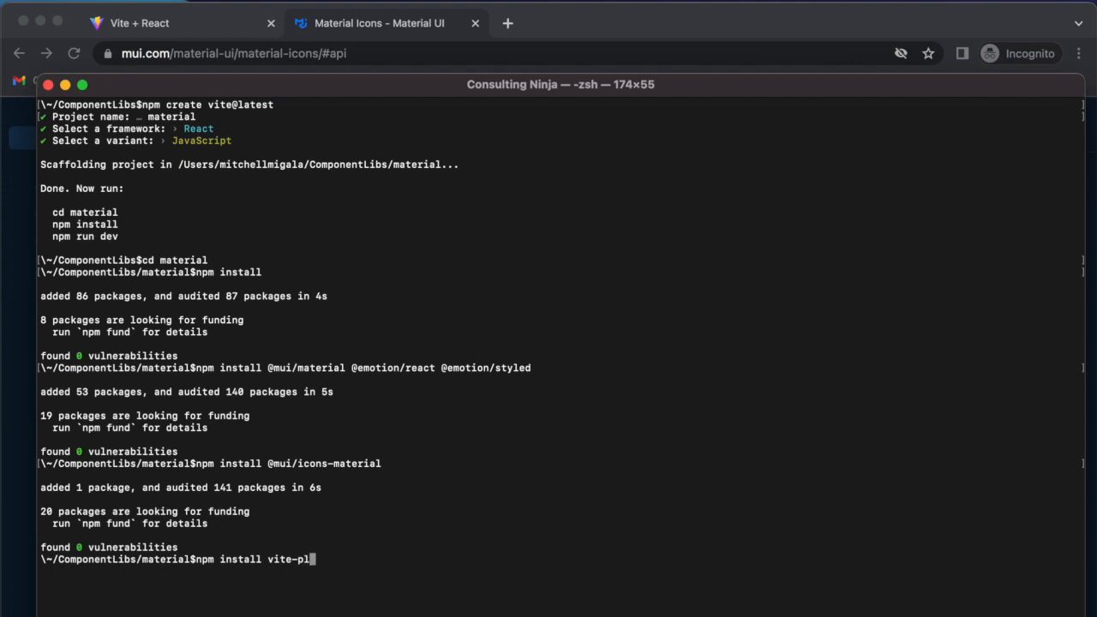
type("ugin-matier")
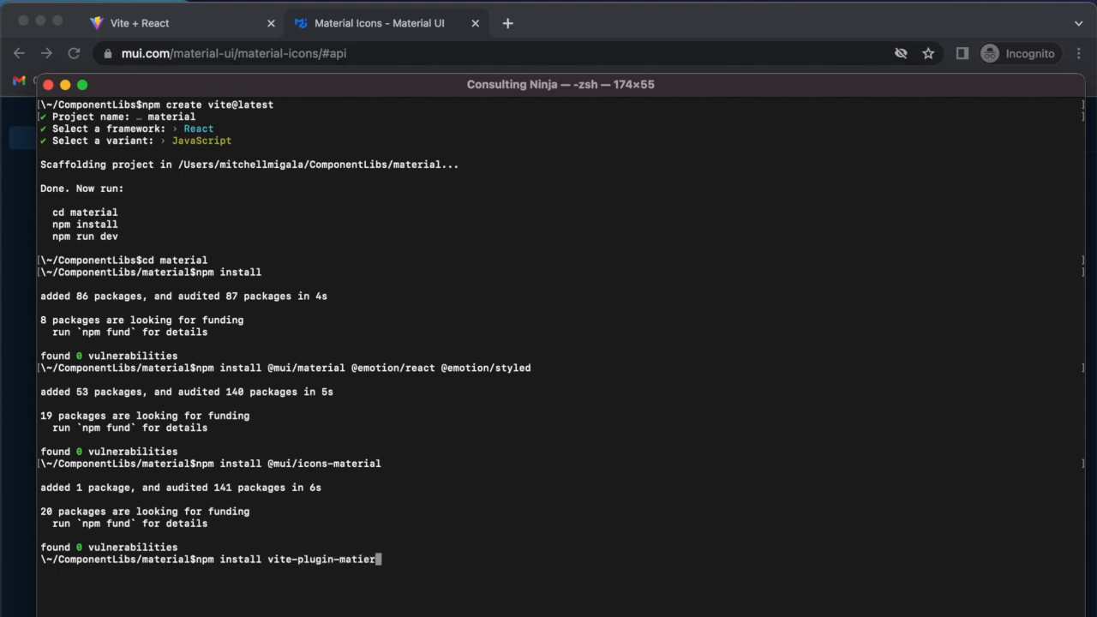
type("al")
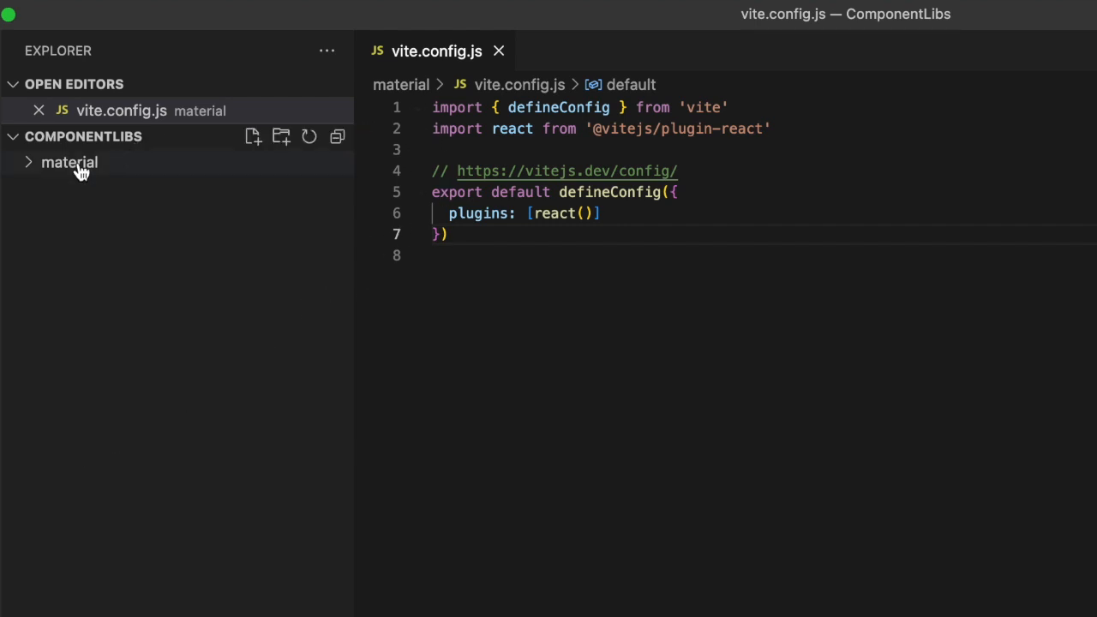
Add 'import mui from vite-plugin-material-ui' to vite.config.js and append mui to plugins.
left_click(69, 162)
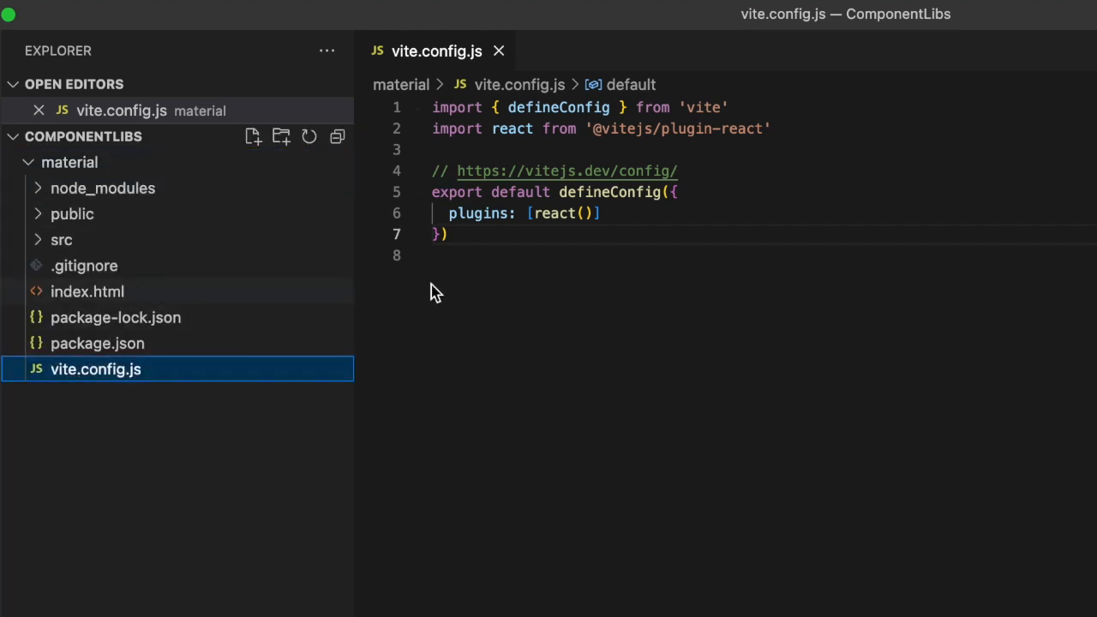
mouse_move(469, 274)
type(";")
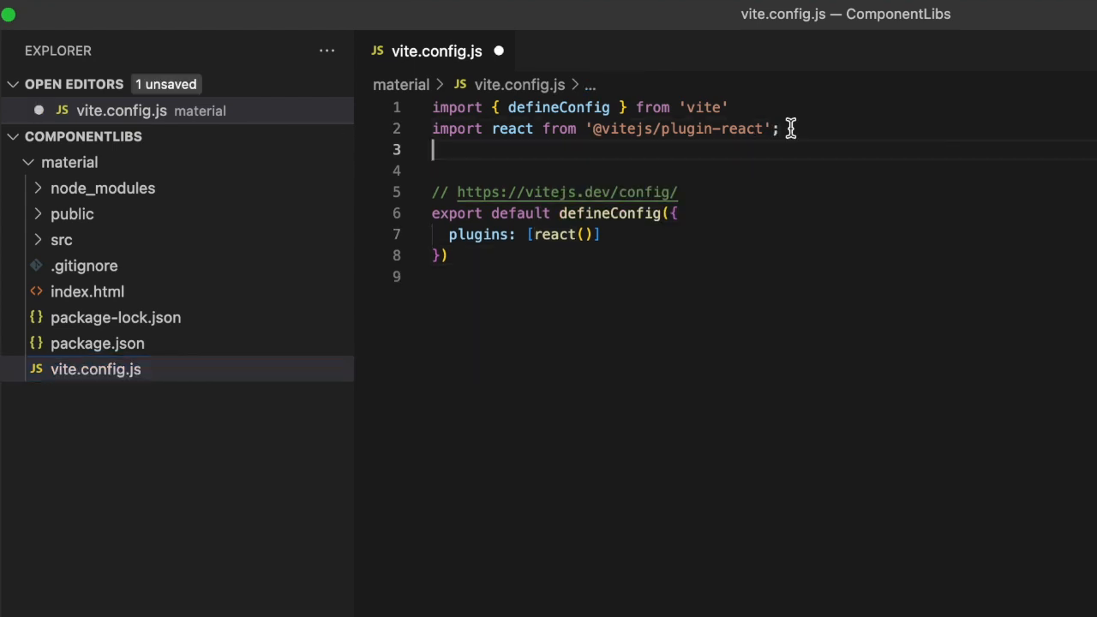
type("import")
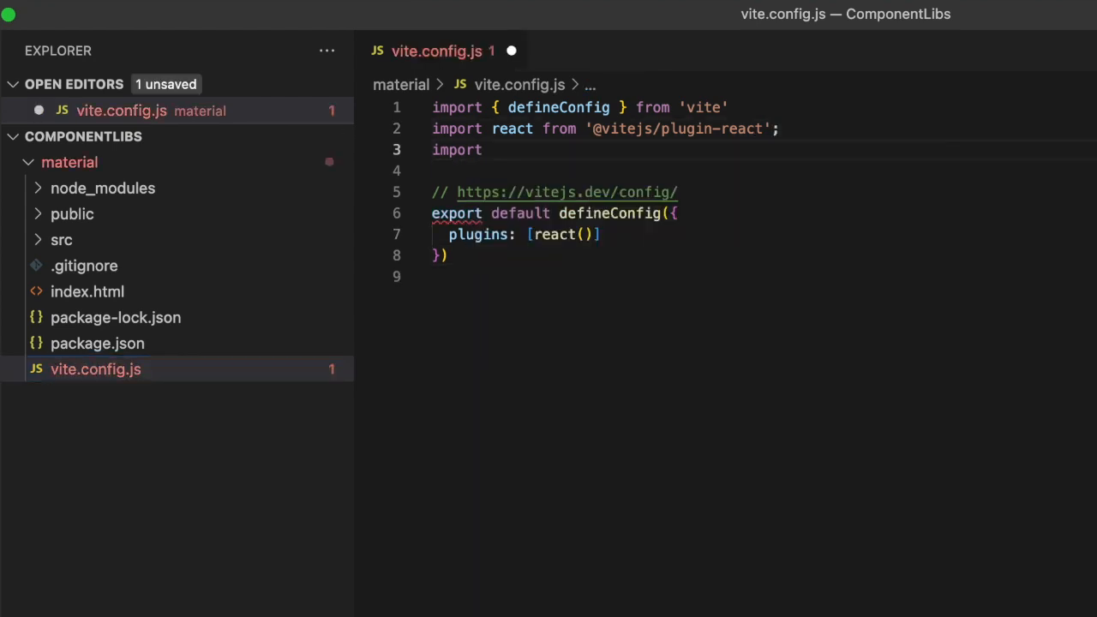
type("mui from '")
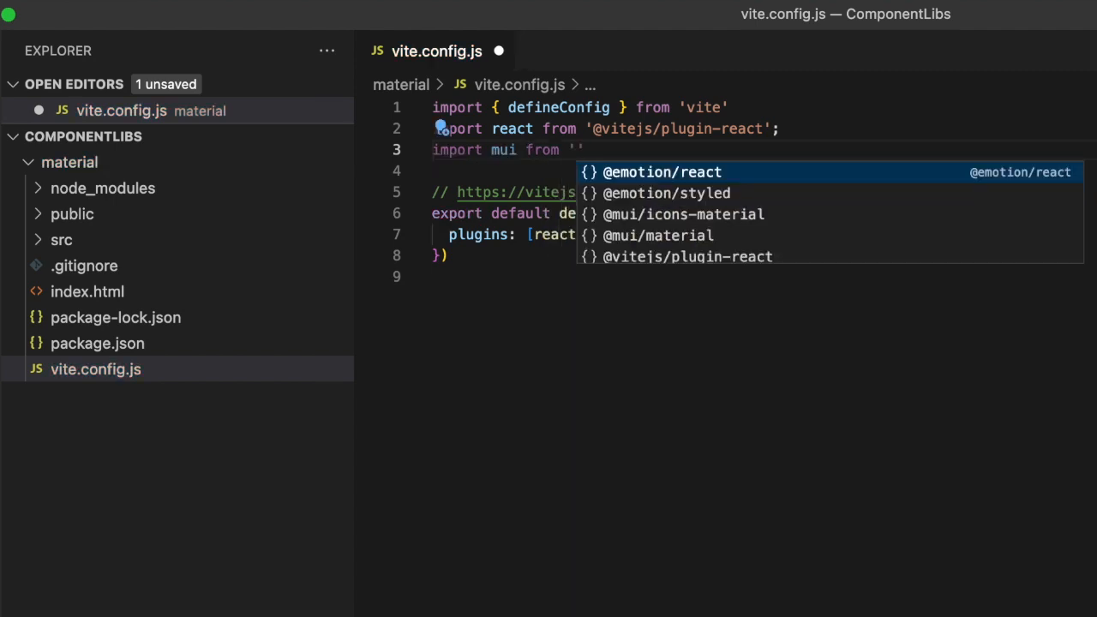
type("vite-plugin-material-ui")
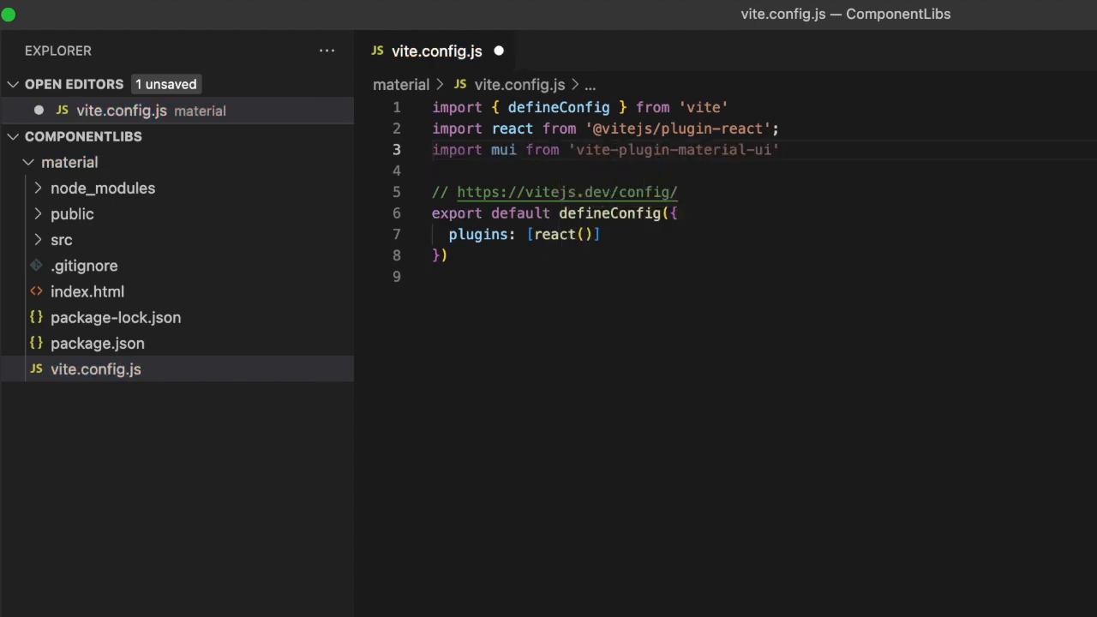
left_click(591, 234)
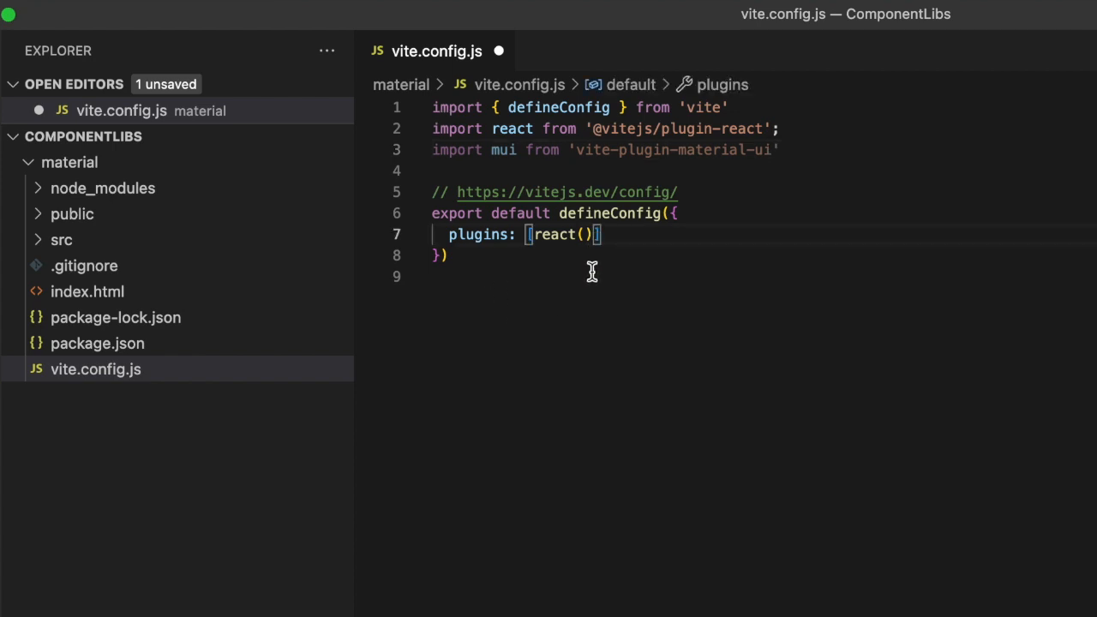
type(",mui")
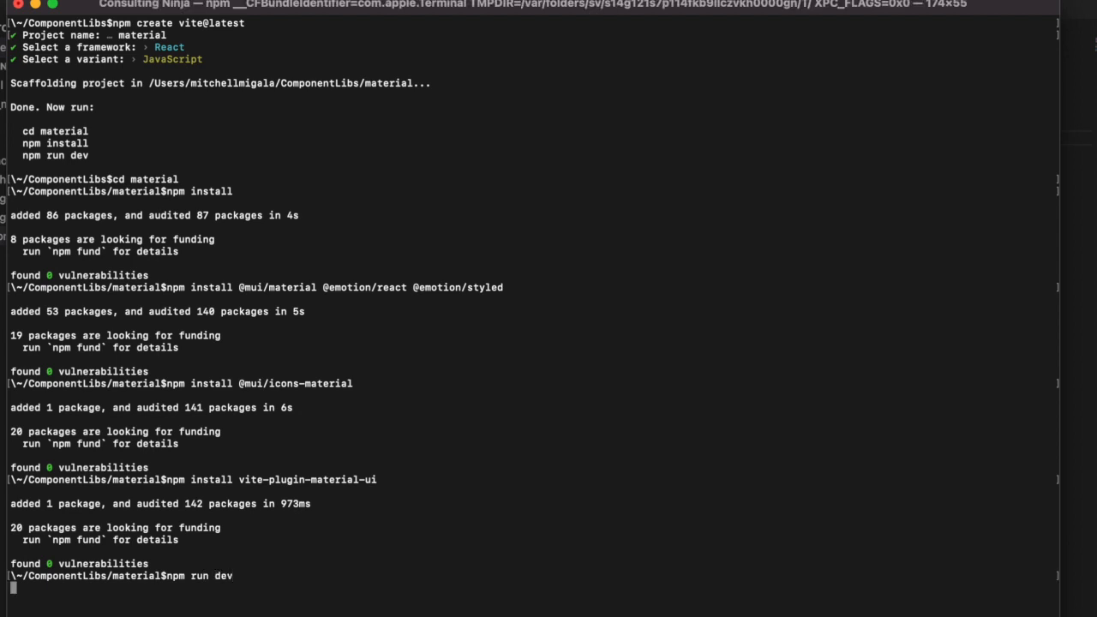
Run npm run dev to launch the Vite dev server.
key("enter")
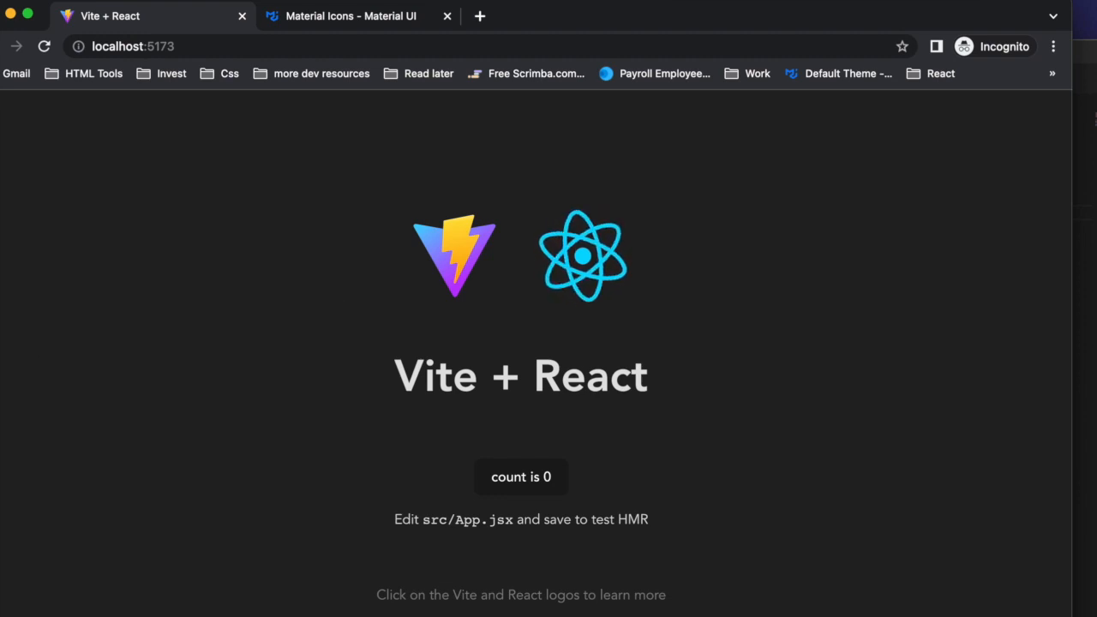
mouse_move(336, 301)
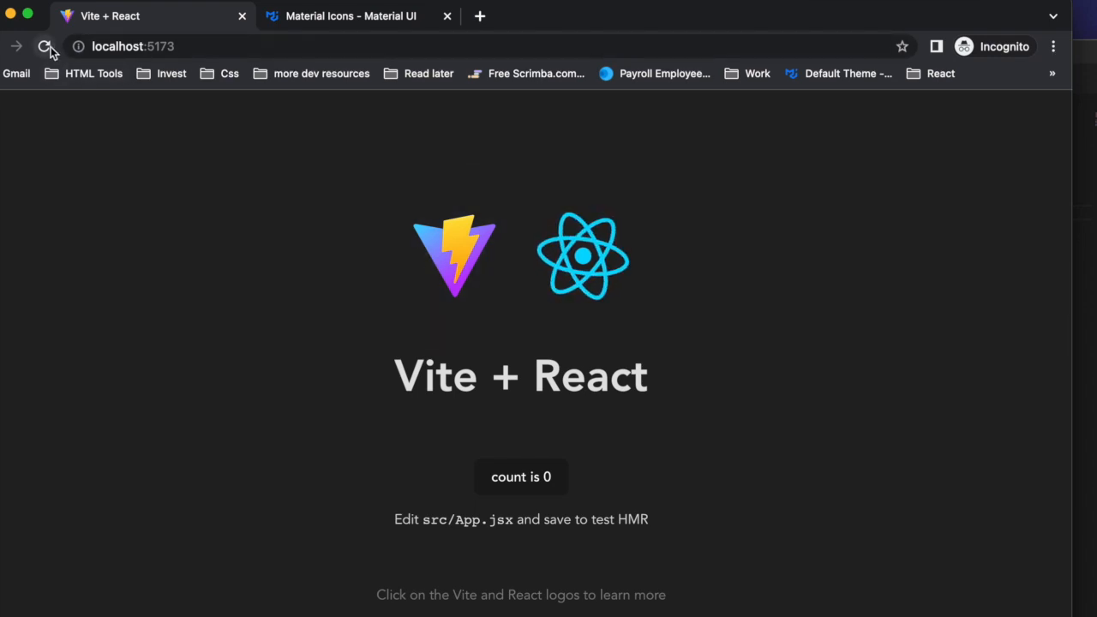
Reload the localhost:5173 app, then switch to the Material UI tab.
left_click(45, 46)
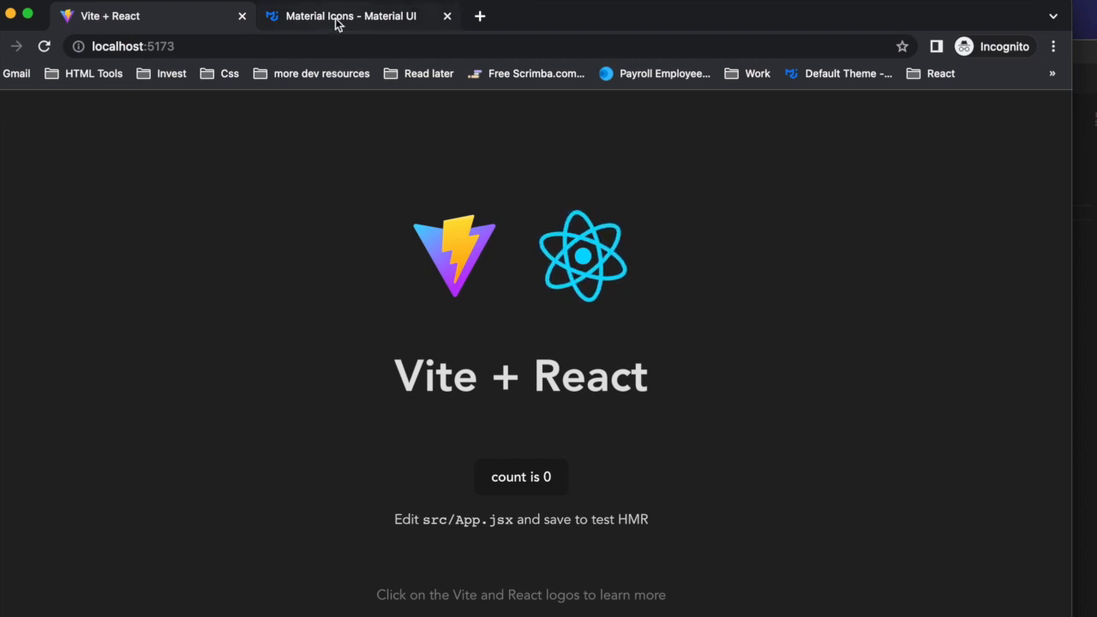
left_click(351, 16)
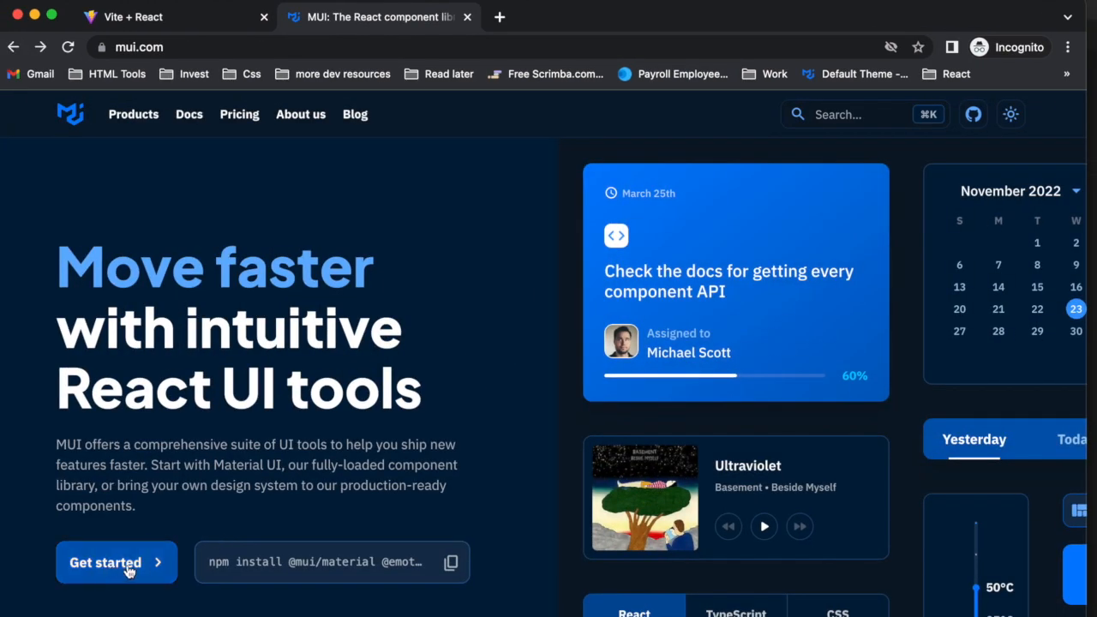
Open the Material UI Get started docs and expand Components in the sidebar.
left_click(105, 563)
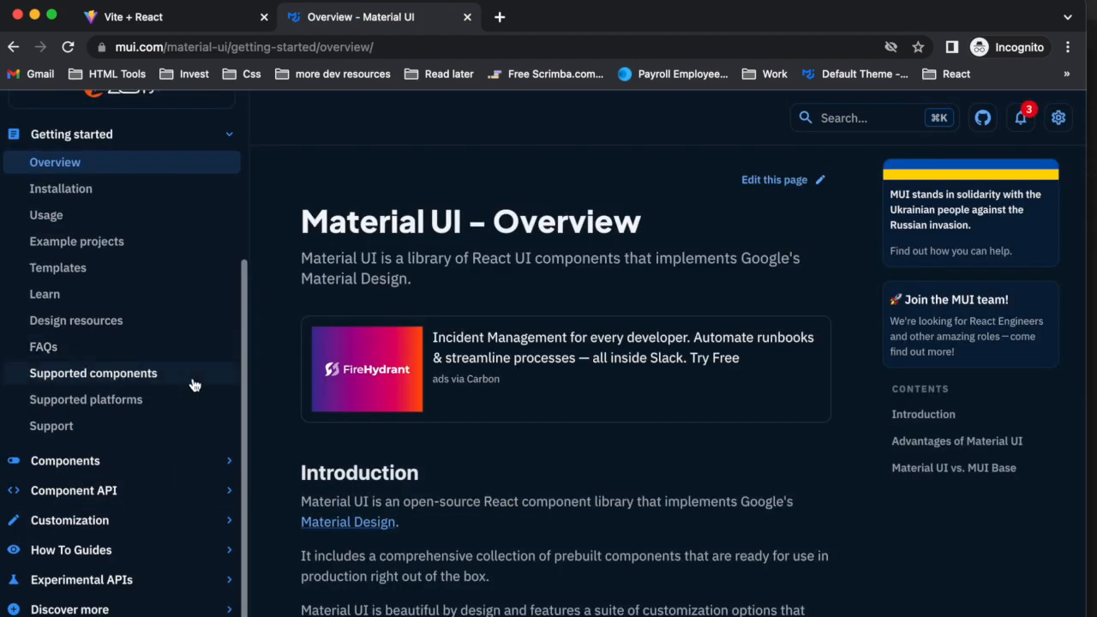
mouse_move(120, 566)
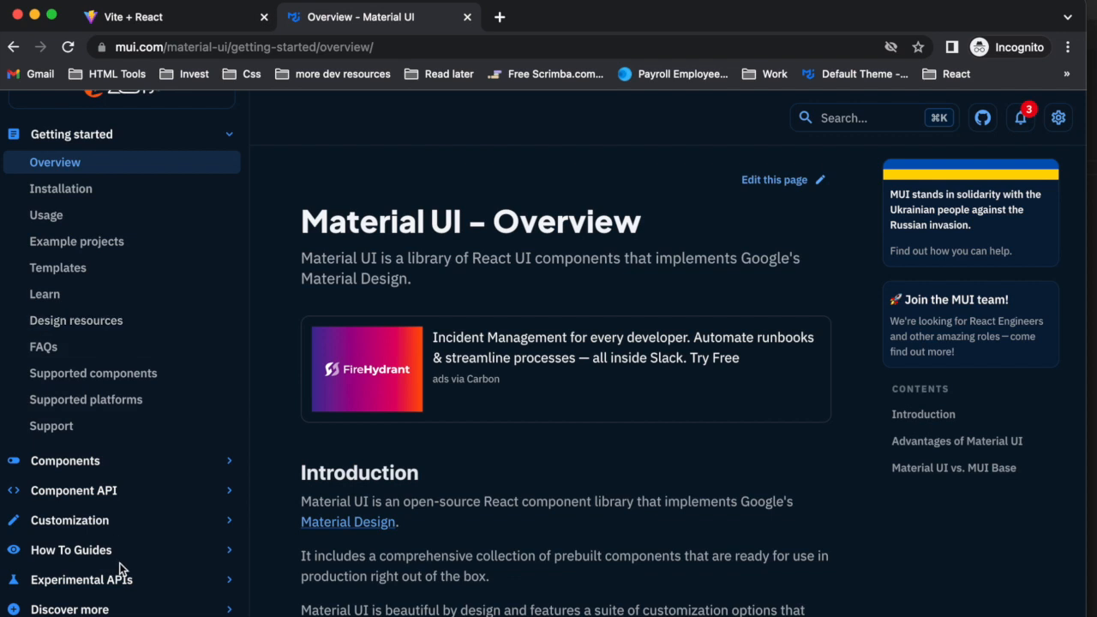
mouse_move(145, 463)
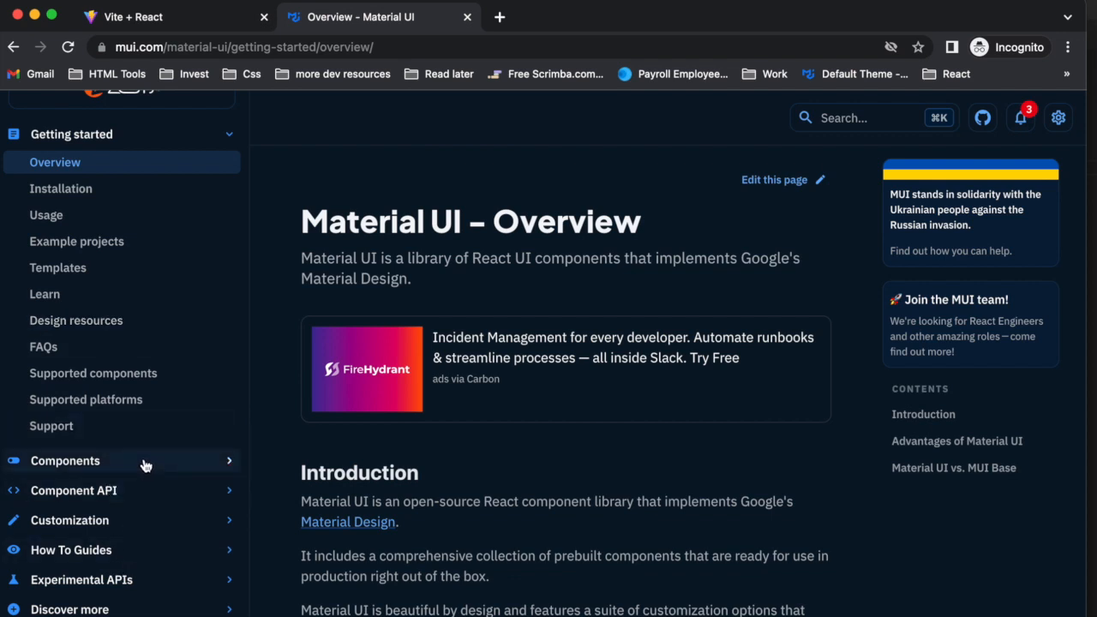
left_click(65, 460)
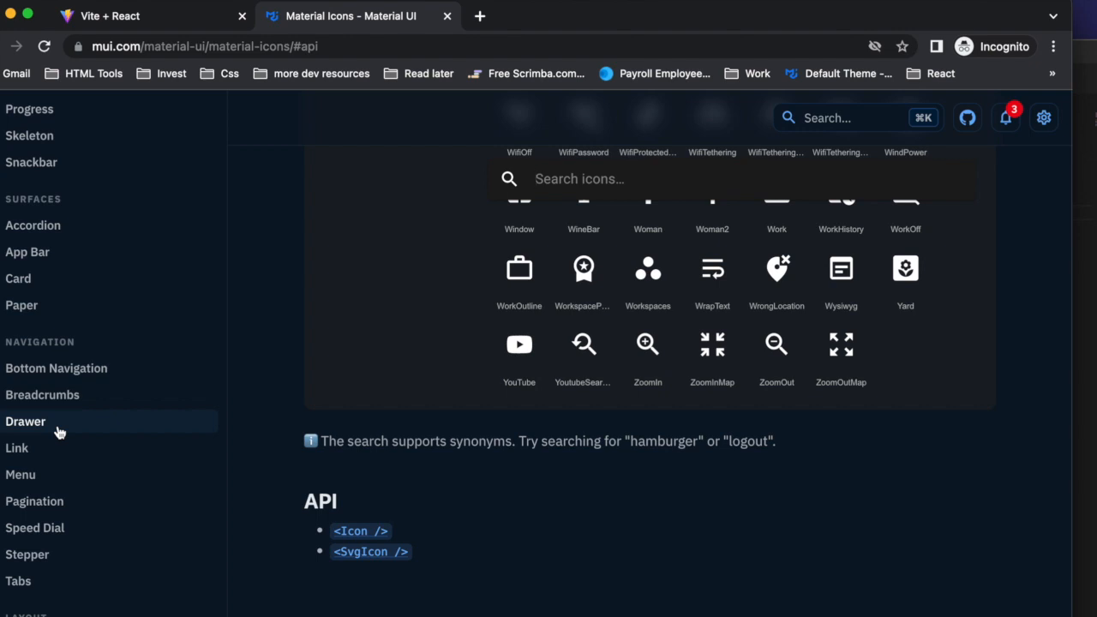
mouse_move(36, 427)
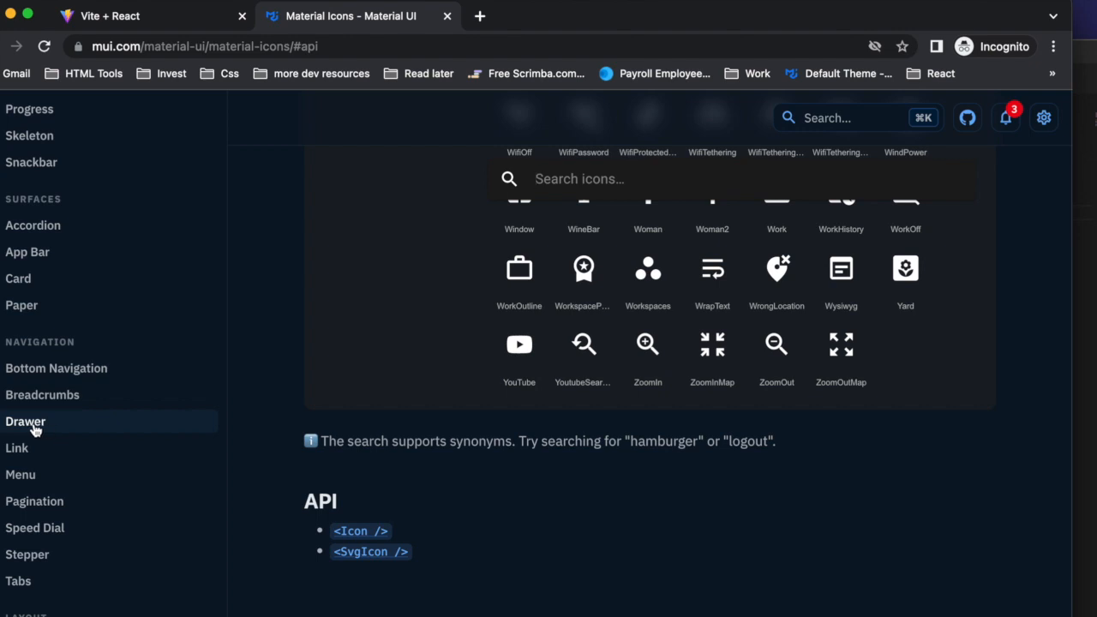
mouse_move(36, 377)
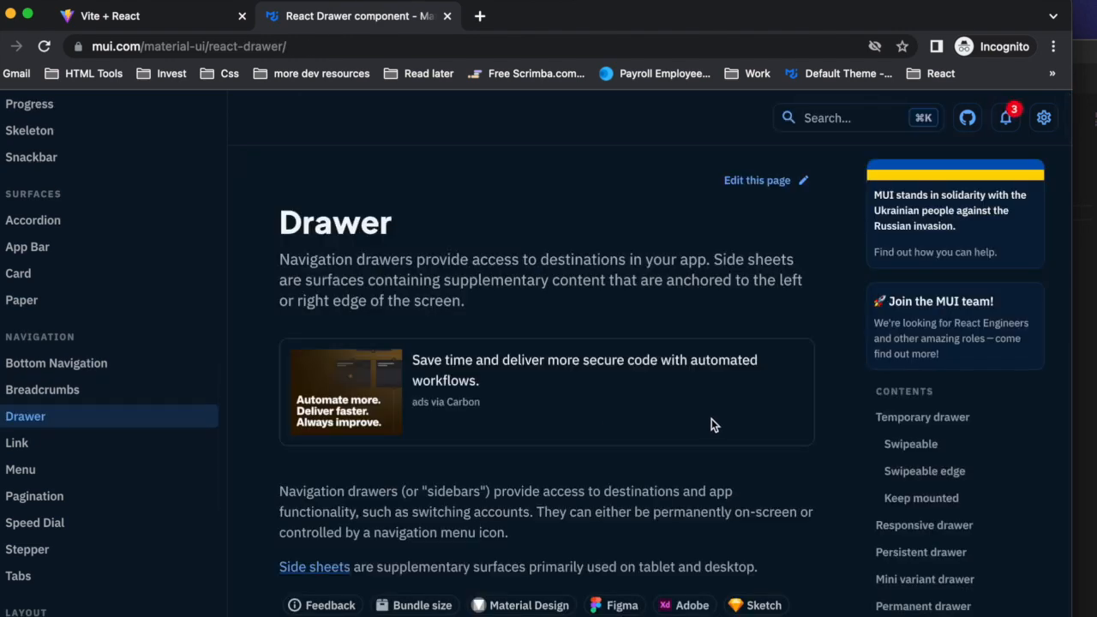
mouse_move(643, 422)
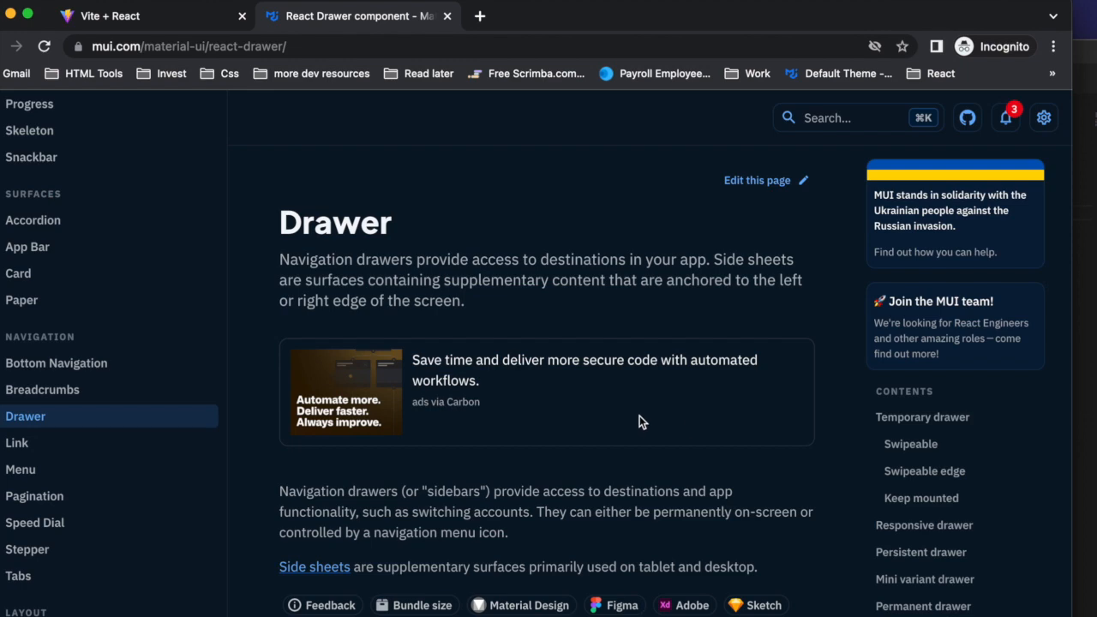
Scroll the Drawer page past Persistent drawer to the Mini variant drawer demo.
scroll("down", 3)
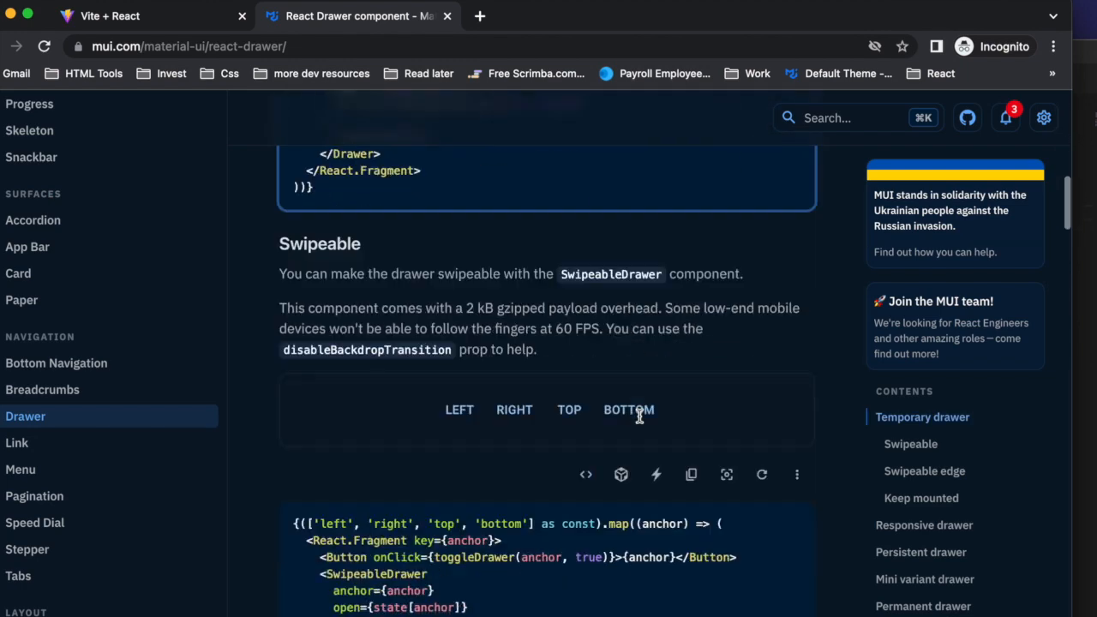
scroll("down", 3)
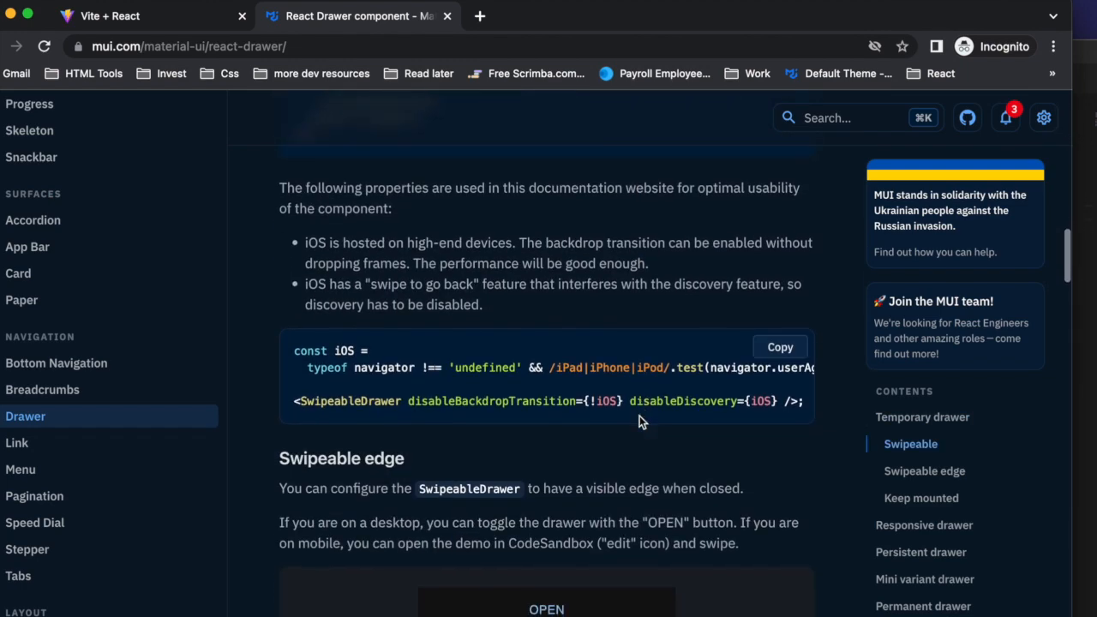
scroll("down", 3)
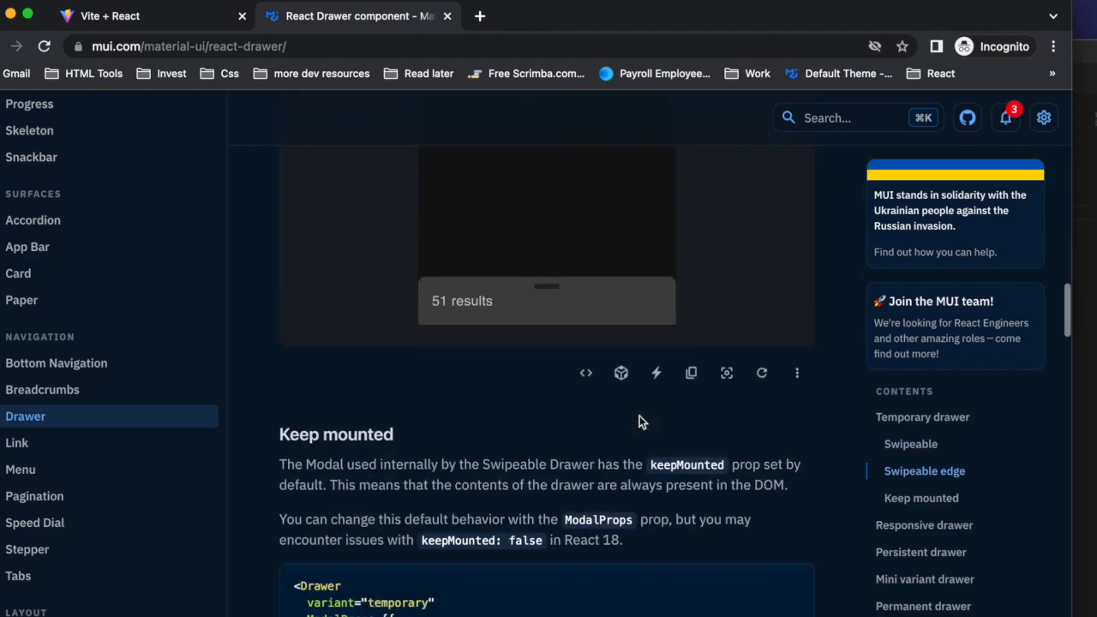
scroll("down", 3)
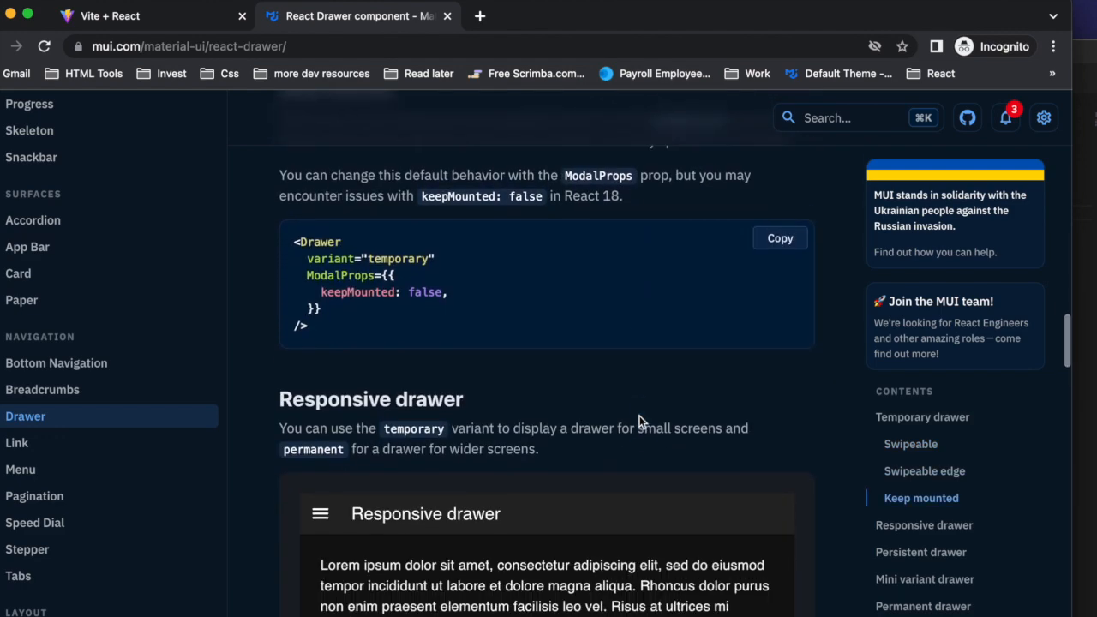
scroll("down", 3)
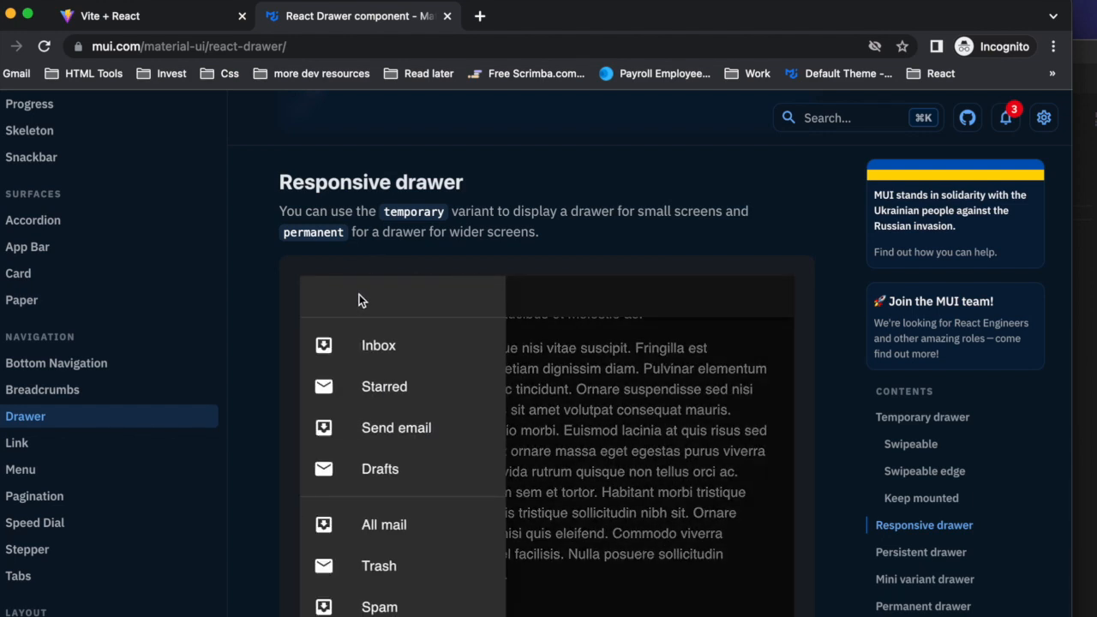
mouse_move(414, 289)
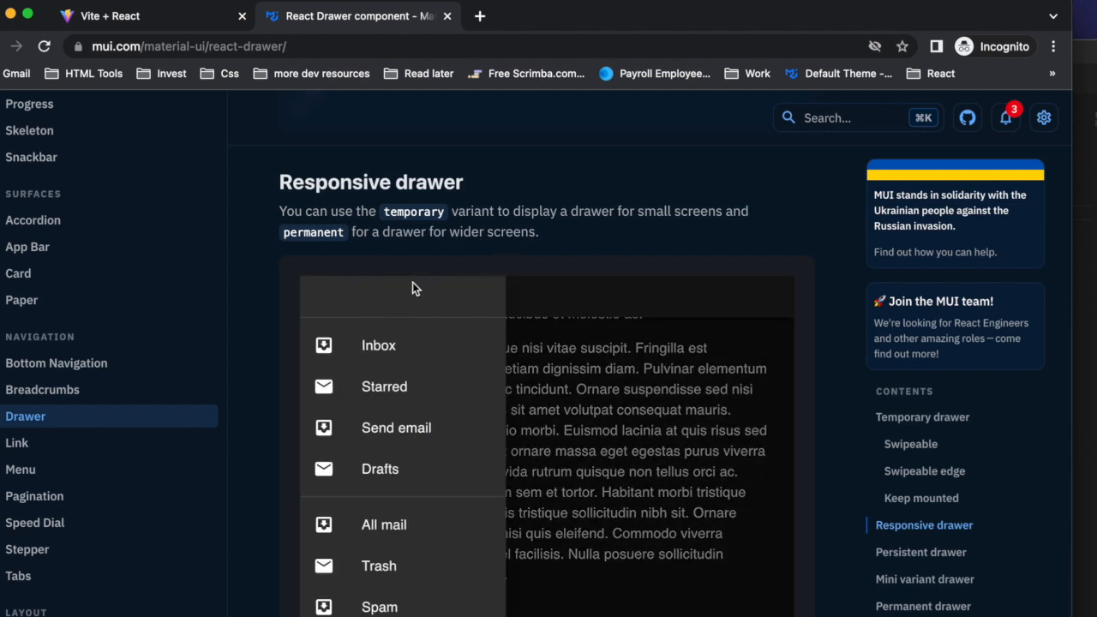
scroll("down", 3)
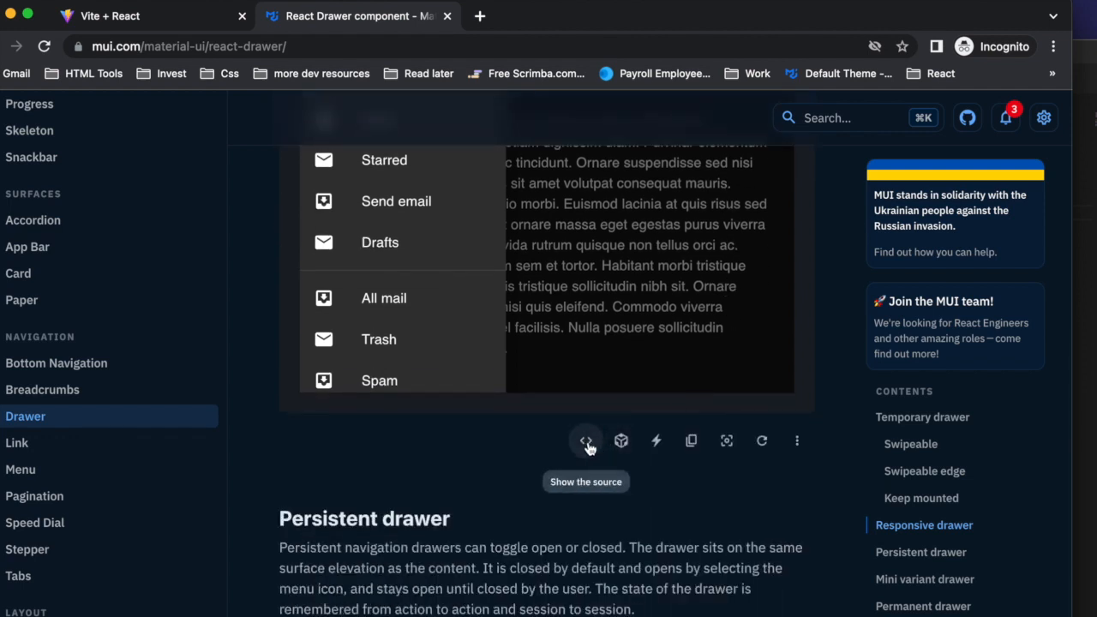
mouse_move(621, 441)
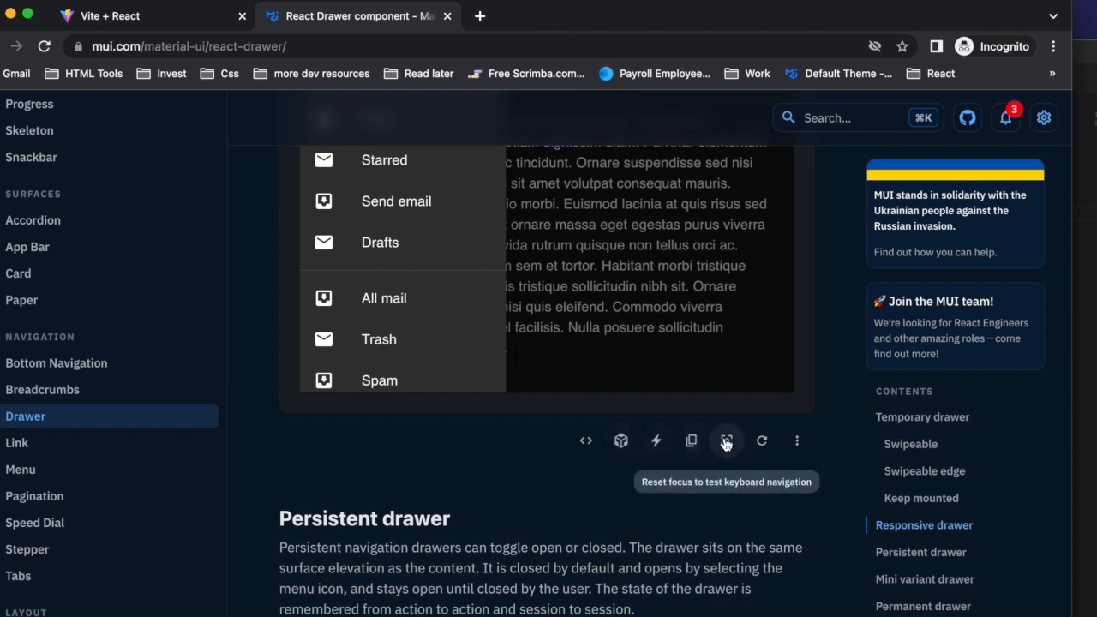
mouse_move(767, 444)
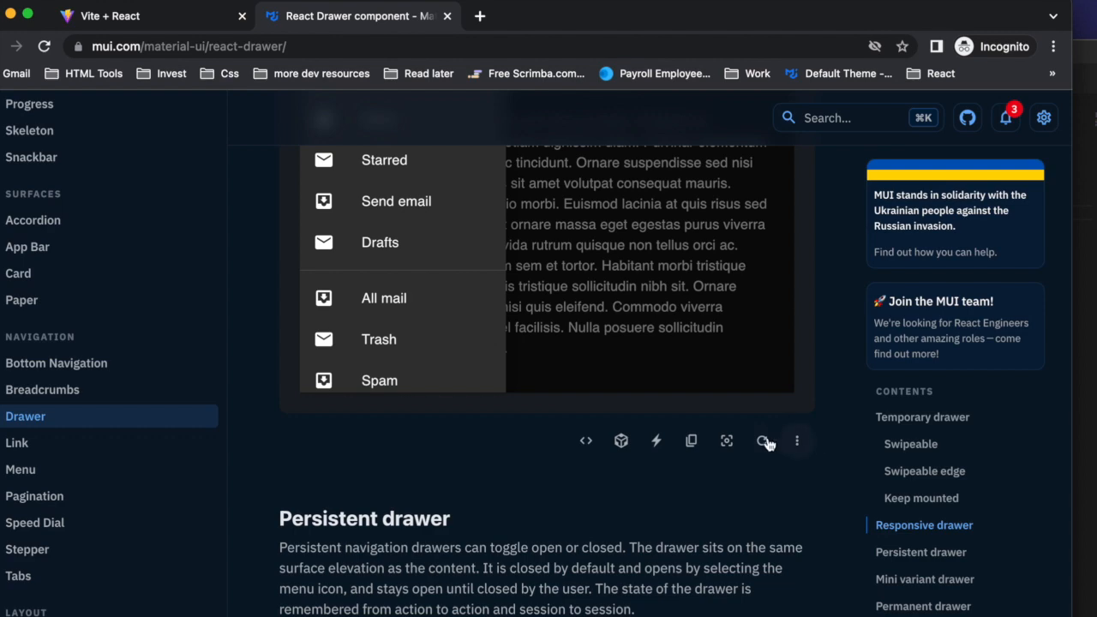
scroll("down", 3)
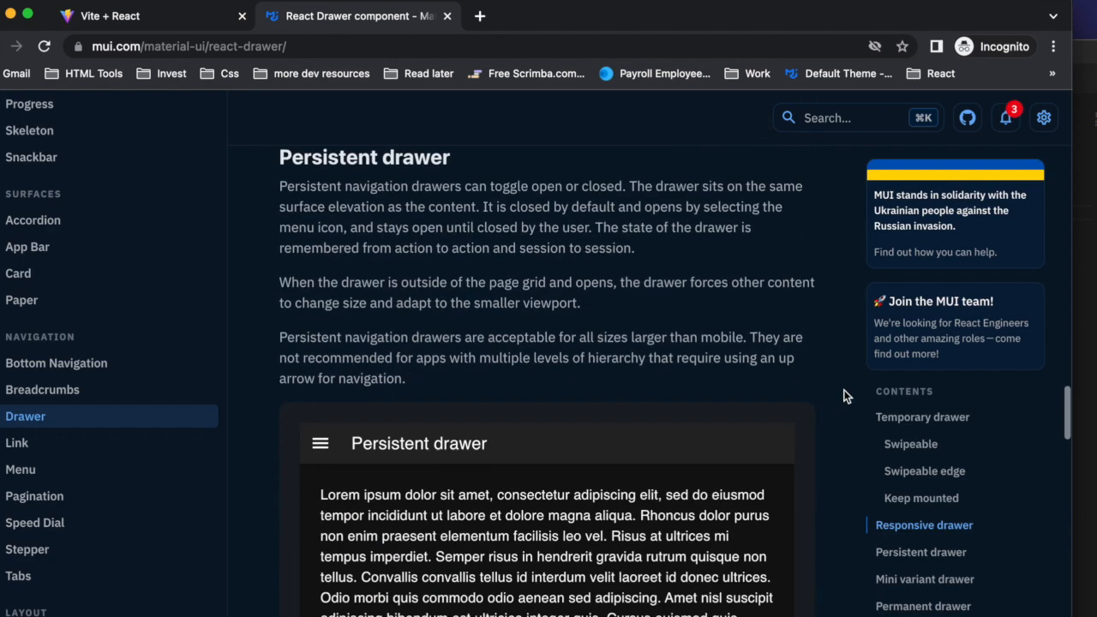
scroll("down", 3)
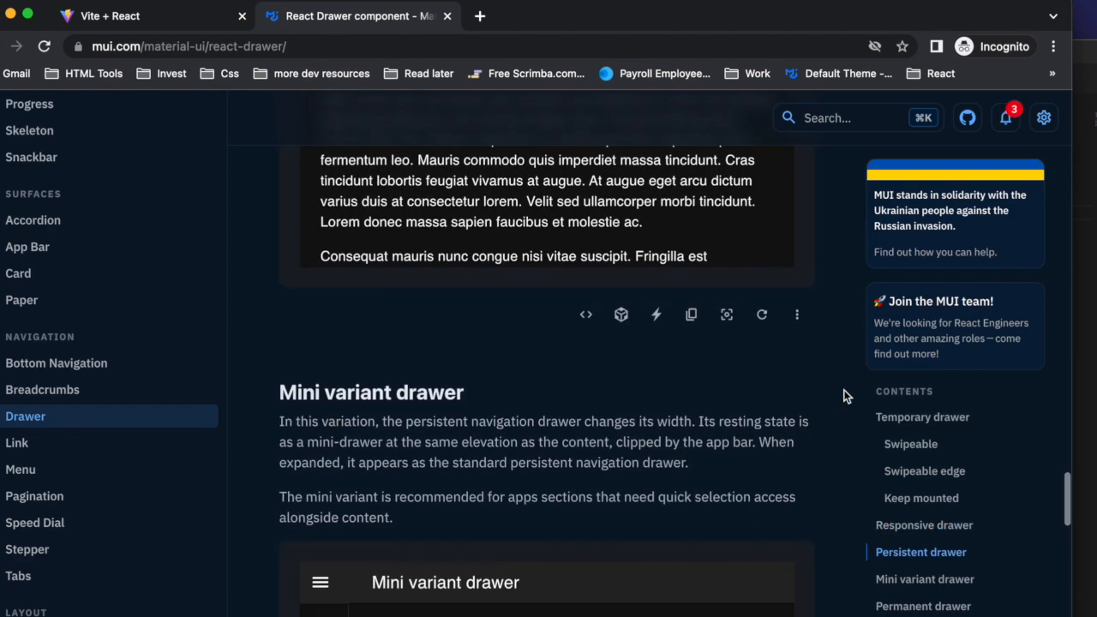
scroll("down", 3)
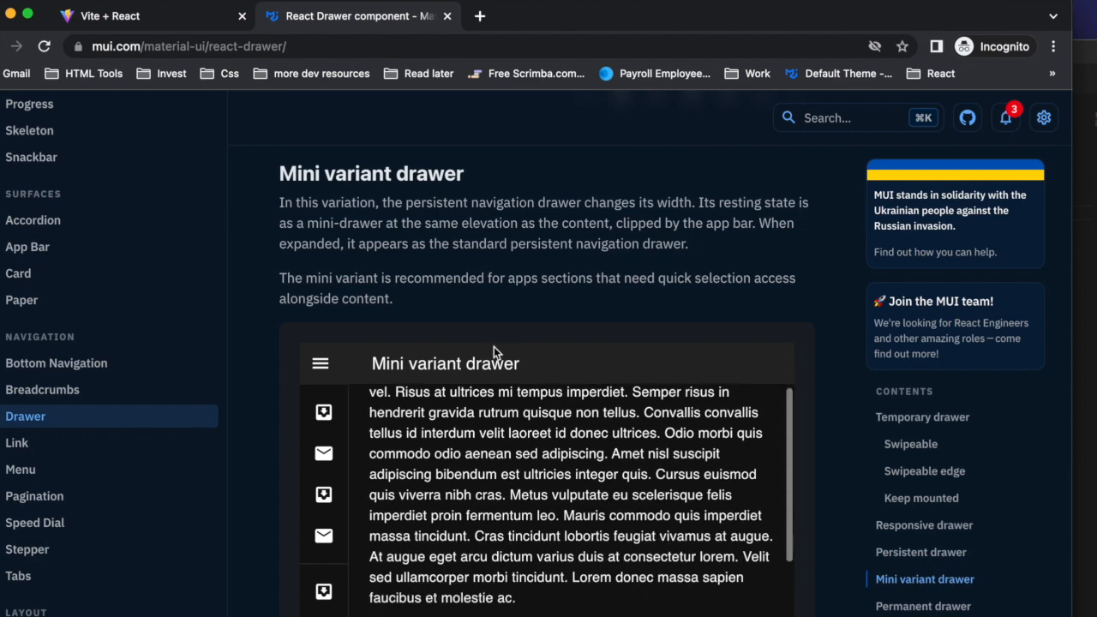
scroll("down", 3)
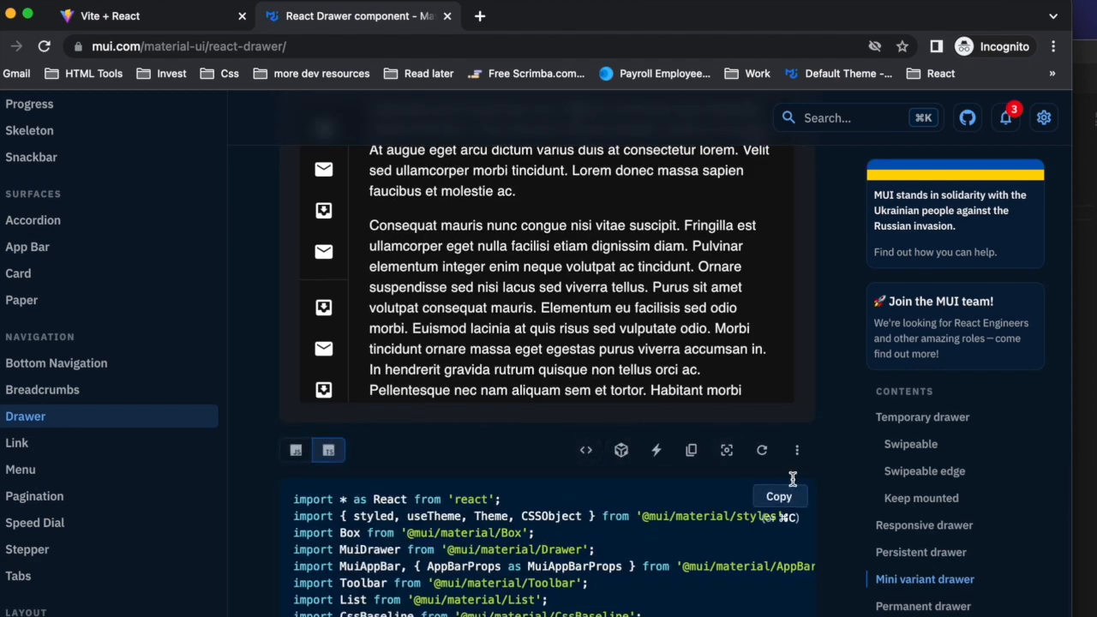
Scroll through the Mini variant drawer demo's expanded source code.
scroll("down", 3)
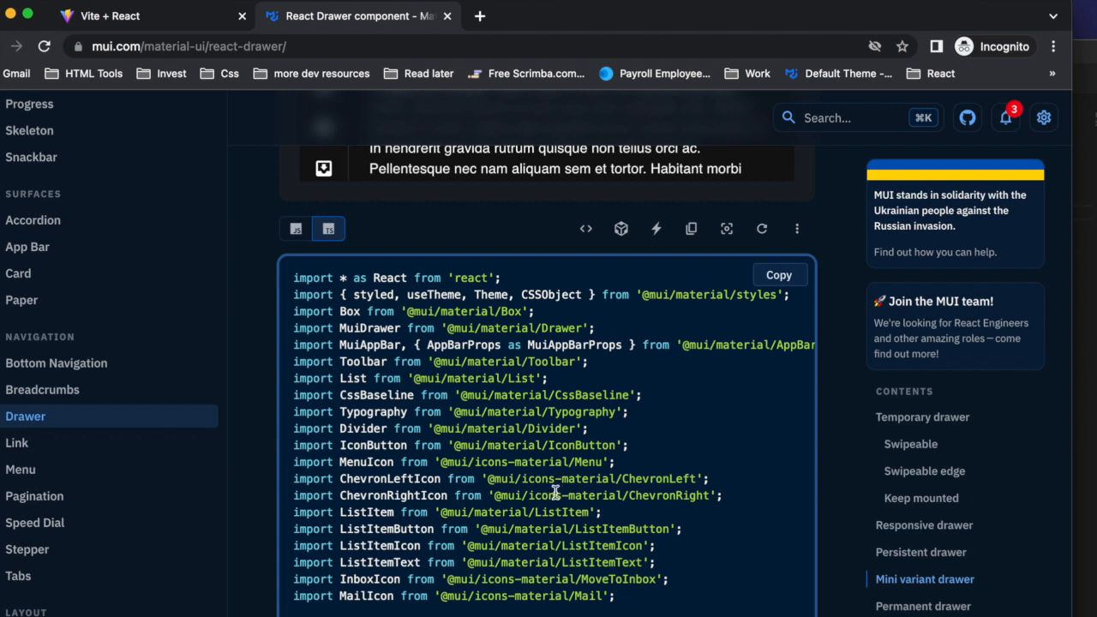
mouse_move(551, 493)
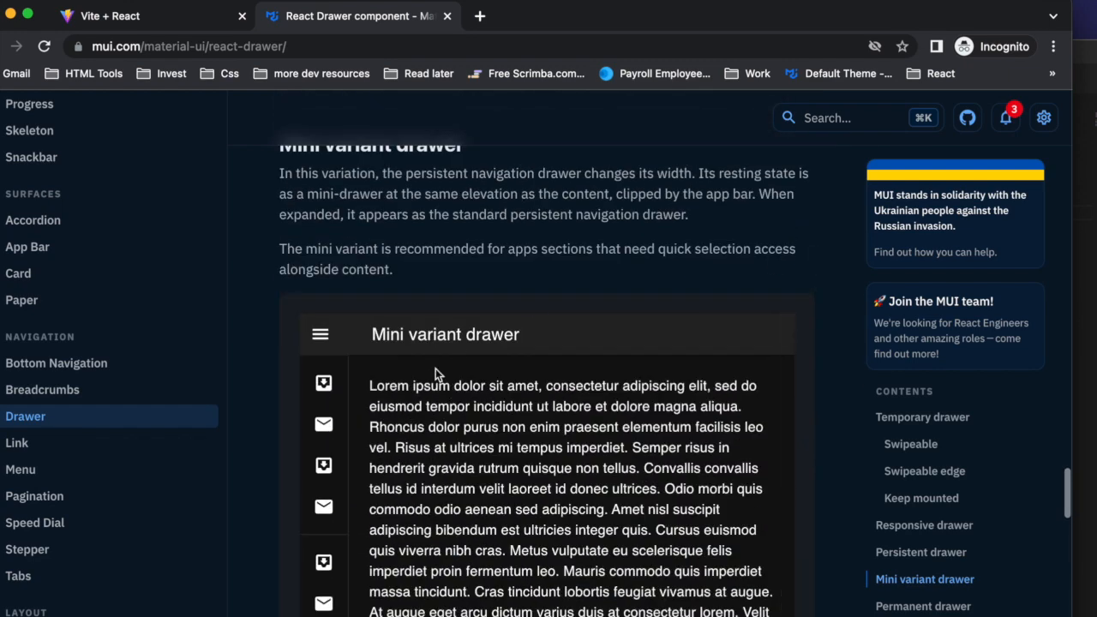
scroll("down", 3)
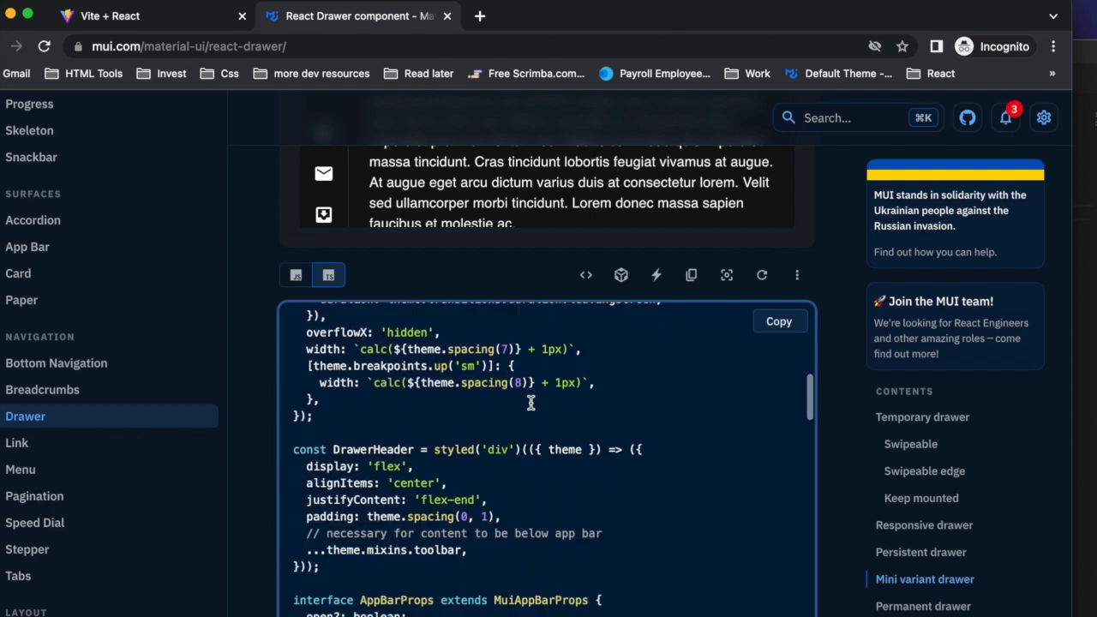
scroll("down", 3)
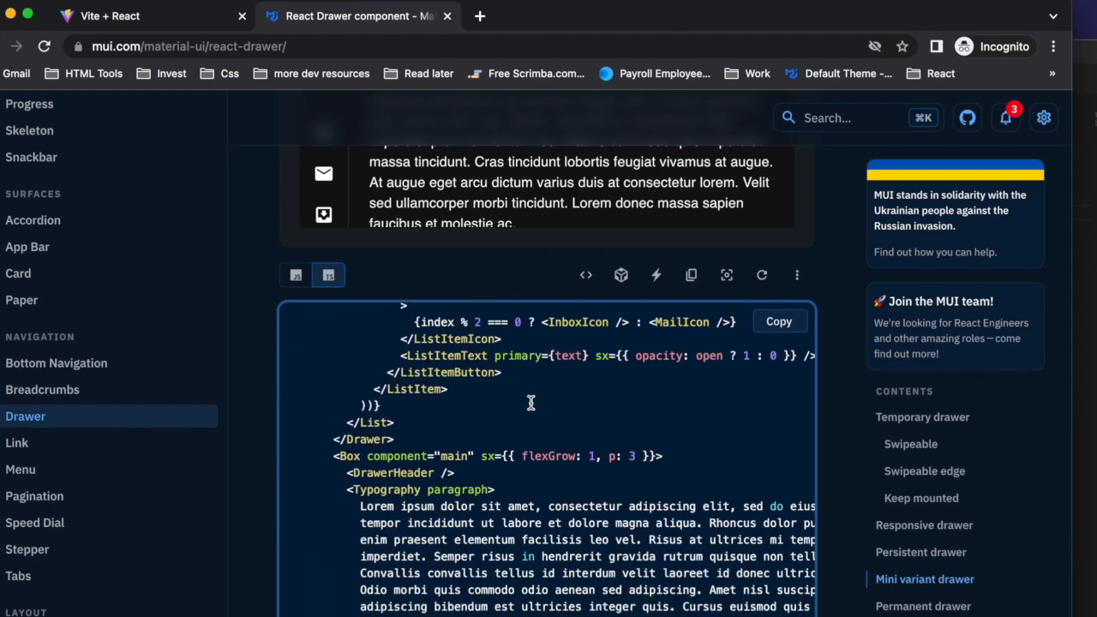
scroll("down", 3)
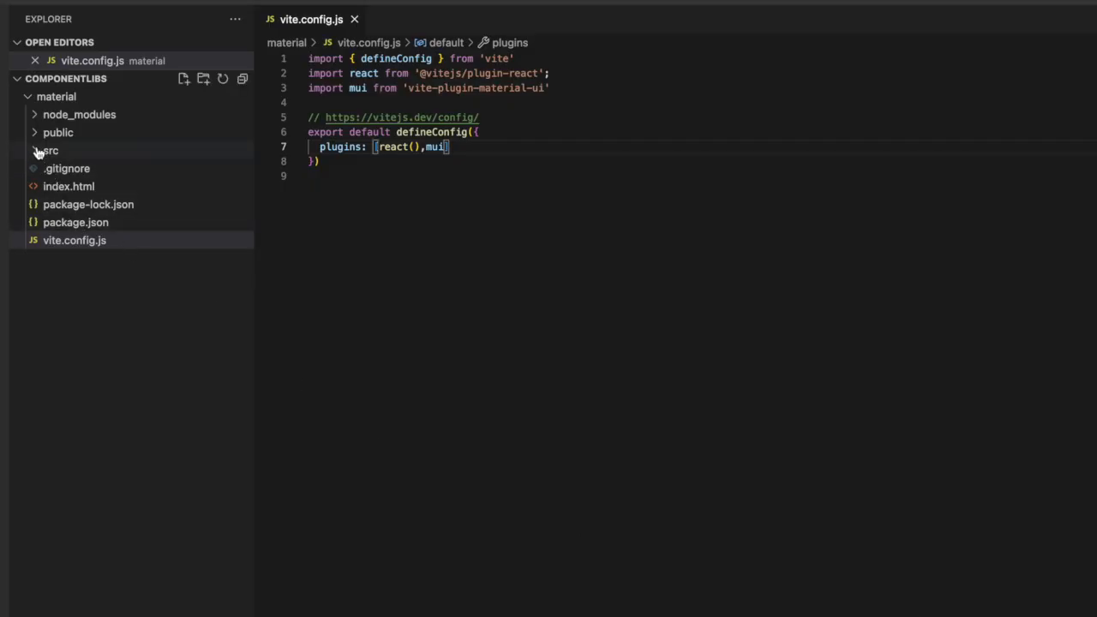
Create a new file MiniDrawer.jsx inside the src folder.
left_click(50, 150)
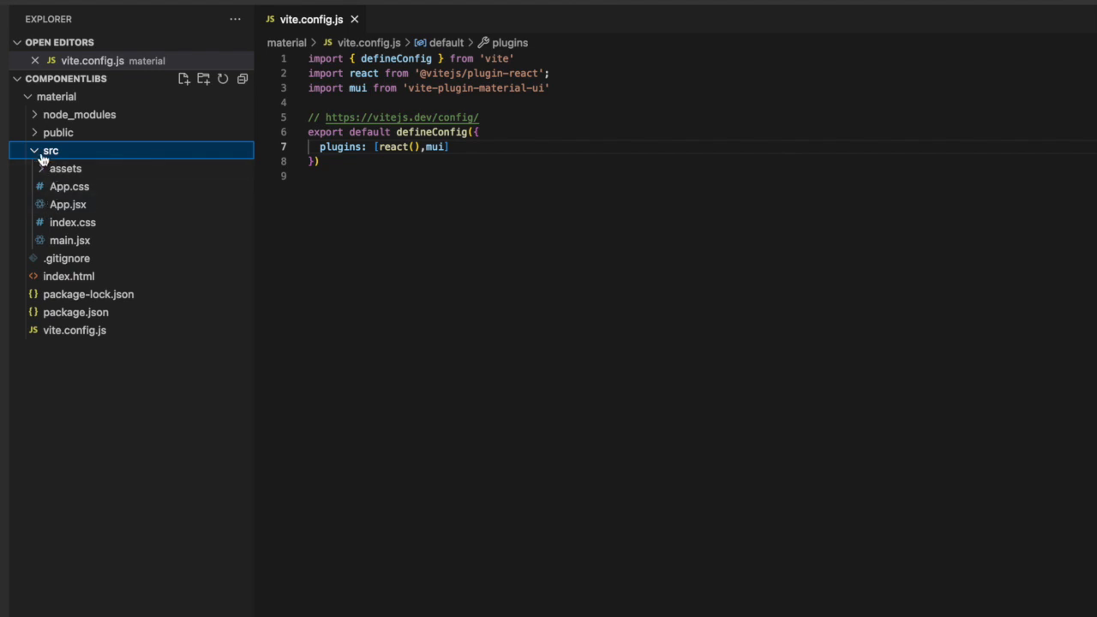
right_click(51, 150)
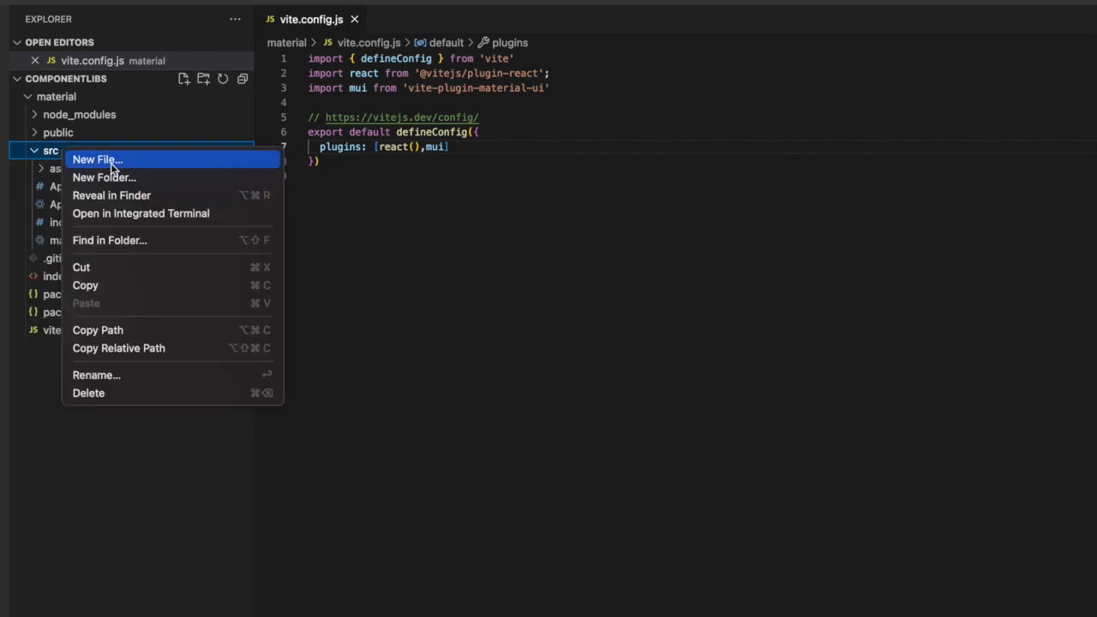
left_click(96, 160)
type("MiniDrawer")
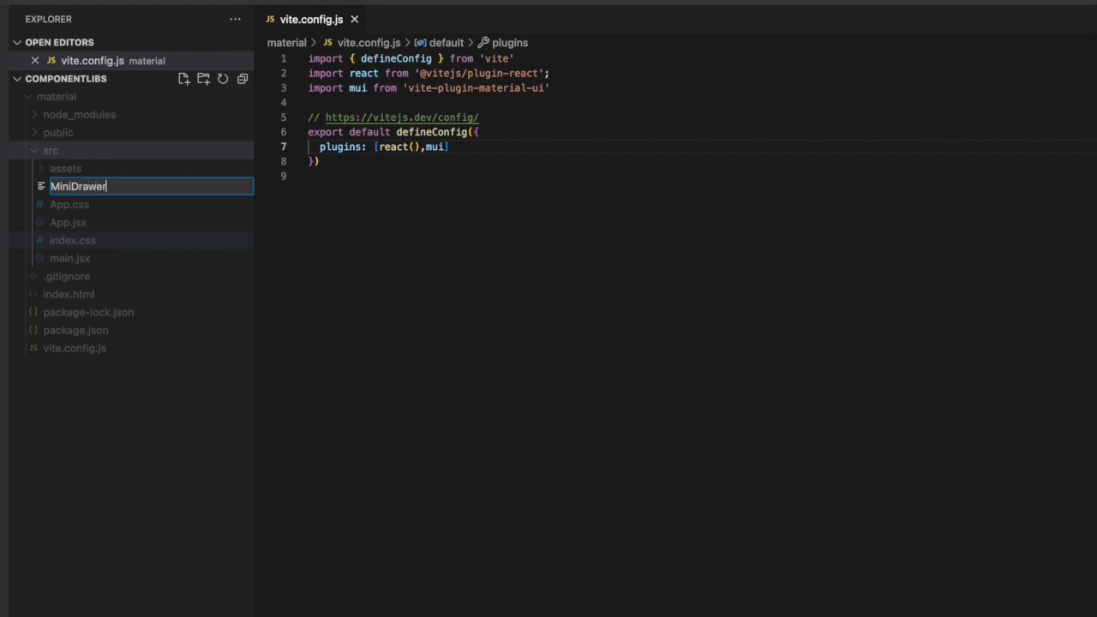
type(".jsx")
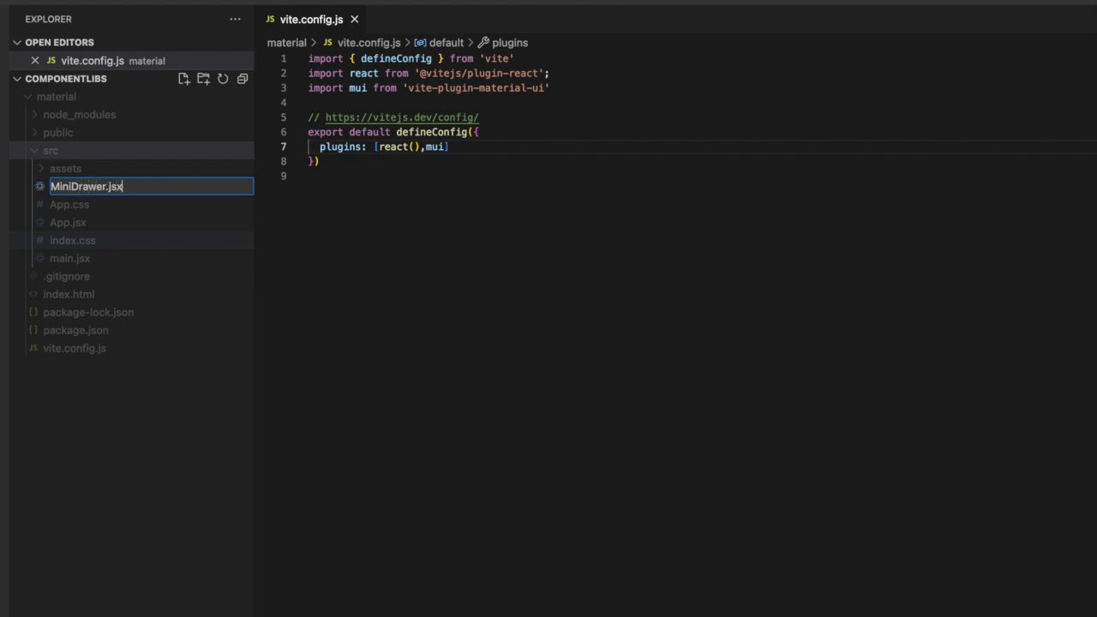
key("Enter")
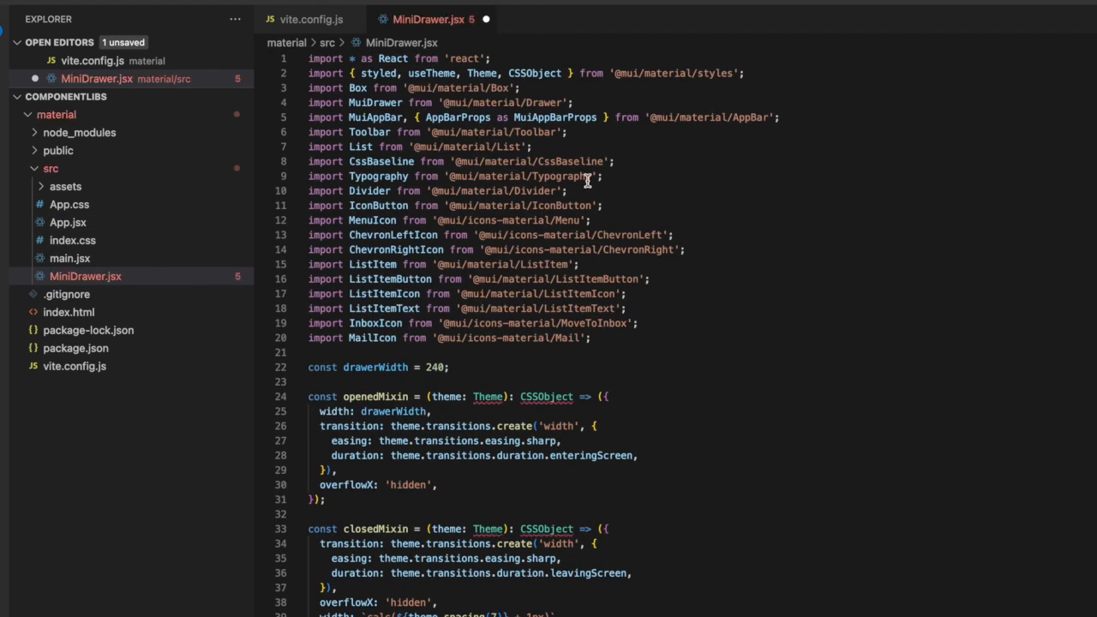
mouse_move(569, 294)
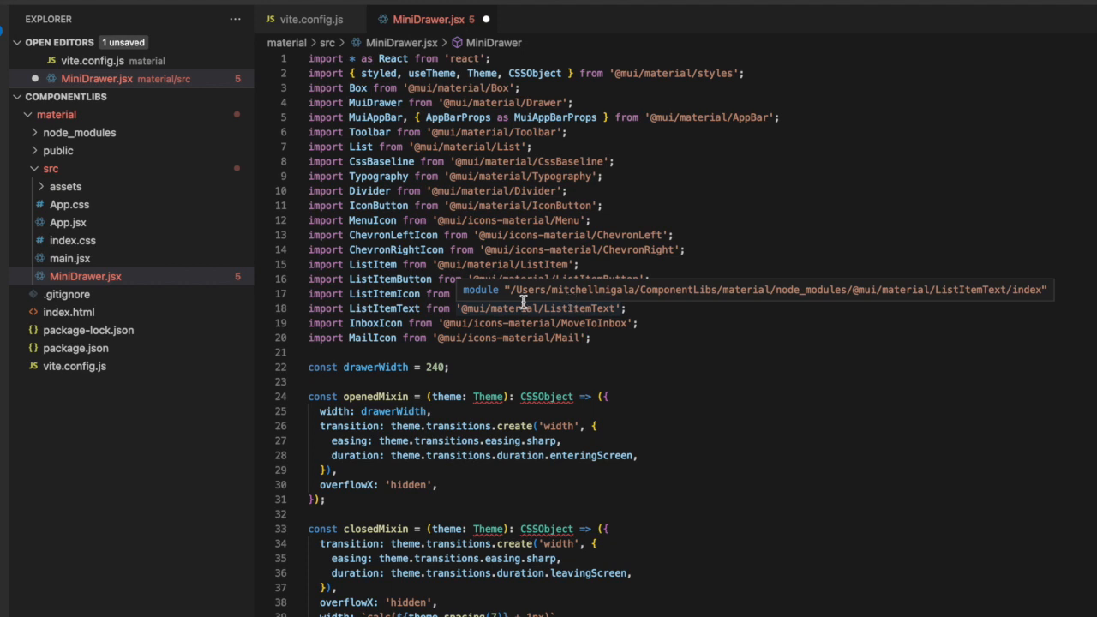
Strip the Theme, CSSObject and AppBarProps types and their imports from MiniDrawer.jsx.
scroll("down", 3)
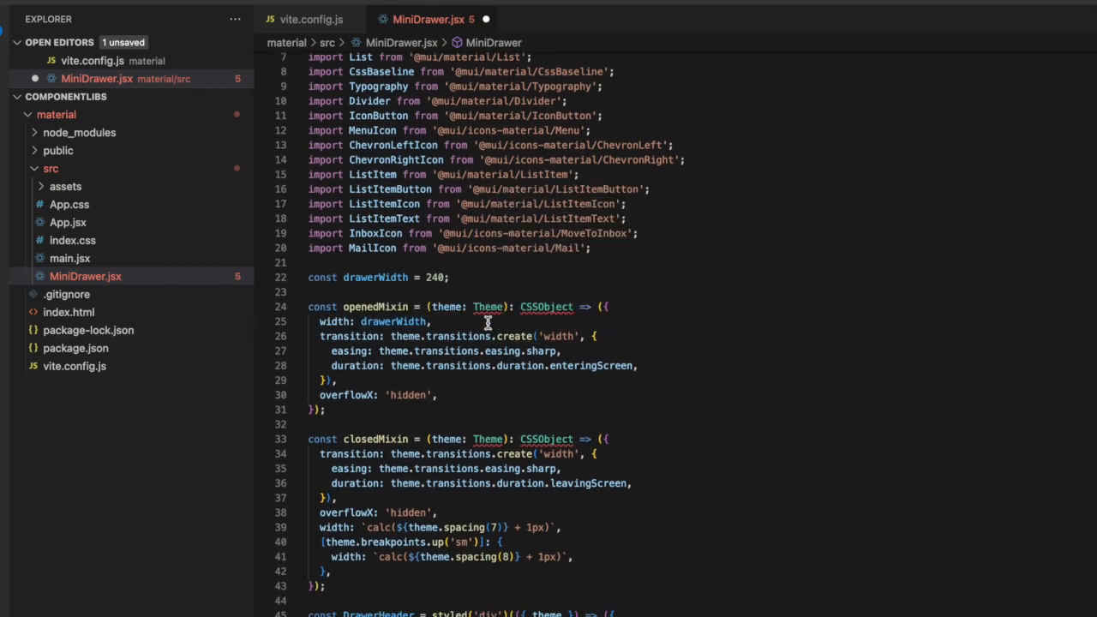
mouse_move(562, 322)
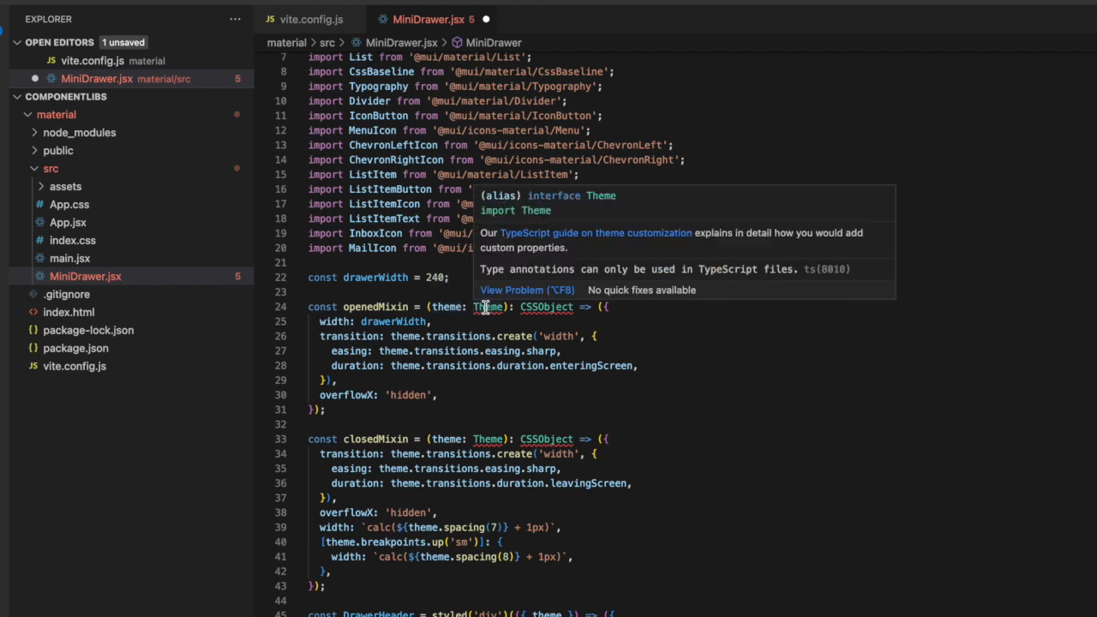
mouse_move(514, 311)
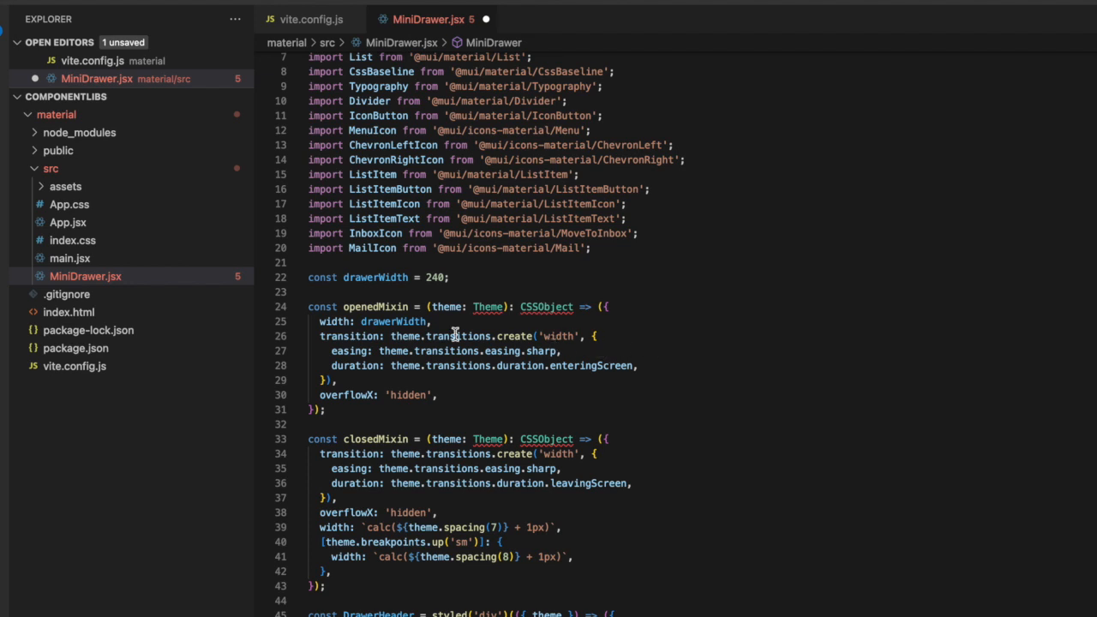
double_click(488, 307)
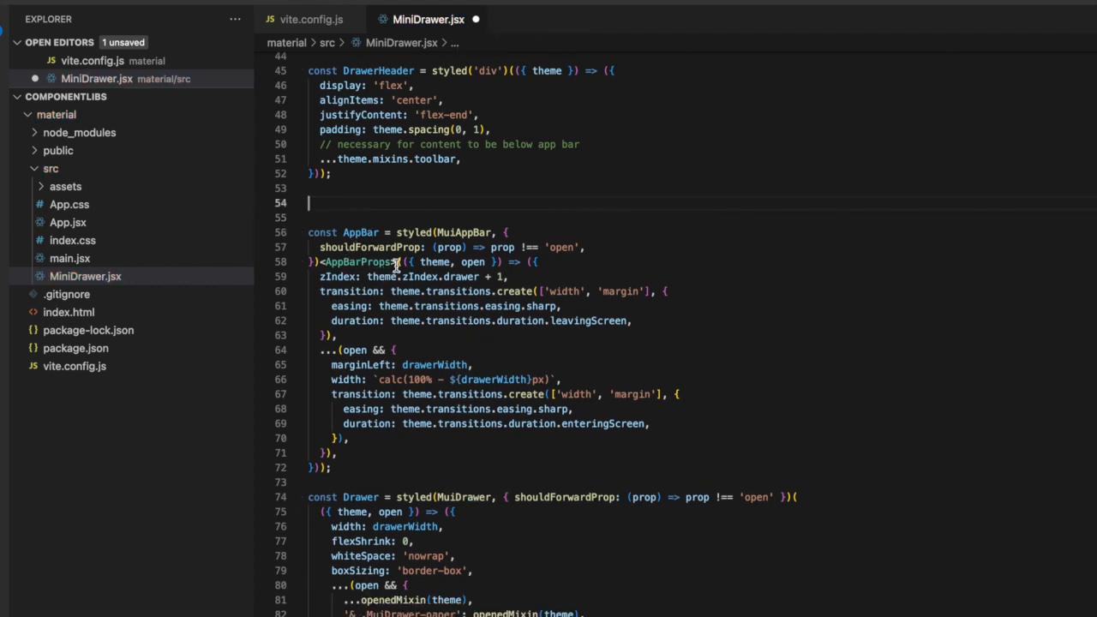
double_click(356, 262)
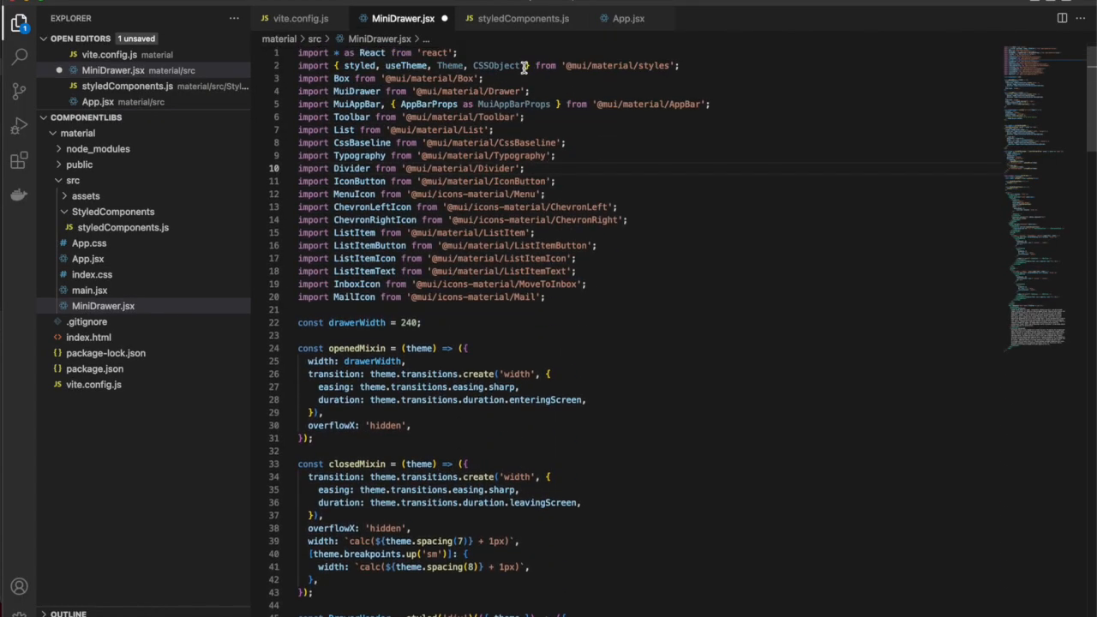
mouse_move(522, 116)
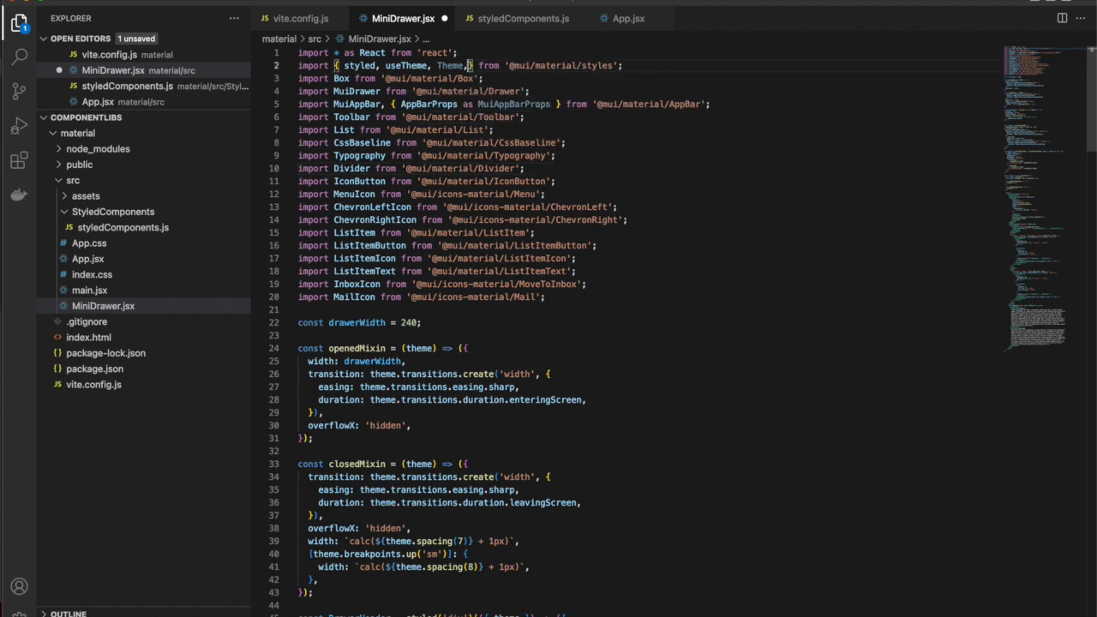
key("Backspace")
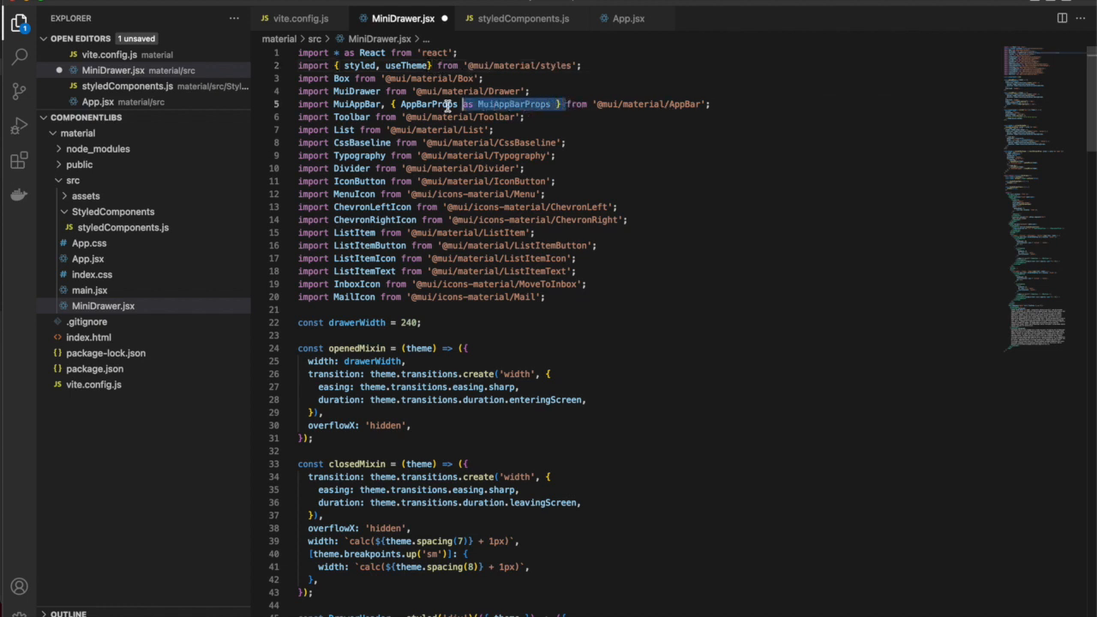
key("Delete")
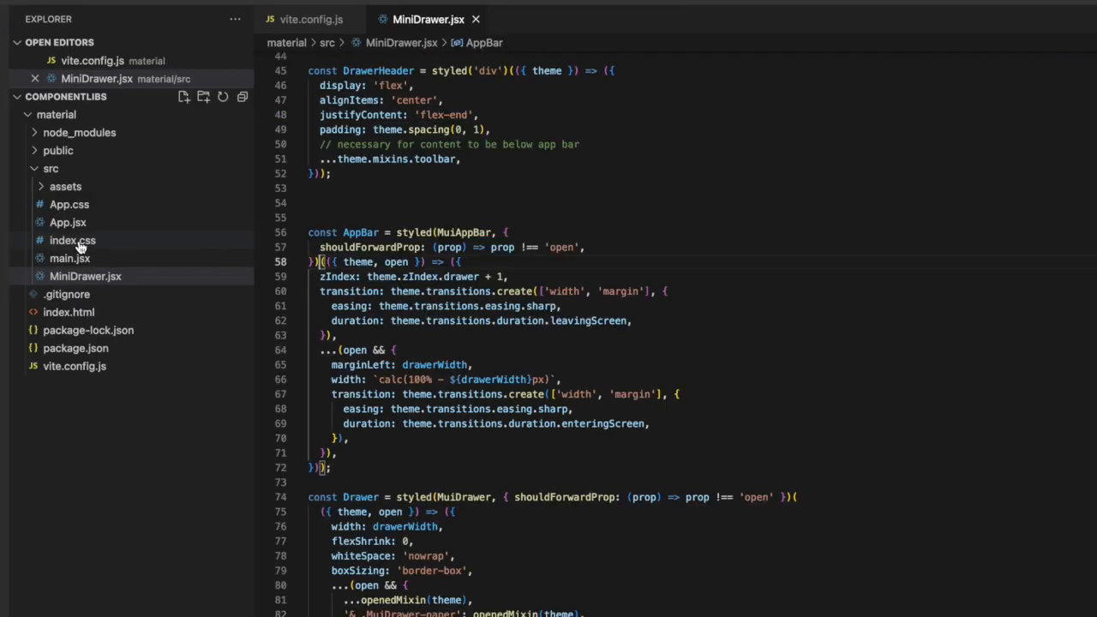
mouse_move(68, 222)
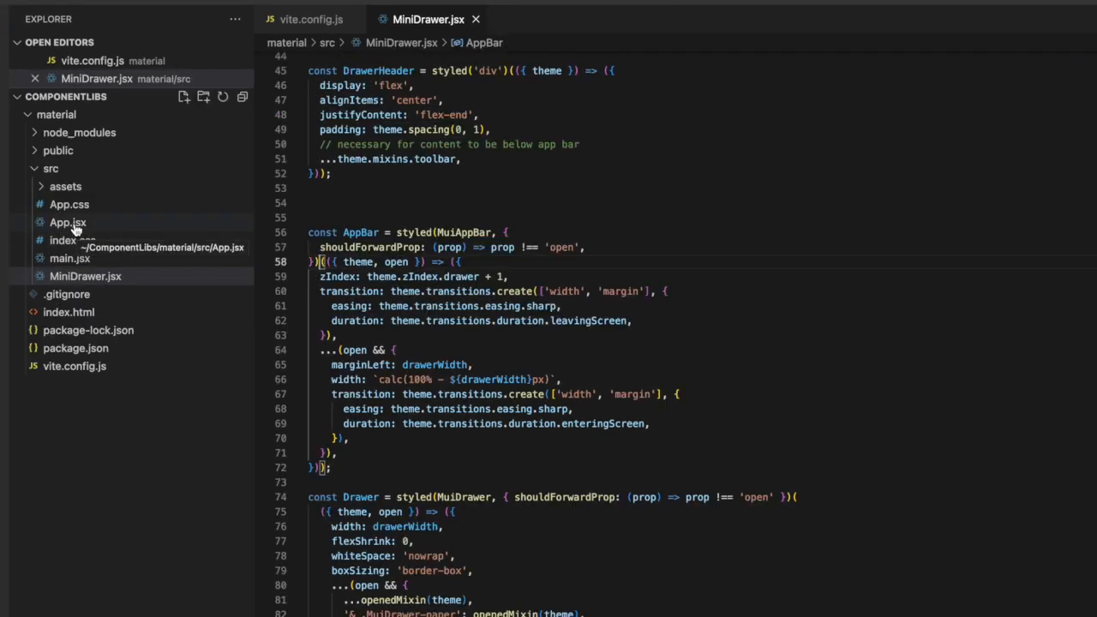
In App.jsx, import MiniDrawer from './MiniDrawer', render <MiniDrawer /> in the div, and save.
left_click(67, 222)
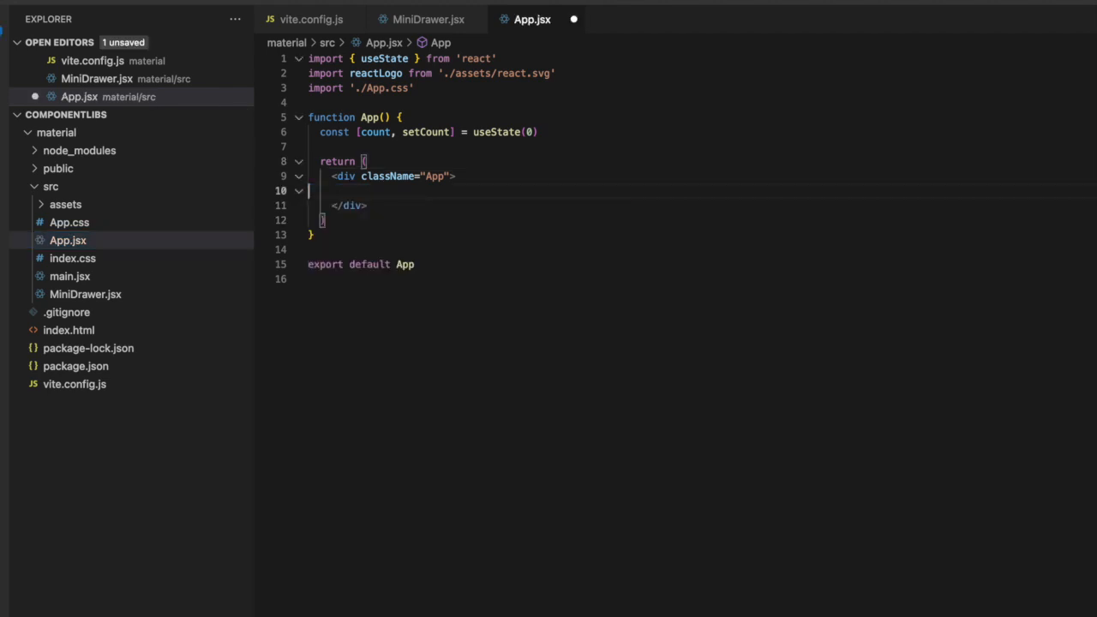
type("<")
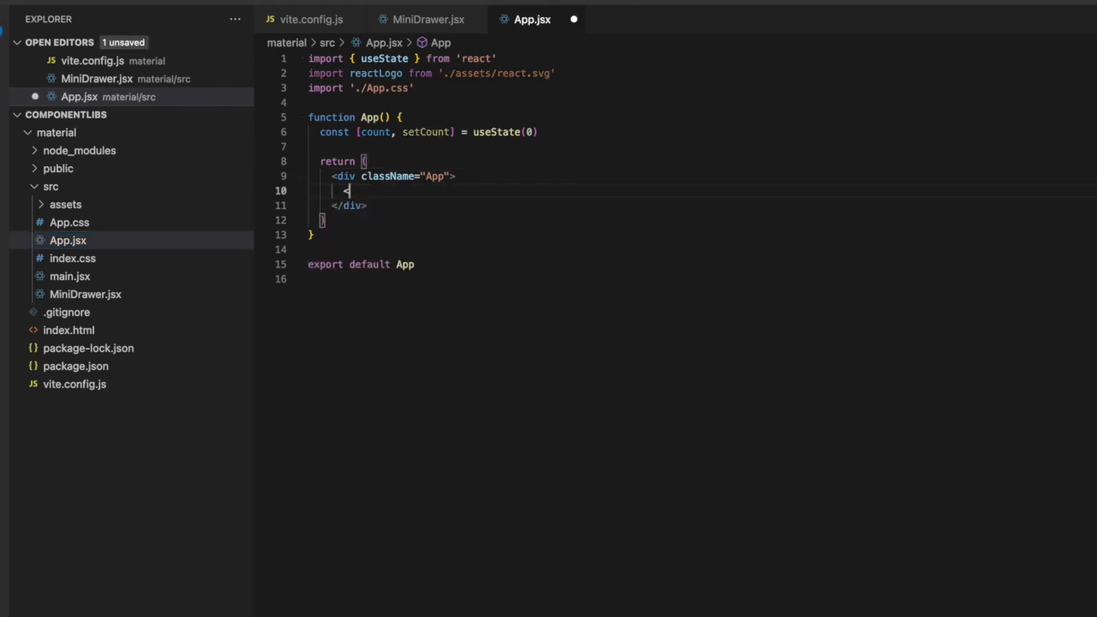
type("<")
left_click(366, 87)
type(";")
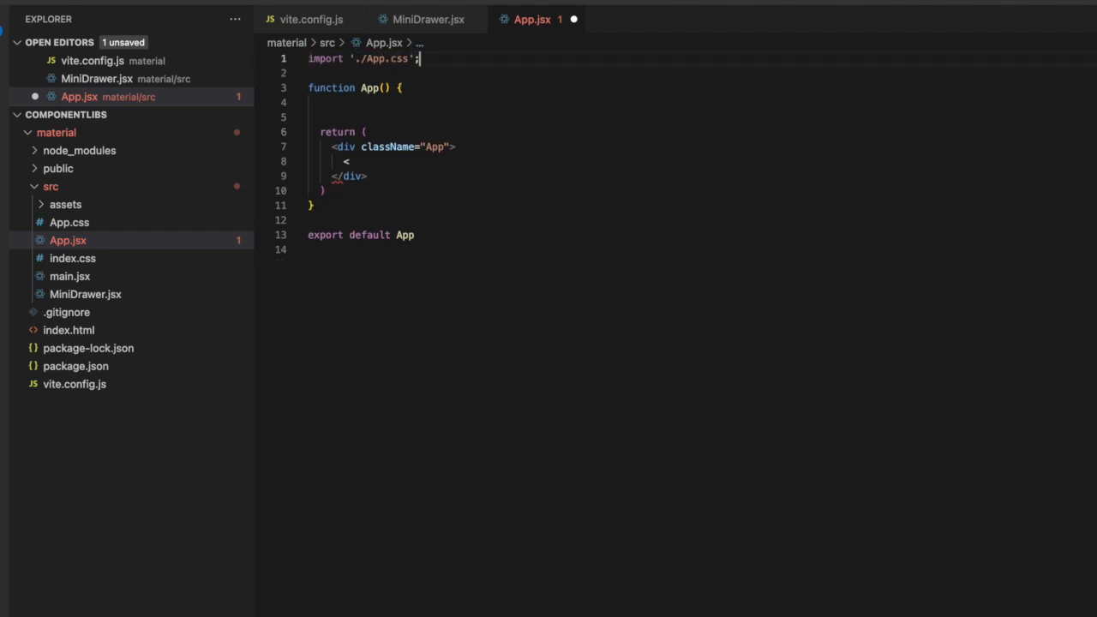
type("import")
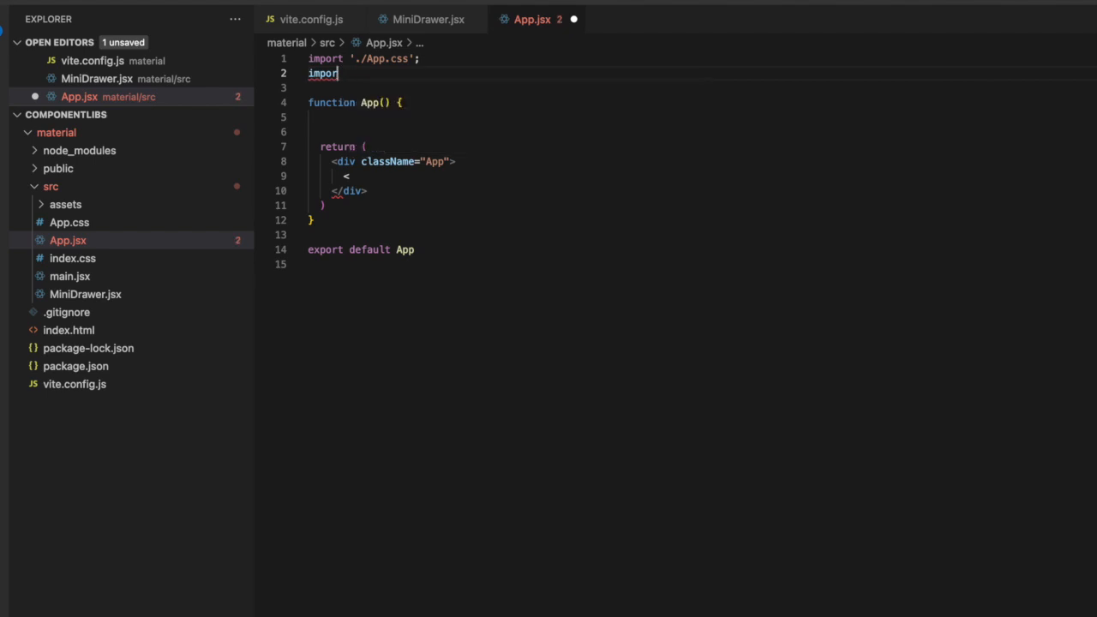
type("MiniDrawer from './MiniDrawer';")
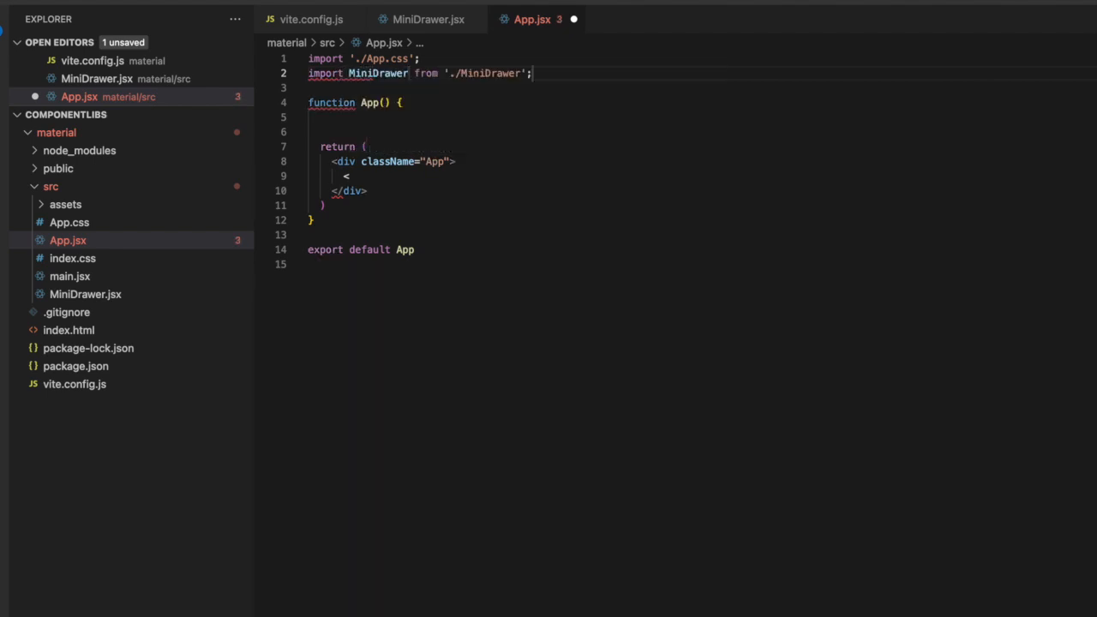
left_click(349, 176)
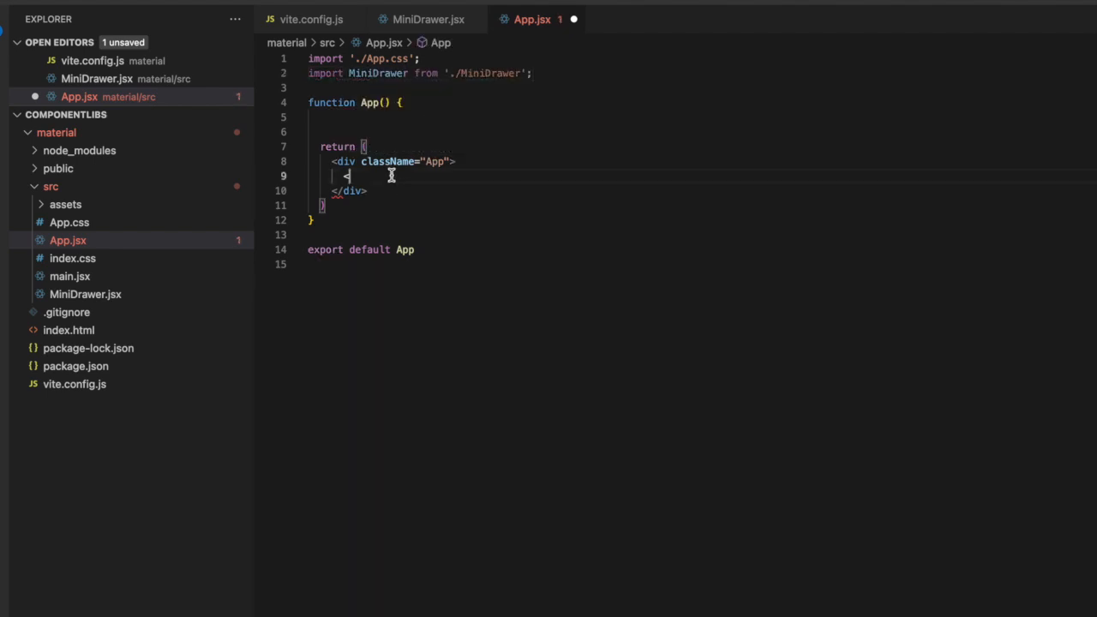
type("MiniDrawer /")
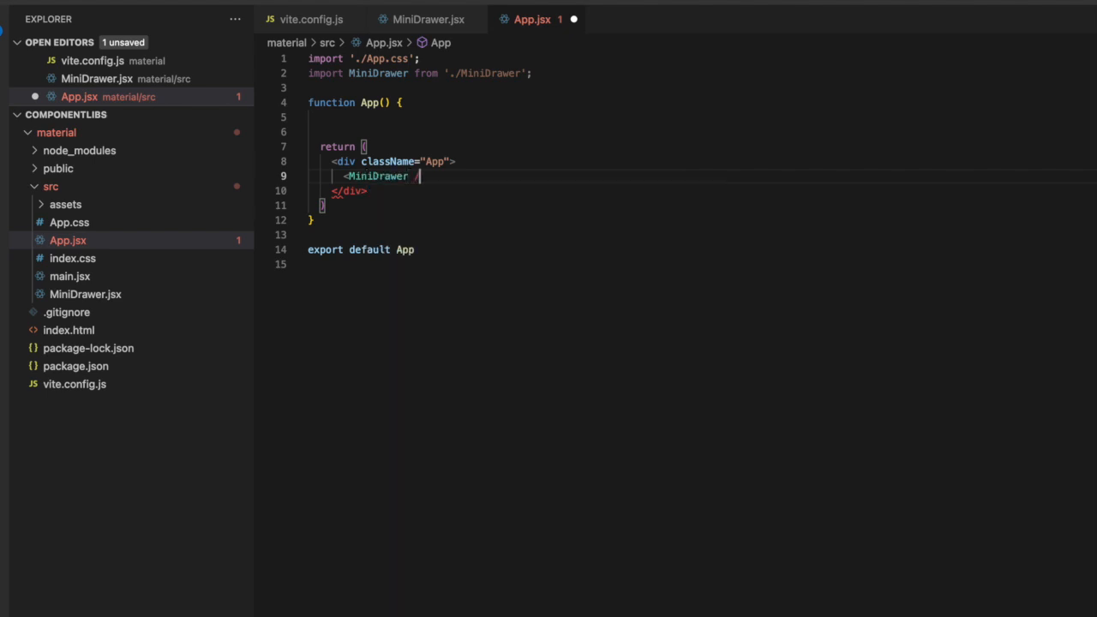
key("ctrl+s")
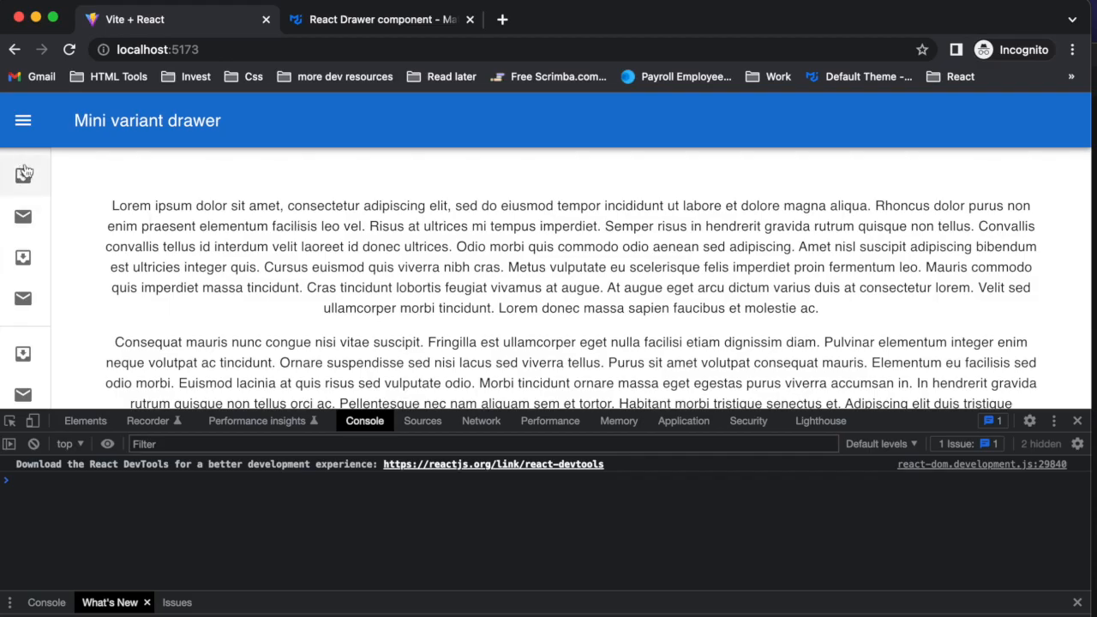
Expand the localhost:5173 app's drawer to reveal labels like Inbox, Starred and Trash.
left_click(1077, 420)
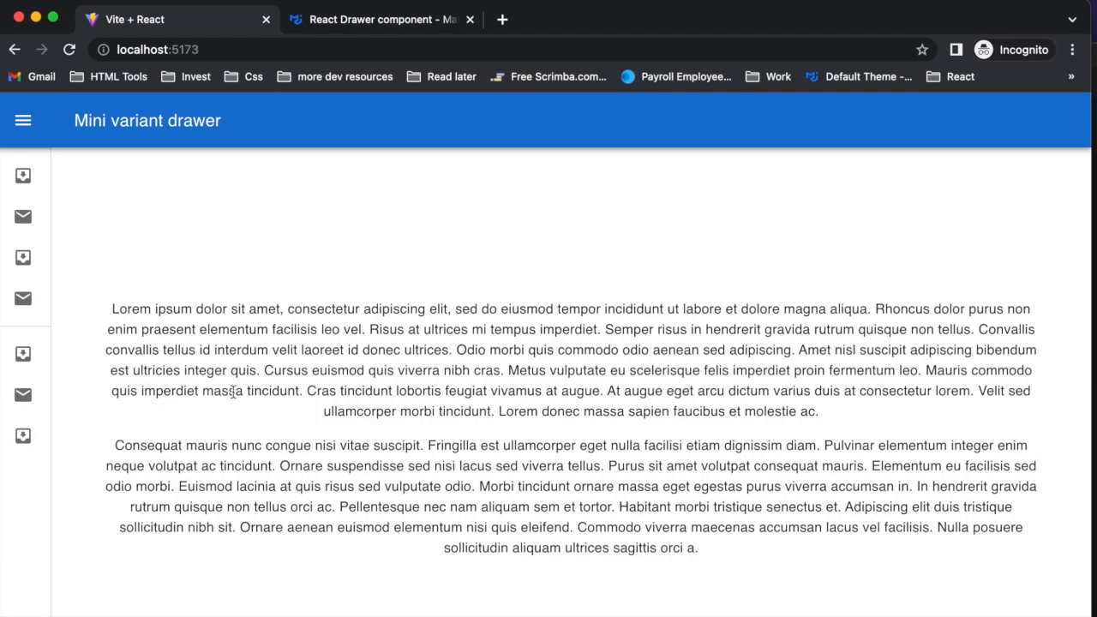
mouse_move(23, 298)
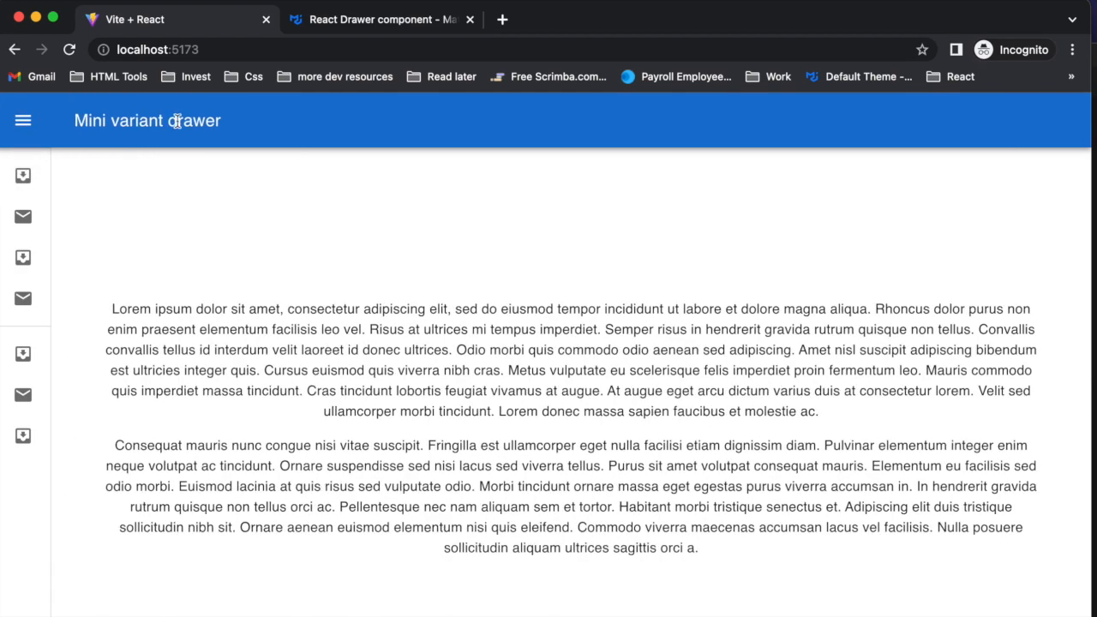
left_click(23, 120)
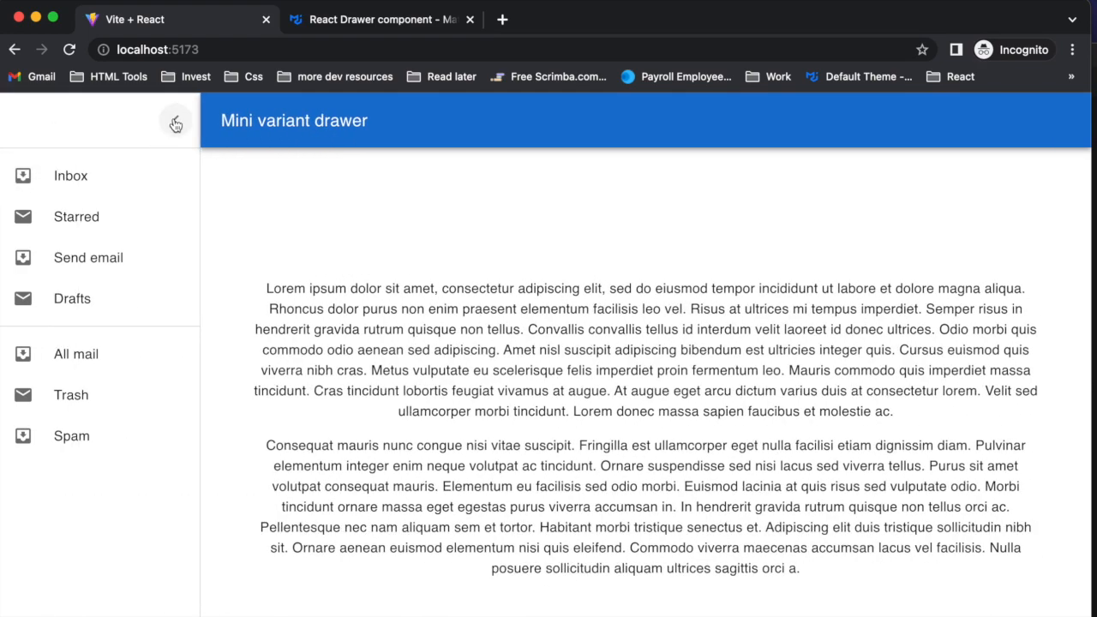
mouse_move(92, 183)
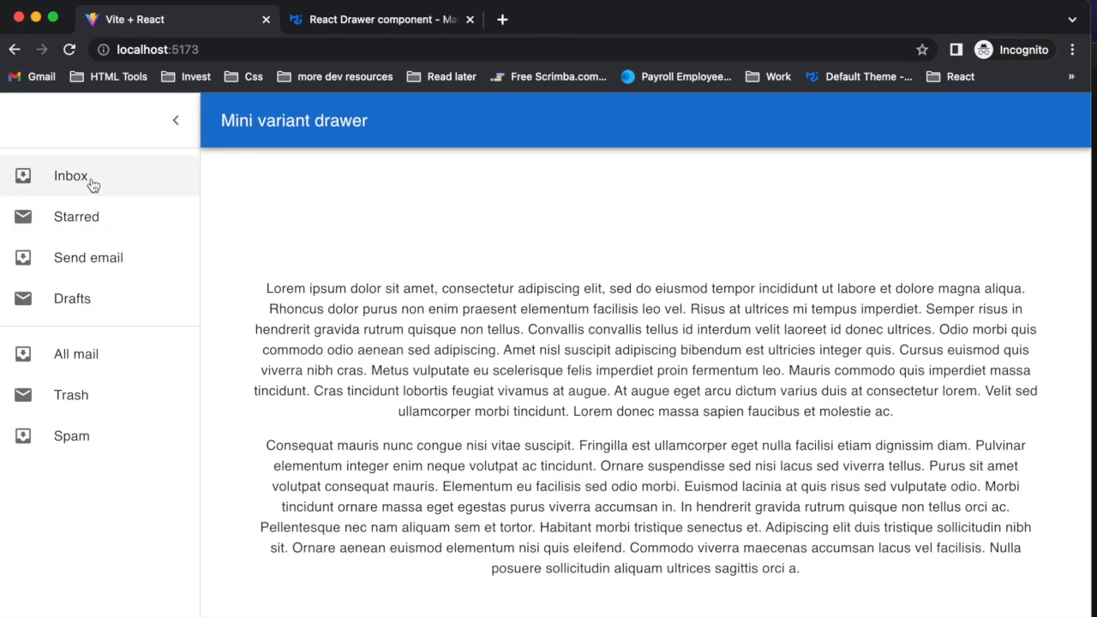
left_click(176, 120)
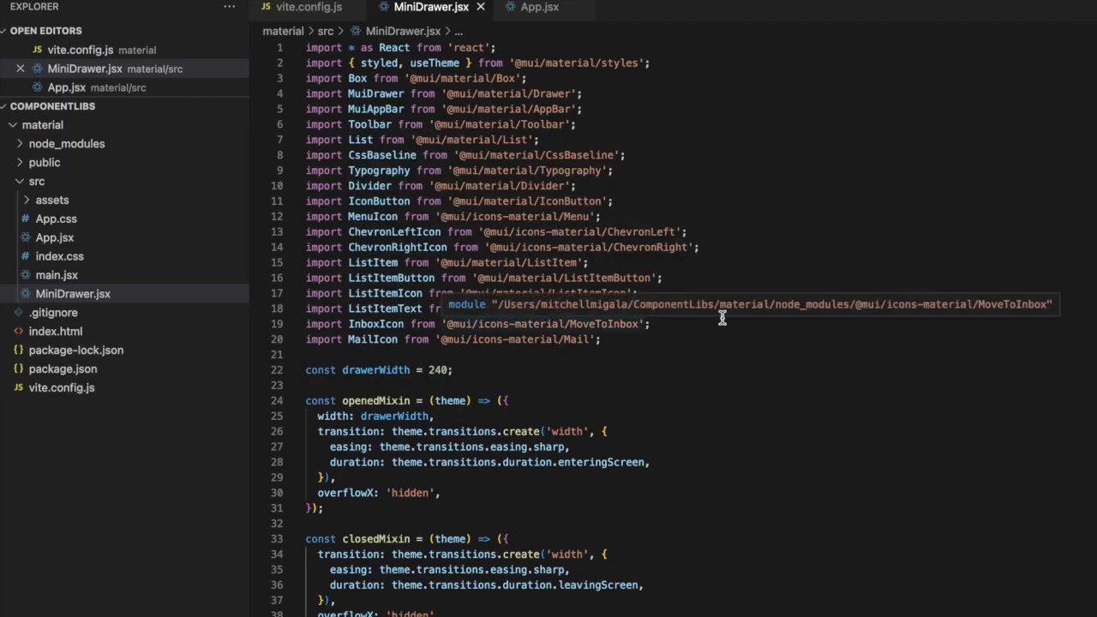
mouse_move(540, 312)
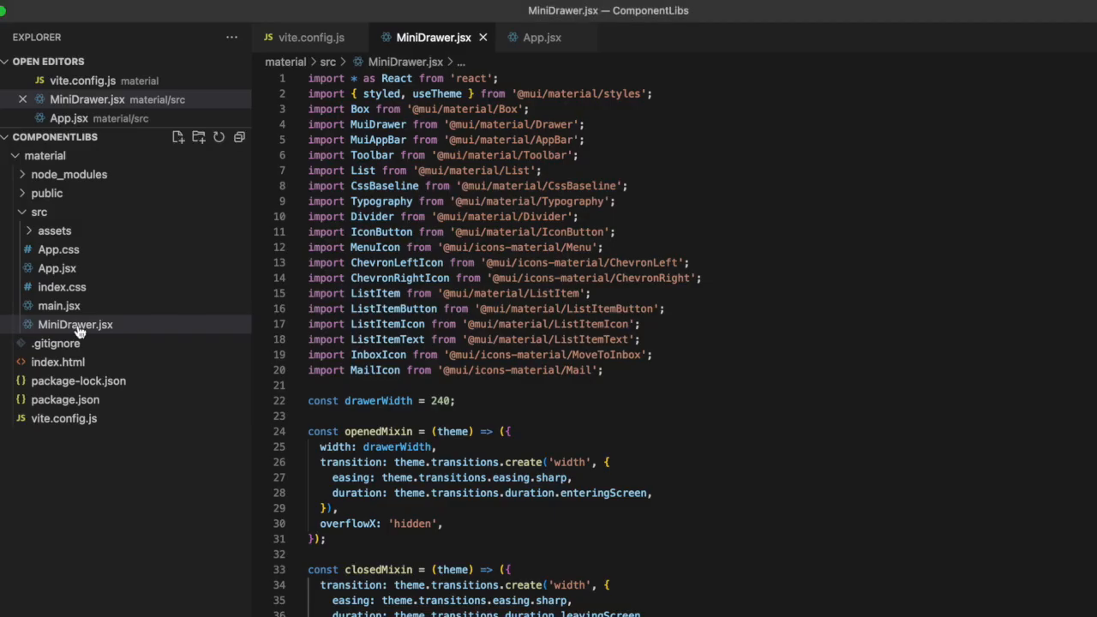
mouse_move(939, 339)
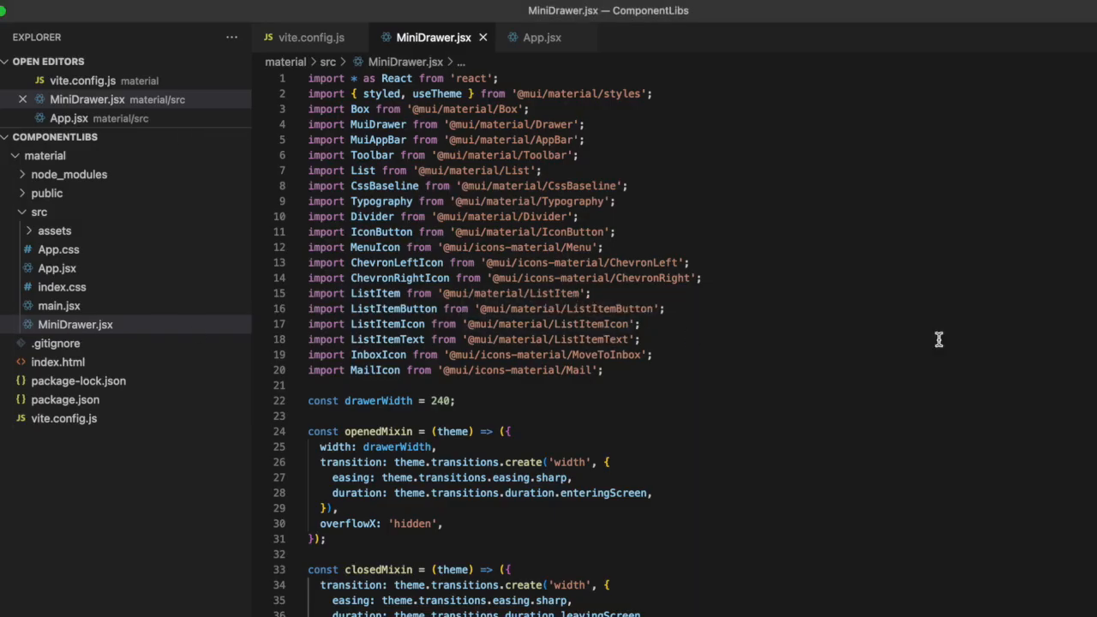
scroll("down", 3)
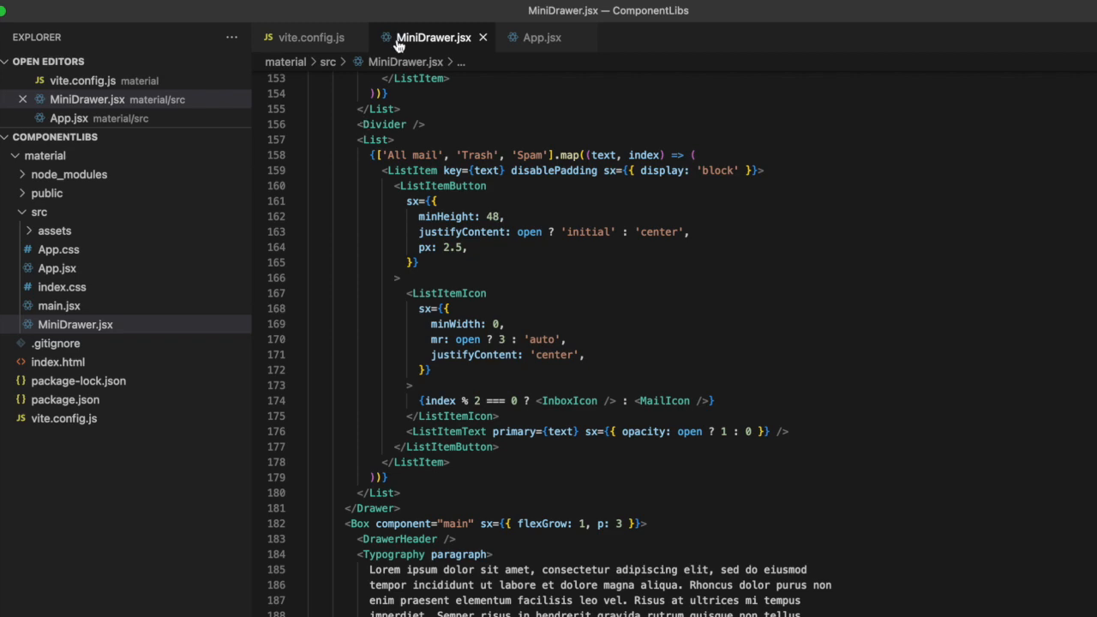
mouse_move(482, 80)
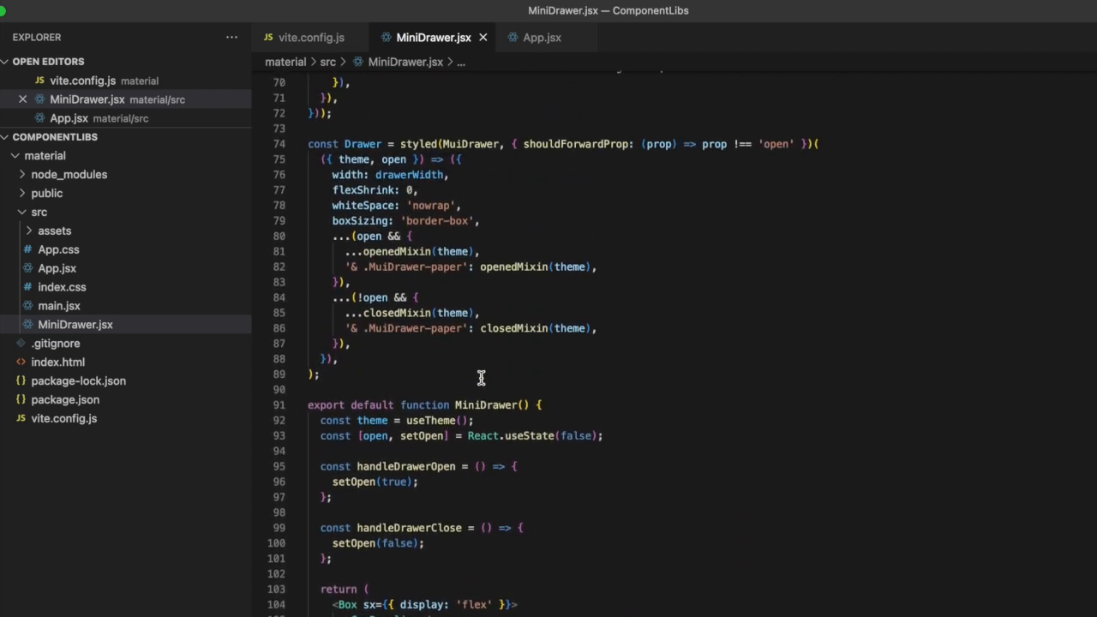
scroll("down", 3)
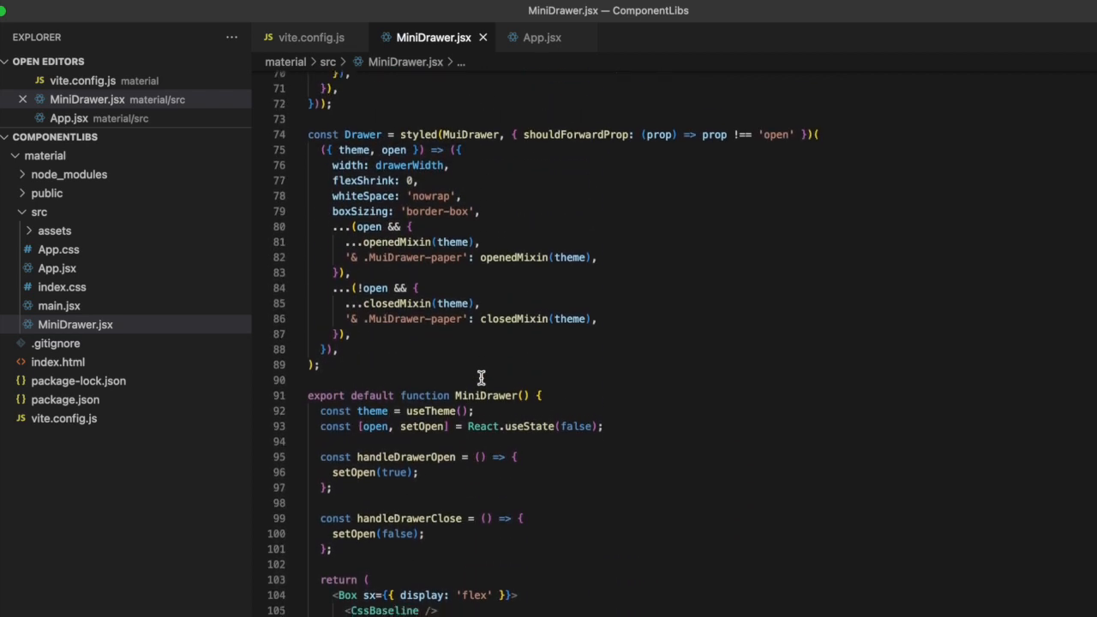
mouse_move(543, 348)
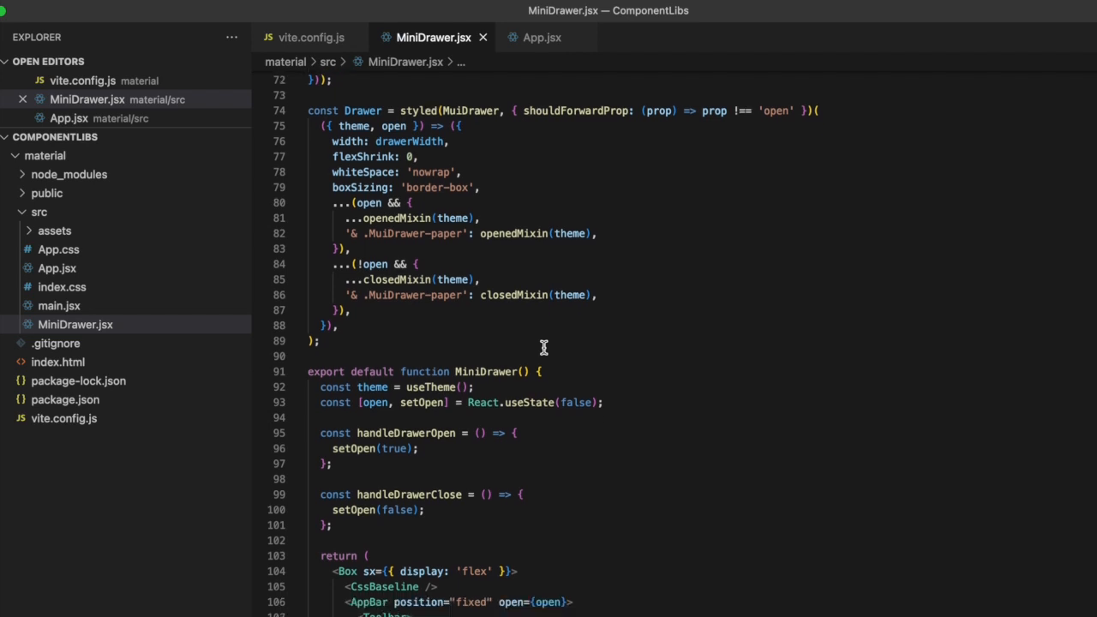
mouse_move(543, 424)
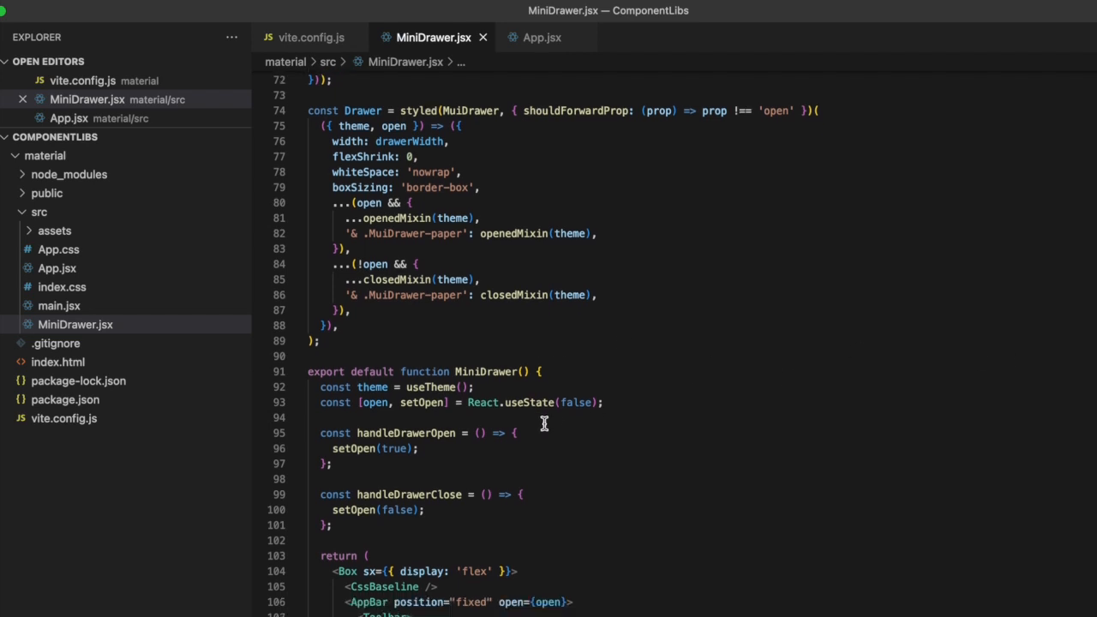
mouse_move(436, 526)
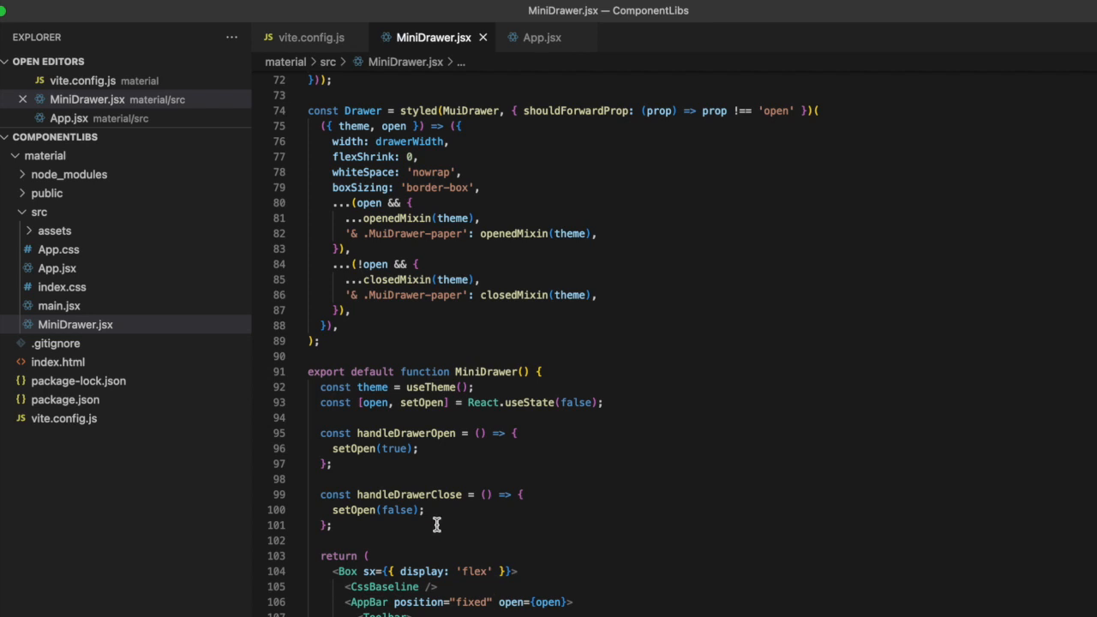
mouse_move(569, 415)
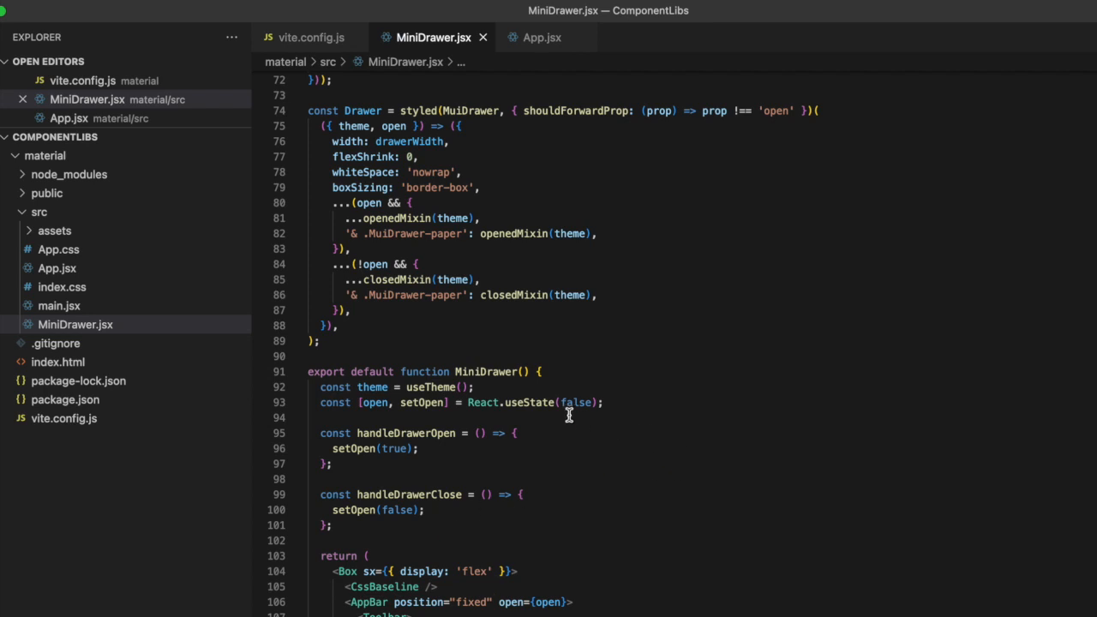
mouse_move(1003, 290)
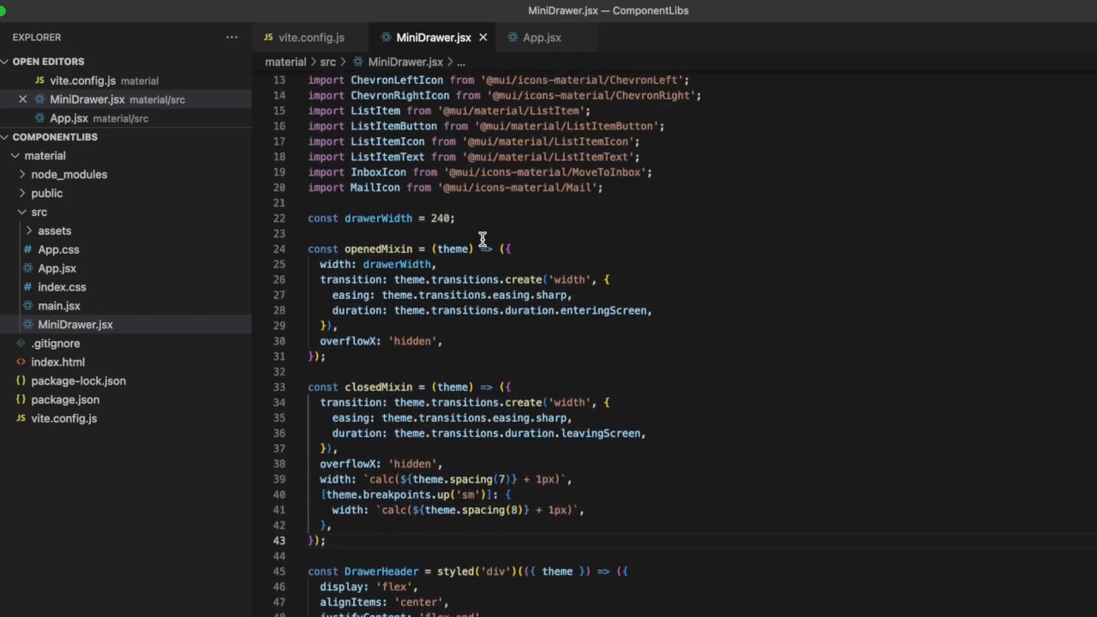
scroll("down", 3)
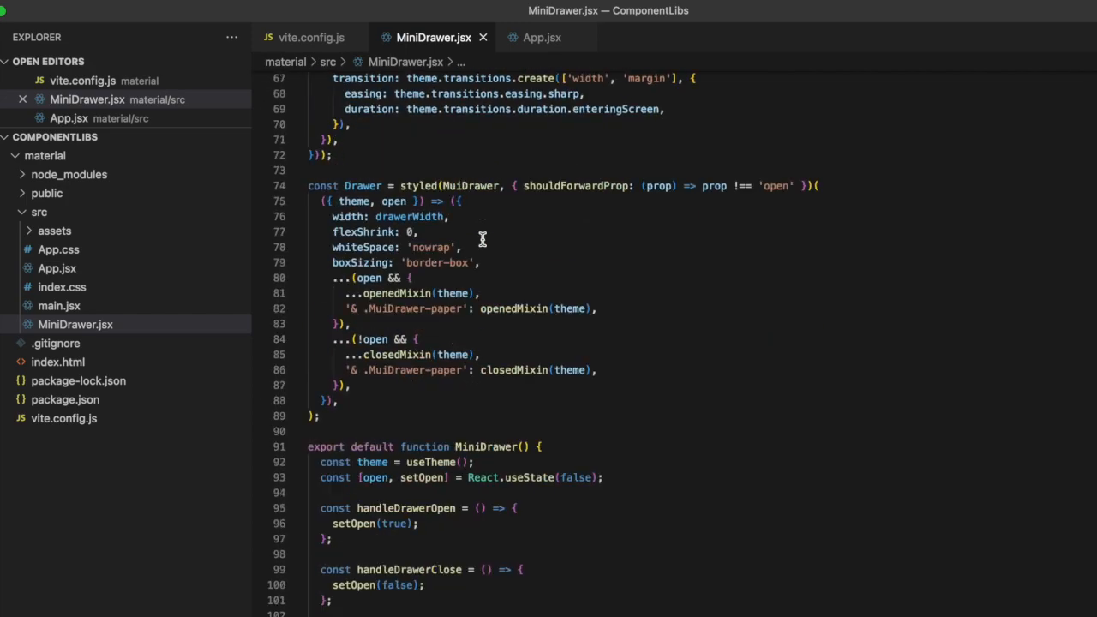
scroll("down", 3)
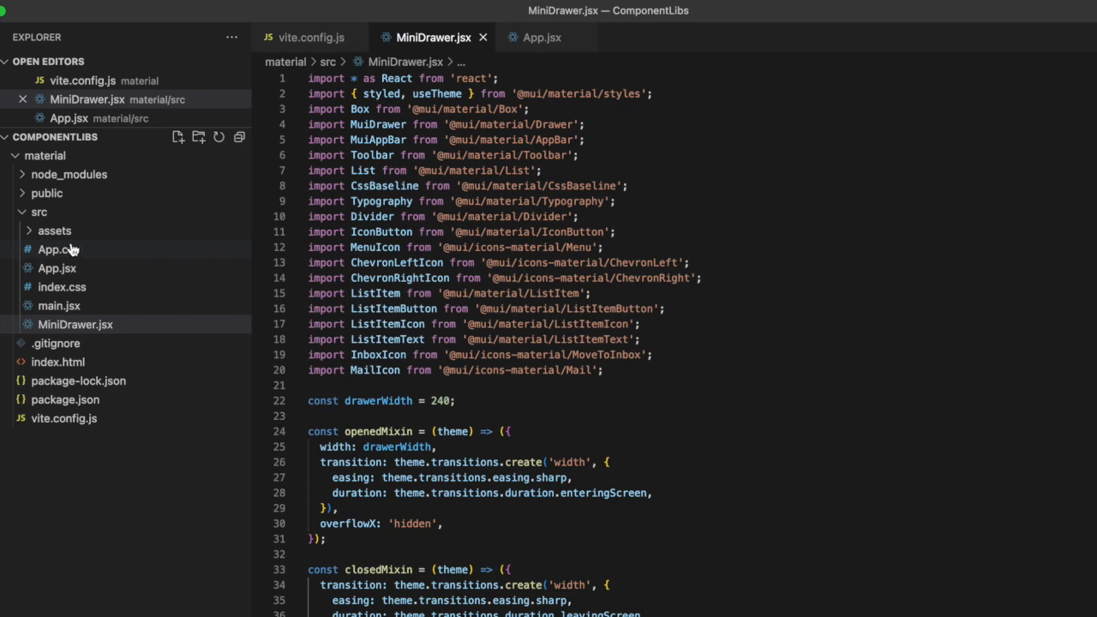
scroll("down", 3)
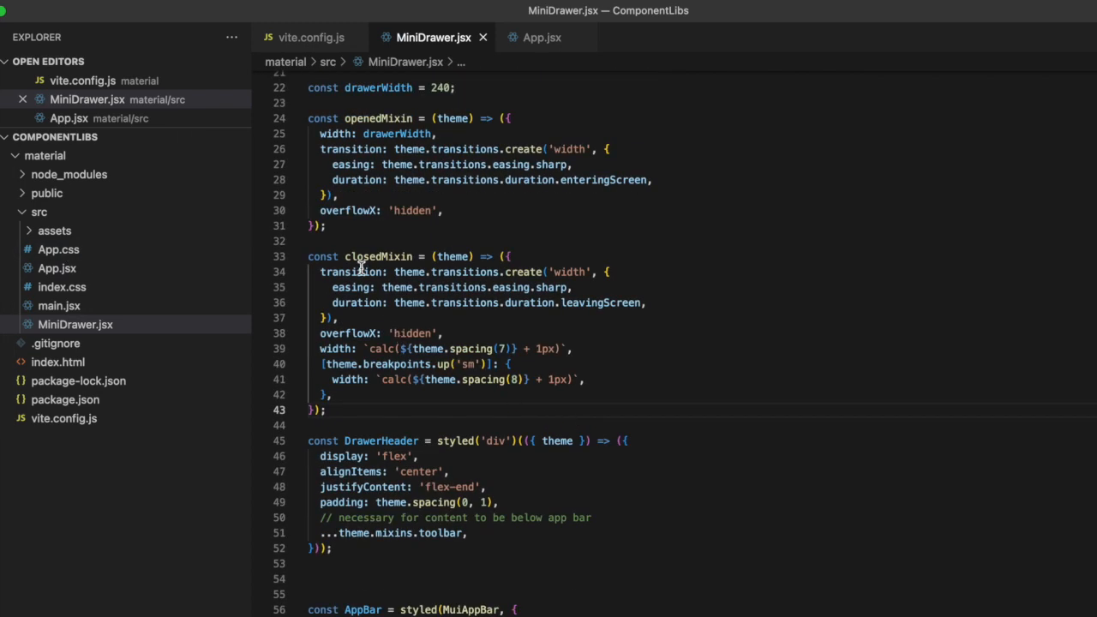
mouse_move(406, 461)
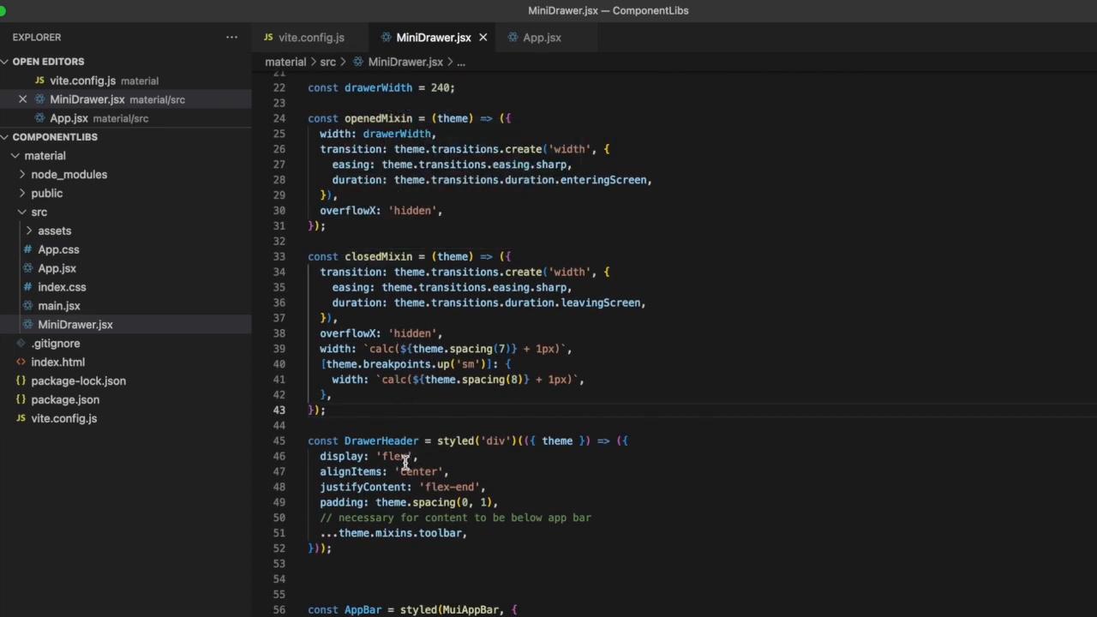
scroll("down", 3)
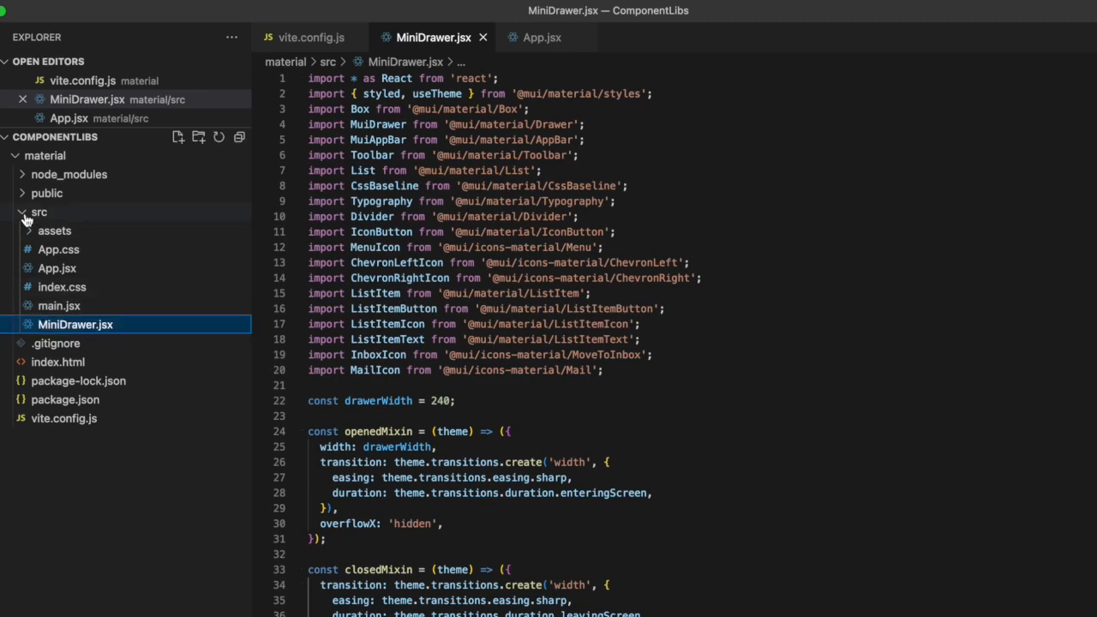
Create a StyledComponents folder inside src.
right_click(39, 212)
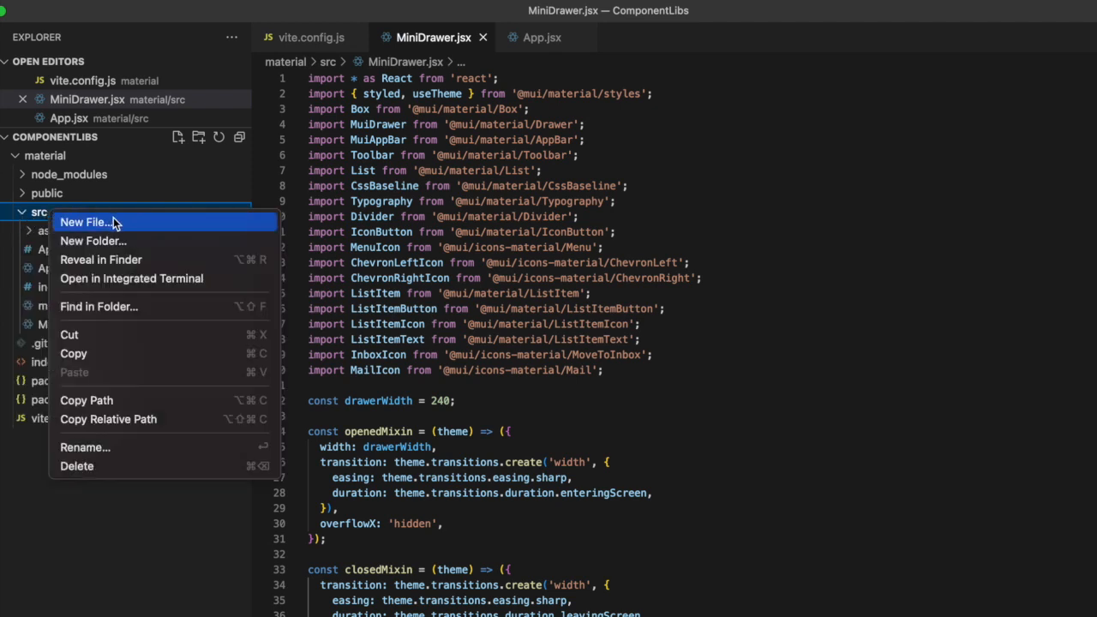
left_click(86, 222)
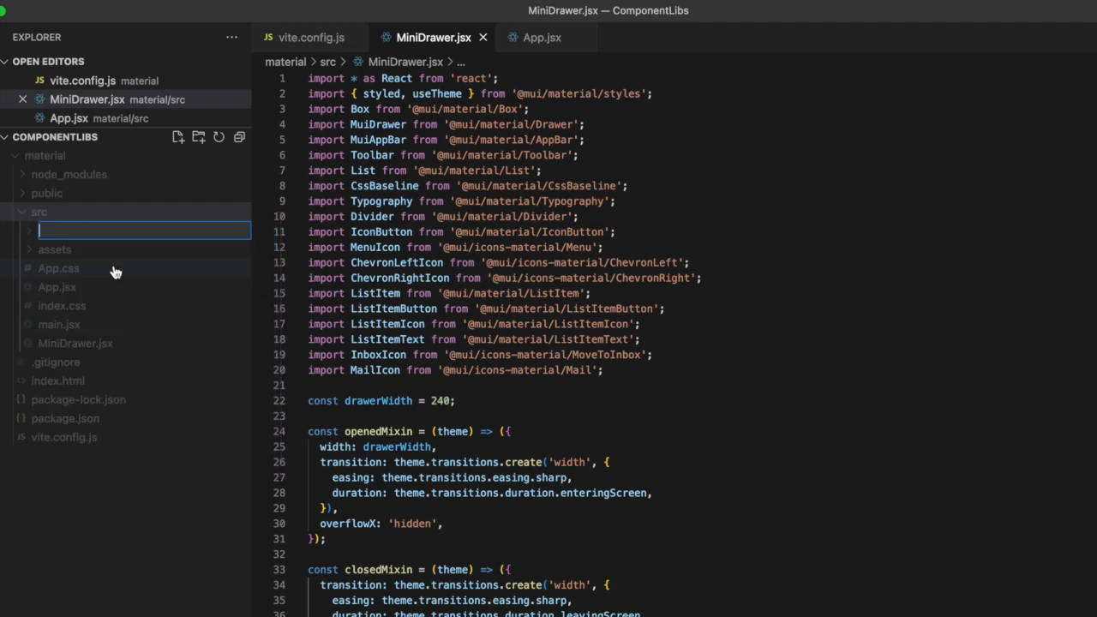
type("Styl")
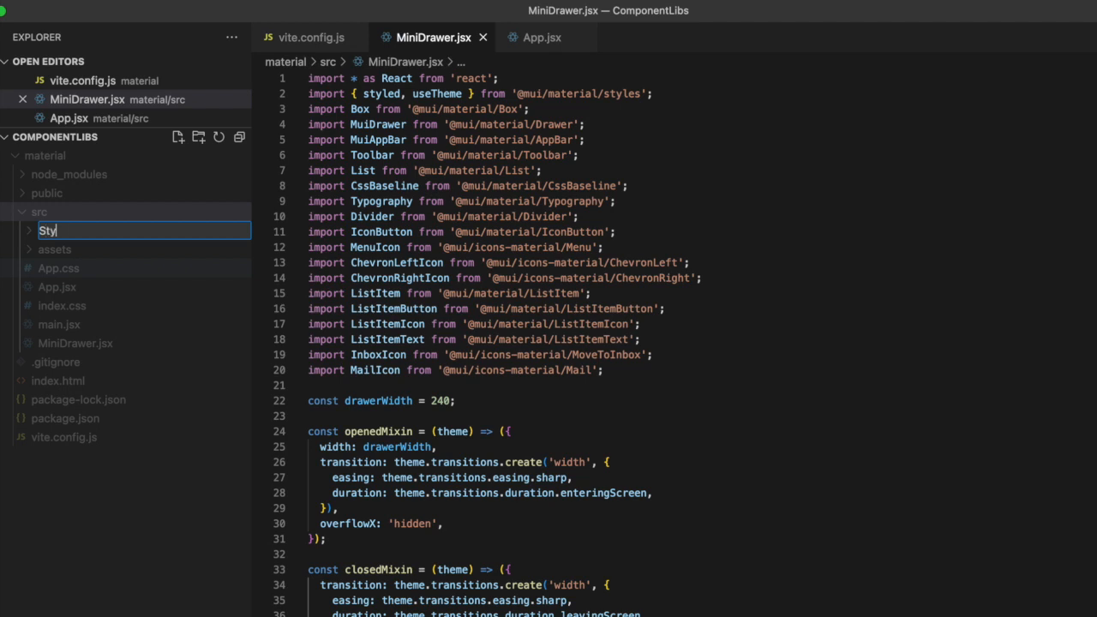
type("led")
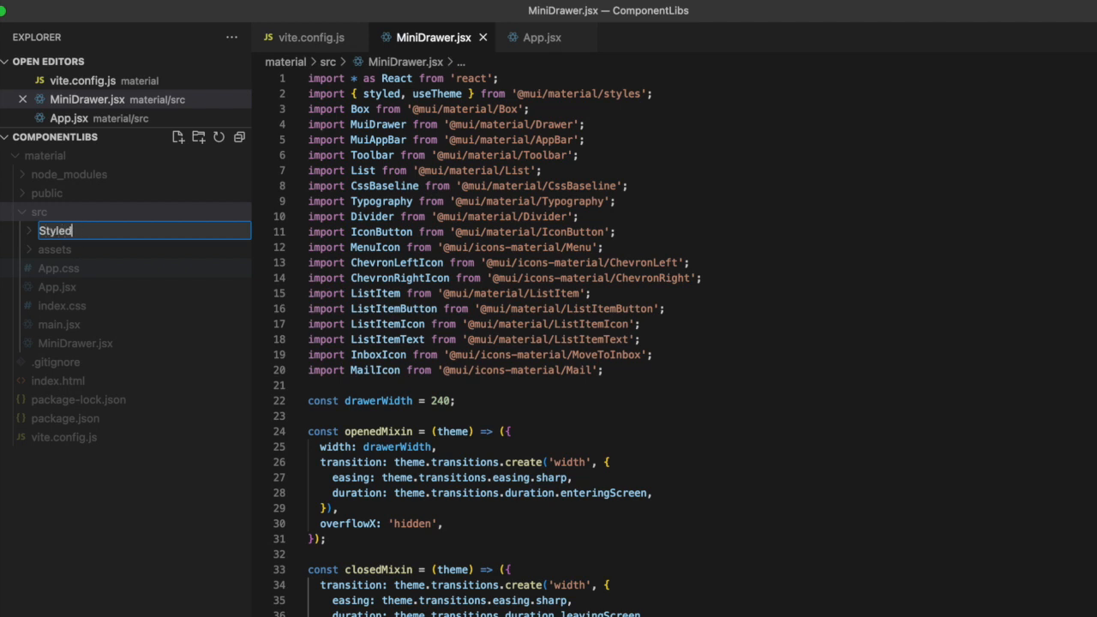
type("Components")
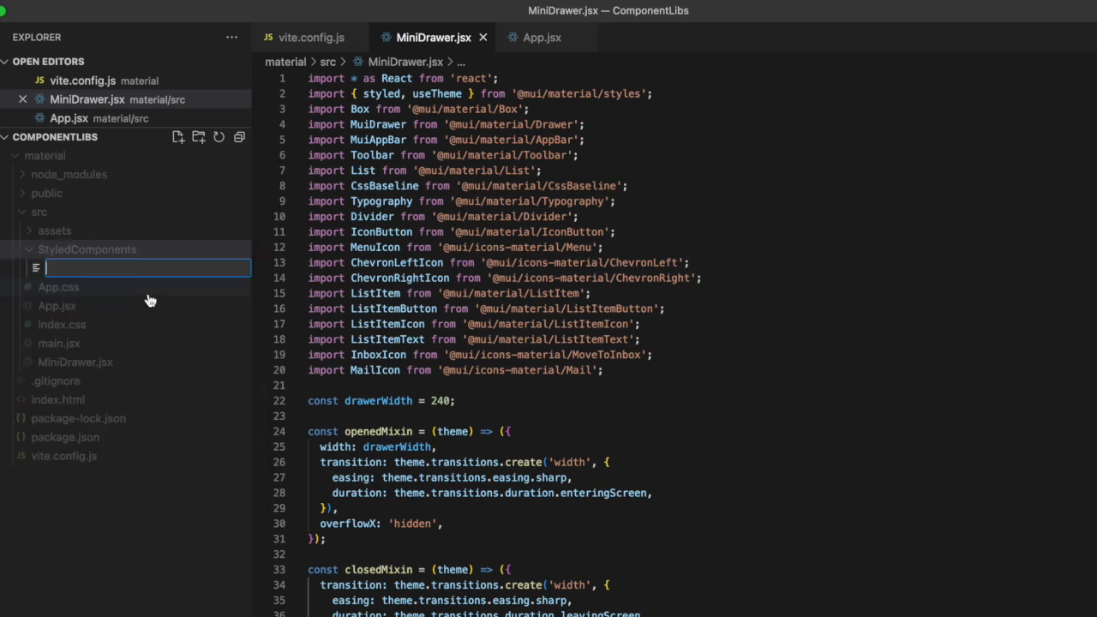
Add an empty styledComponents.js file inside the StyledComponents folder.
type("styledCompo")
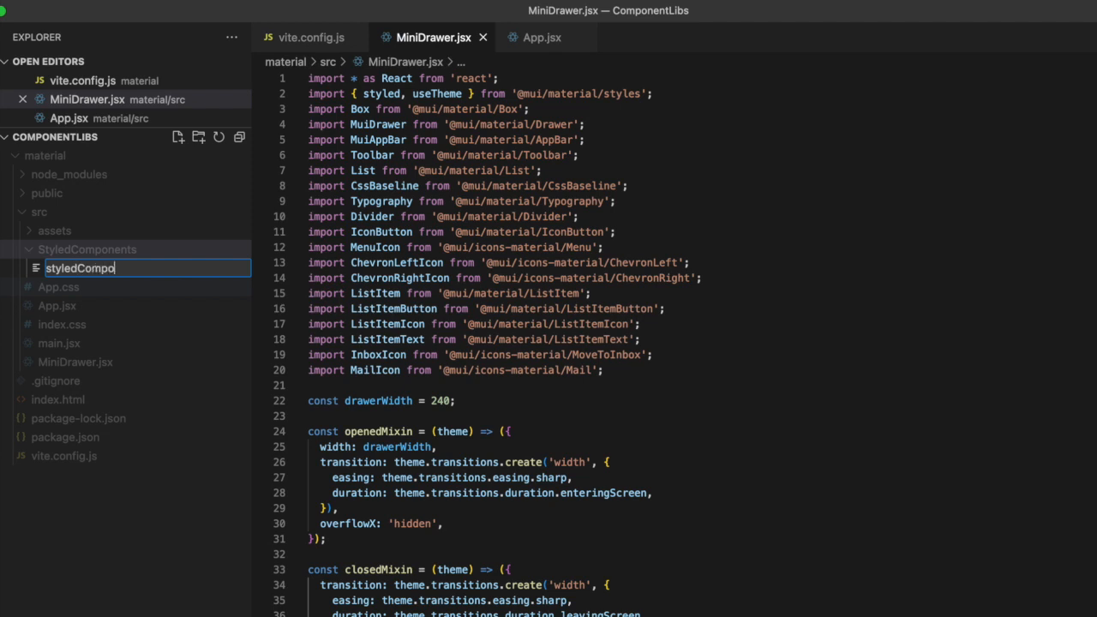
type("nents")
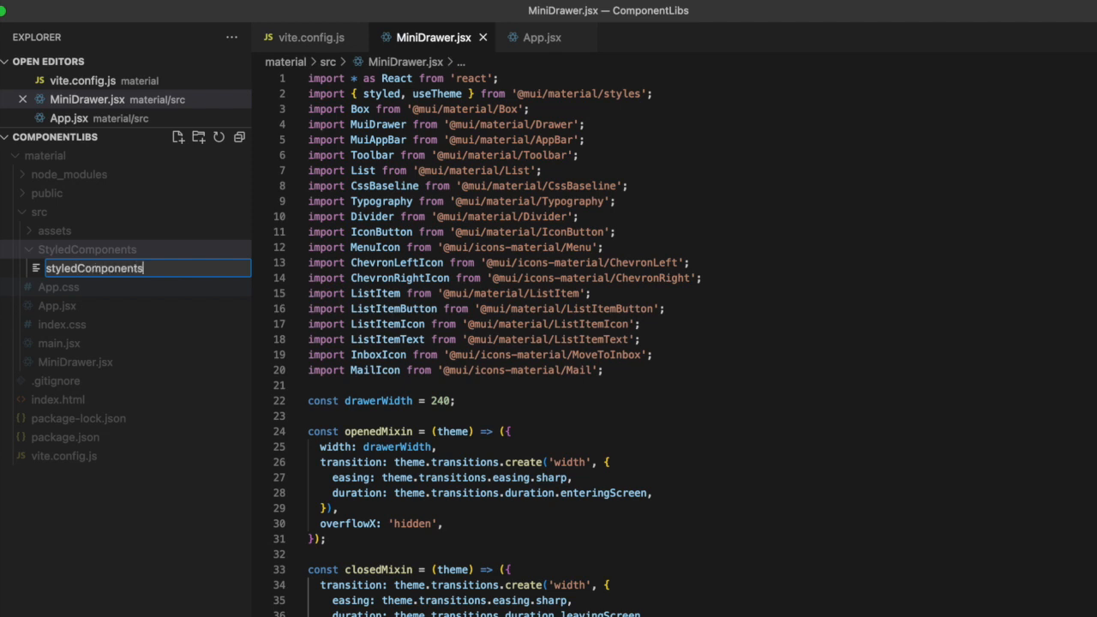
key("Enter")
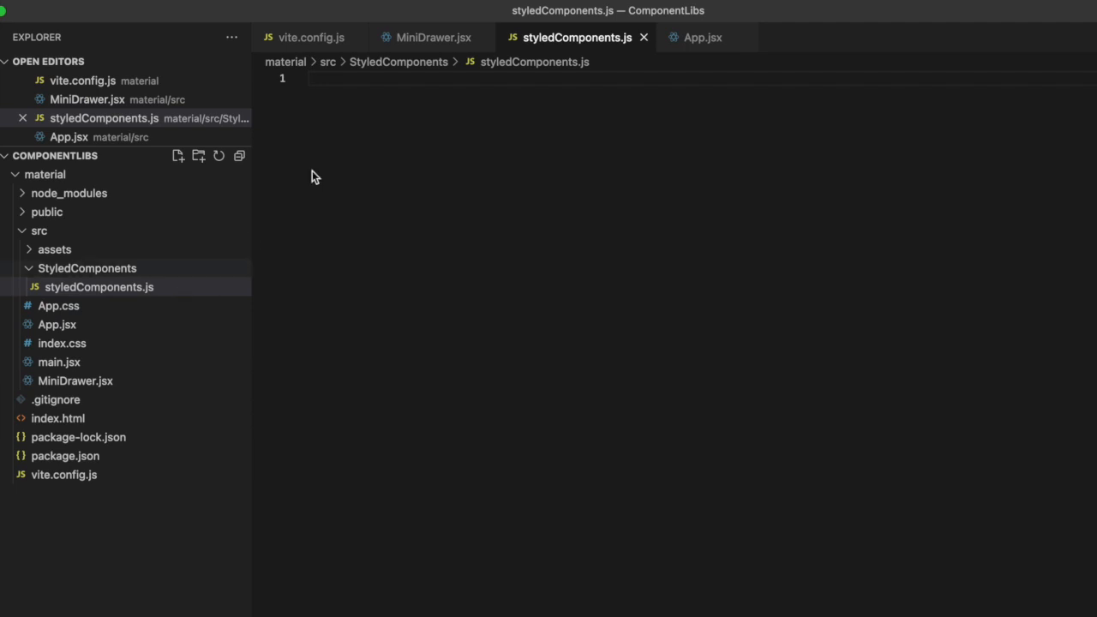
Move drawerWidth, openedMixin, closedMixin and DrawerHeader from MiniDrawer.jsx into styledComponents.js.
left_click(426, 37)
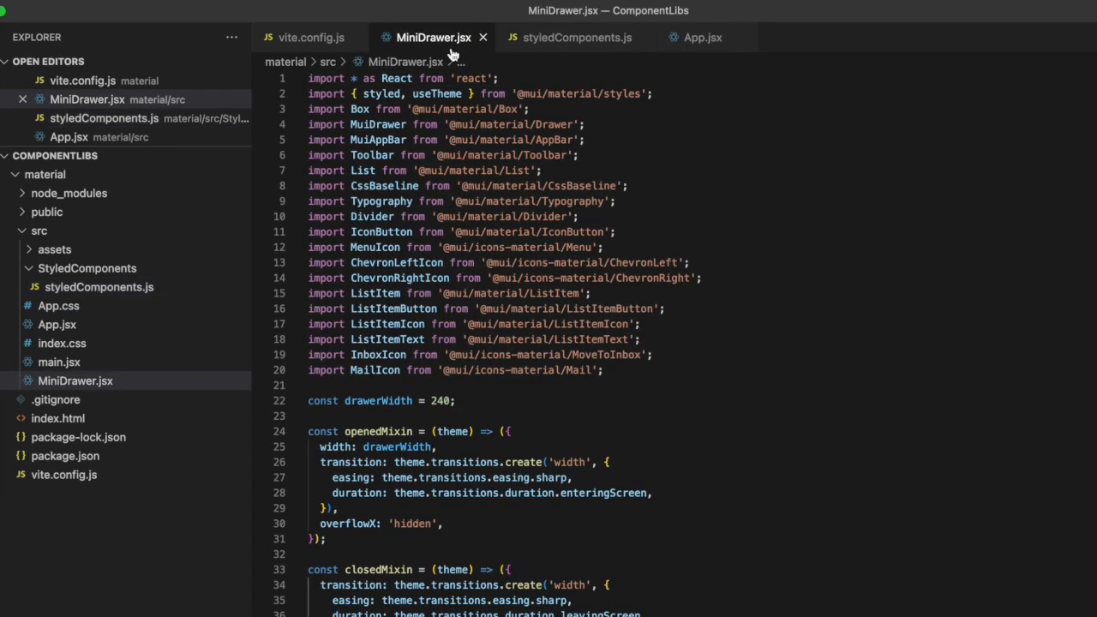
scroll("down", 3)
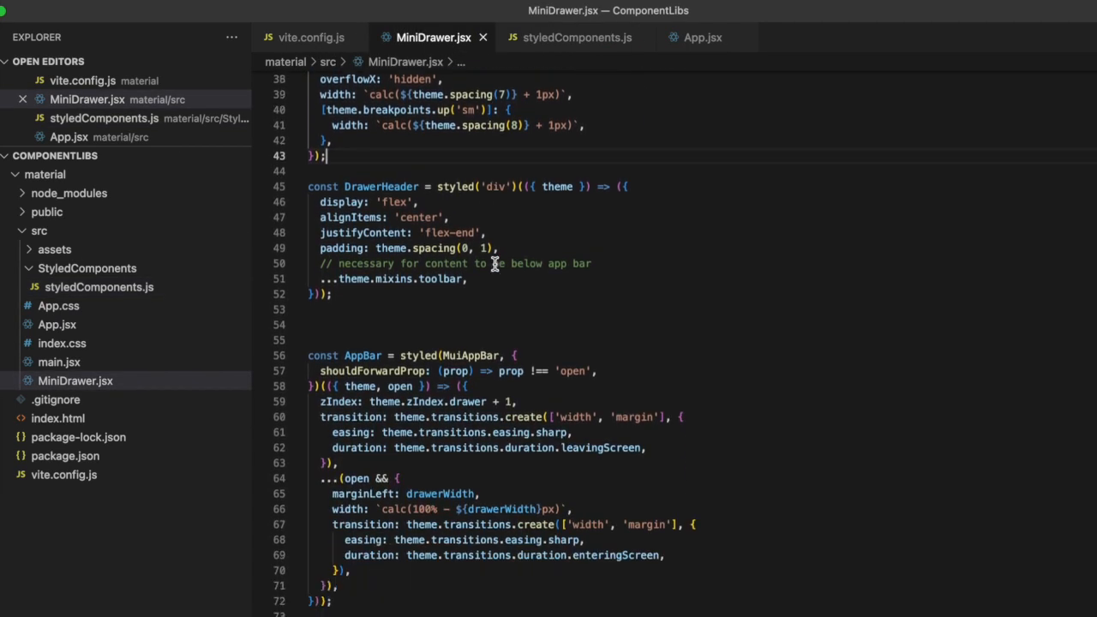
scroll("down", 3)
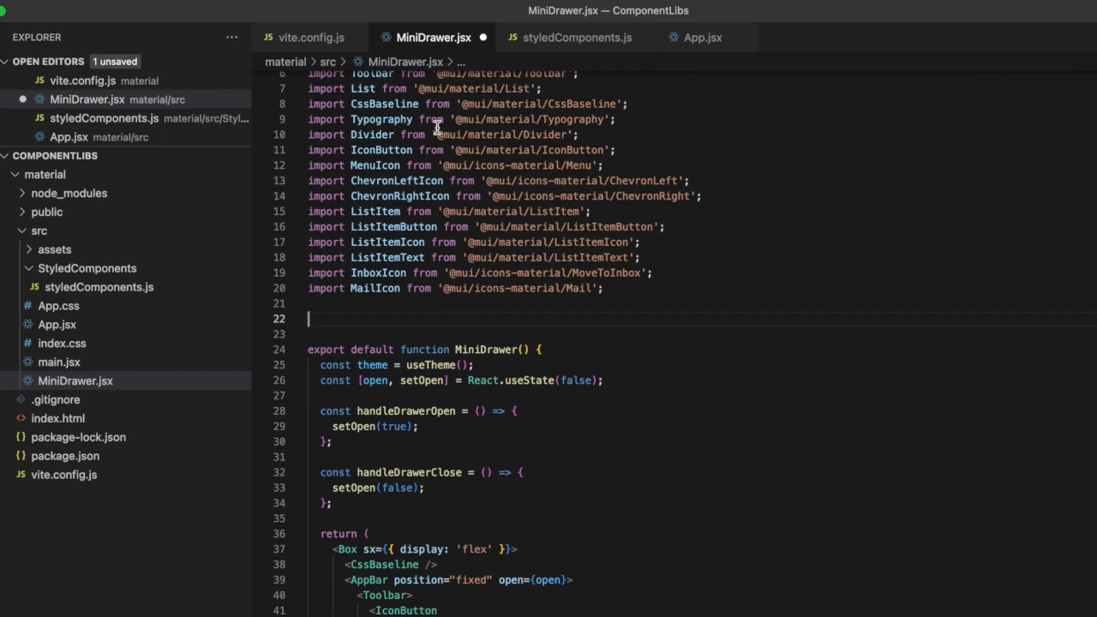
left_click(577, 37)
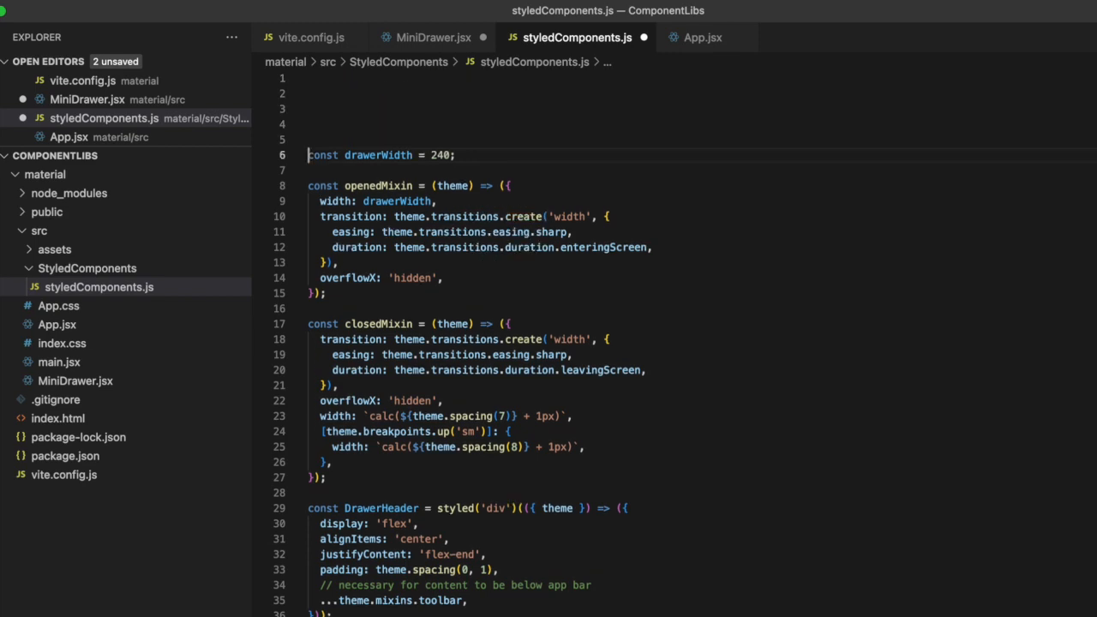
mouse_move(425, 36)
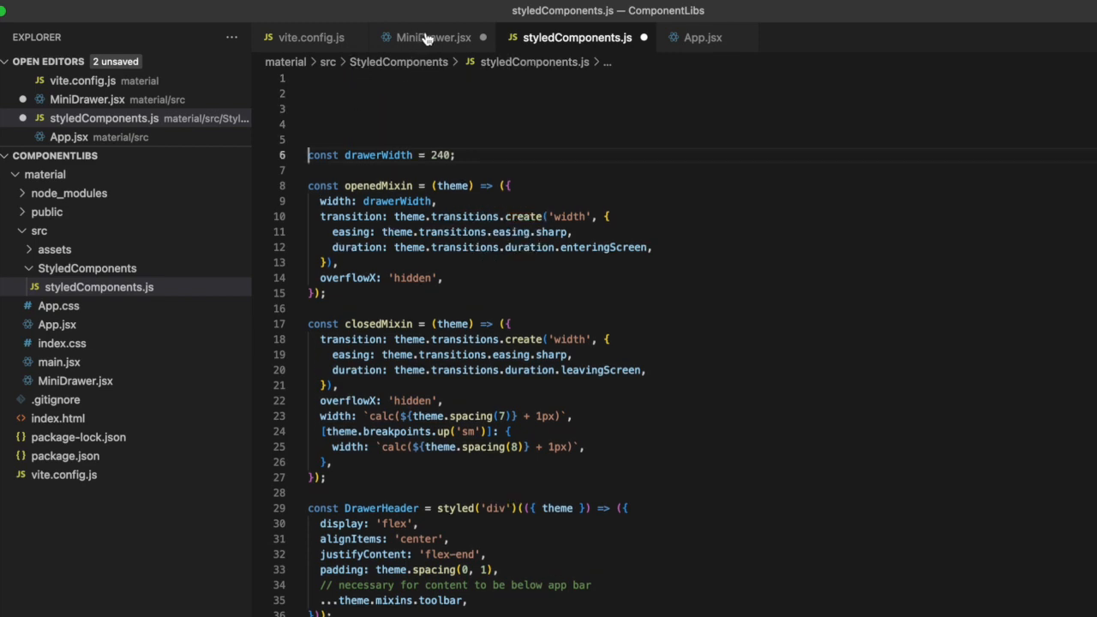
Move the MuiDrawer and MuiAppBar import lines from MiniDrawer.jsx into styledComponents.js.
left_click(433, 36)
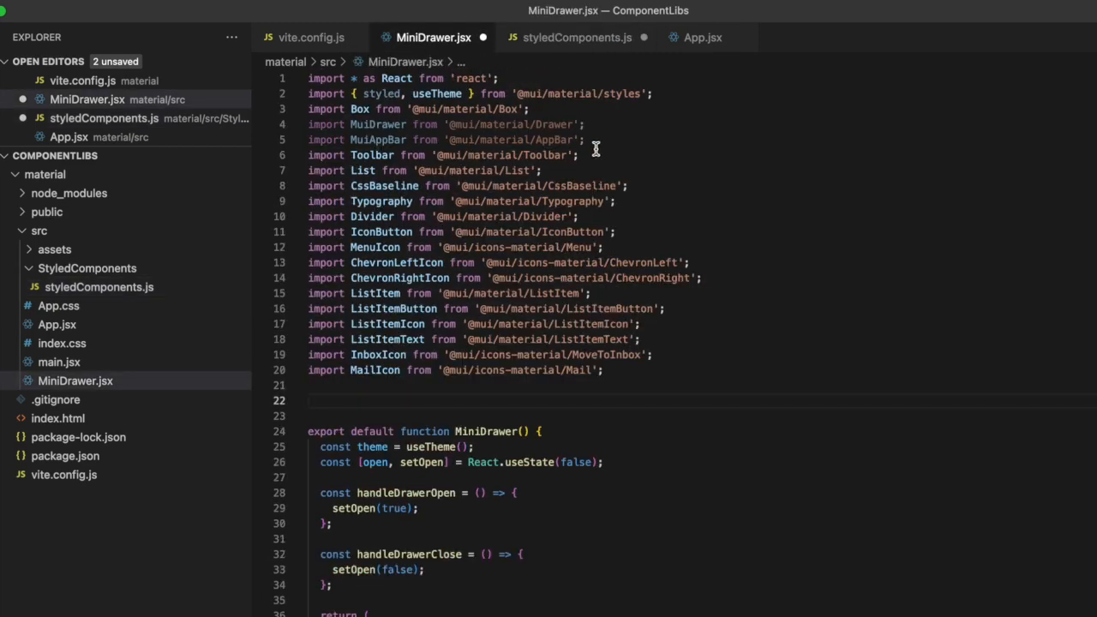
left_click_drag(308, 124, 588, 140)
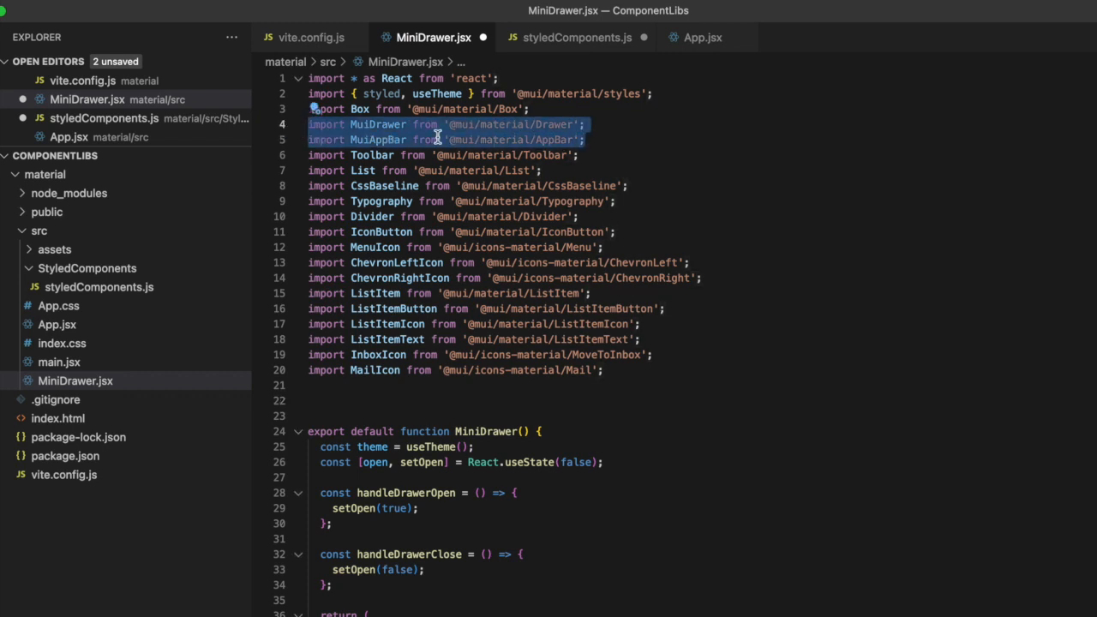
left_click(576, 37)
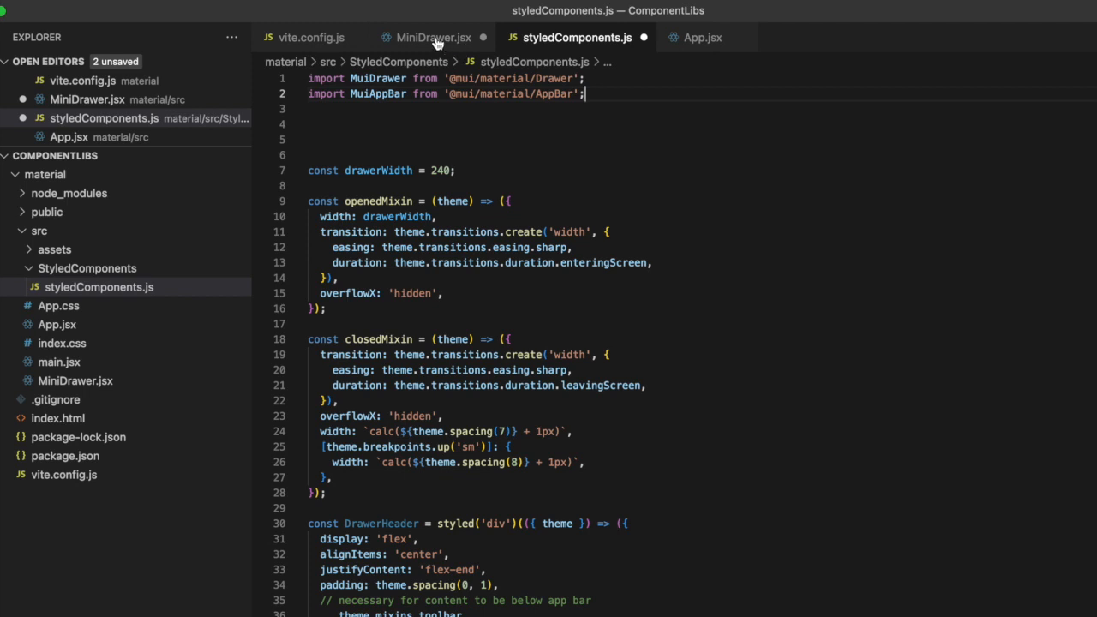
left_click(432, 37)
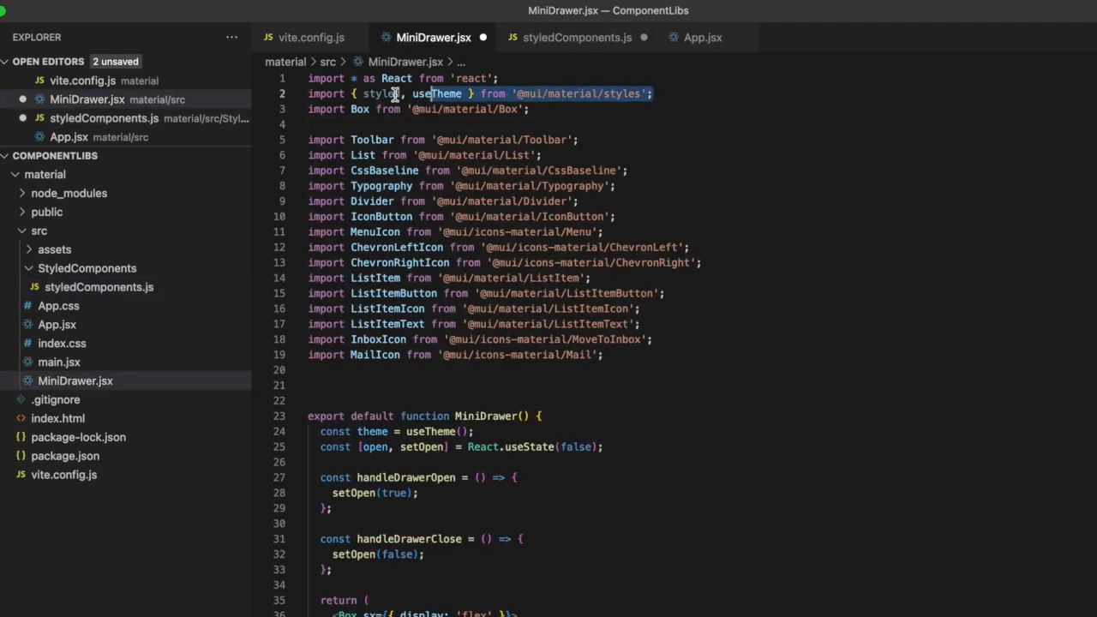
left_click(576, 37)
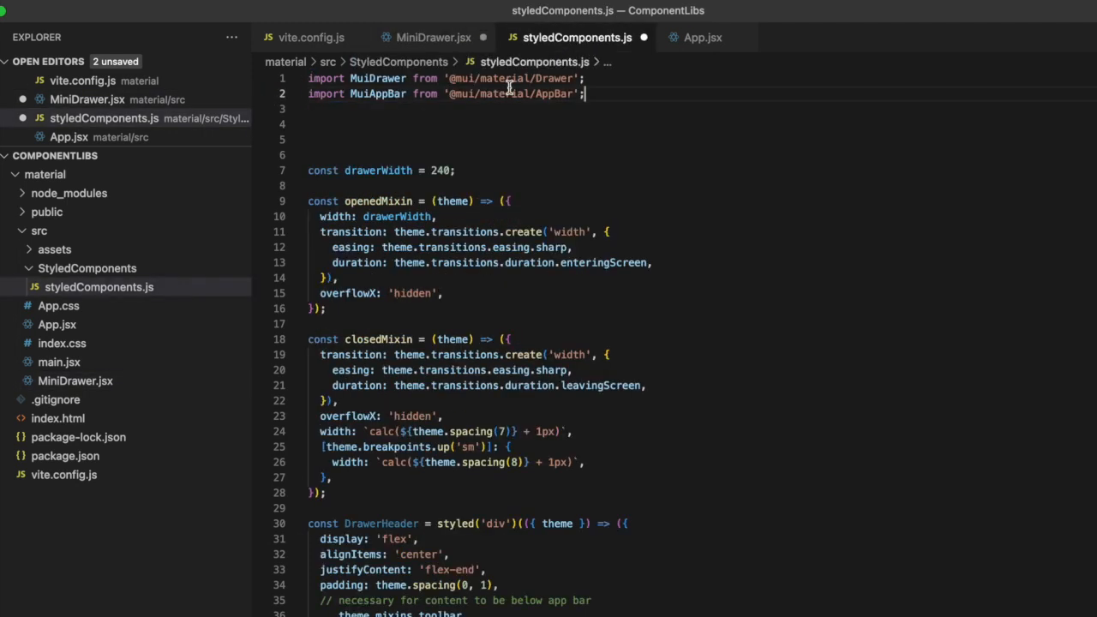
type("import { styled, useTheme } from '@mui/material/styles';")
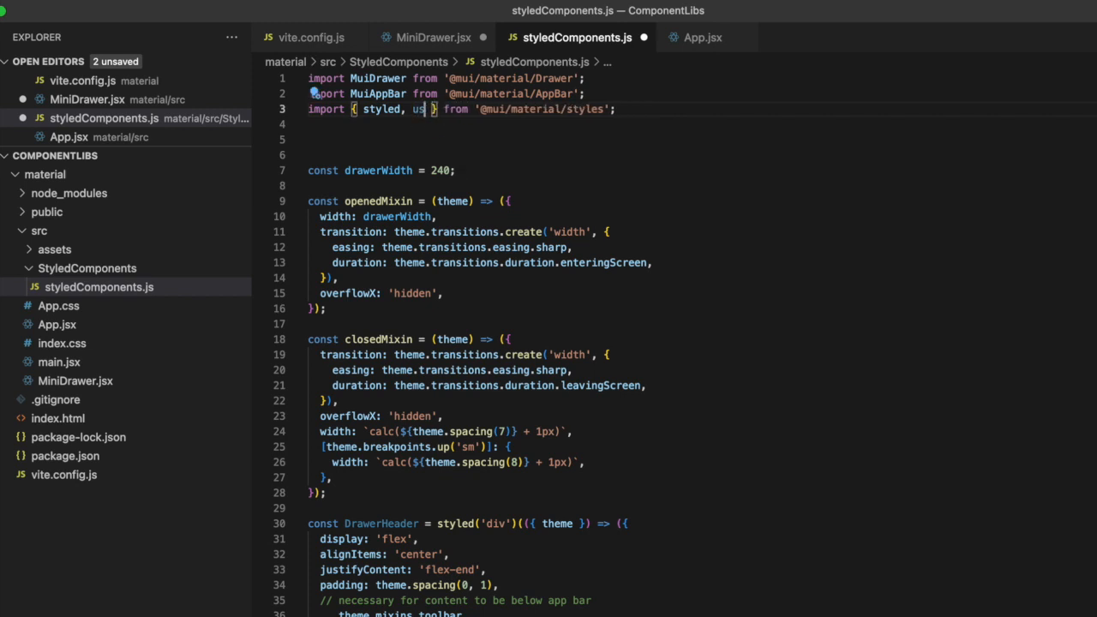
key("Backspace")
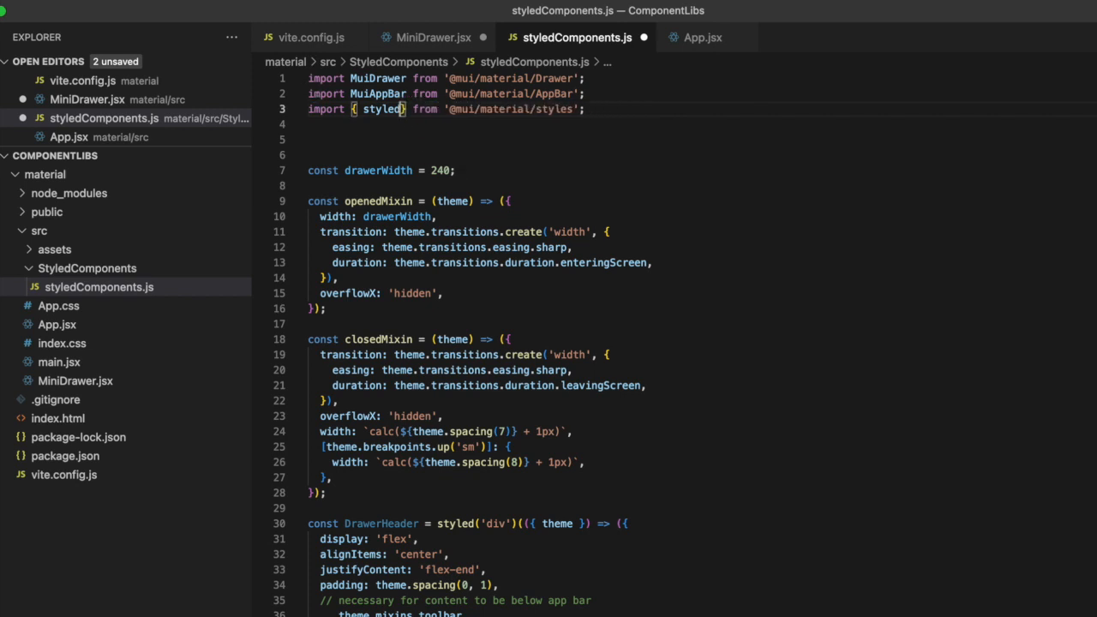
left_click(433, 37)
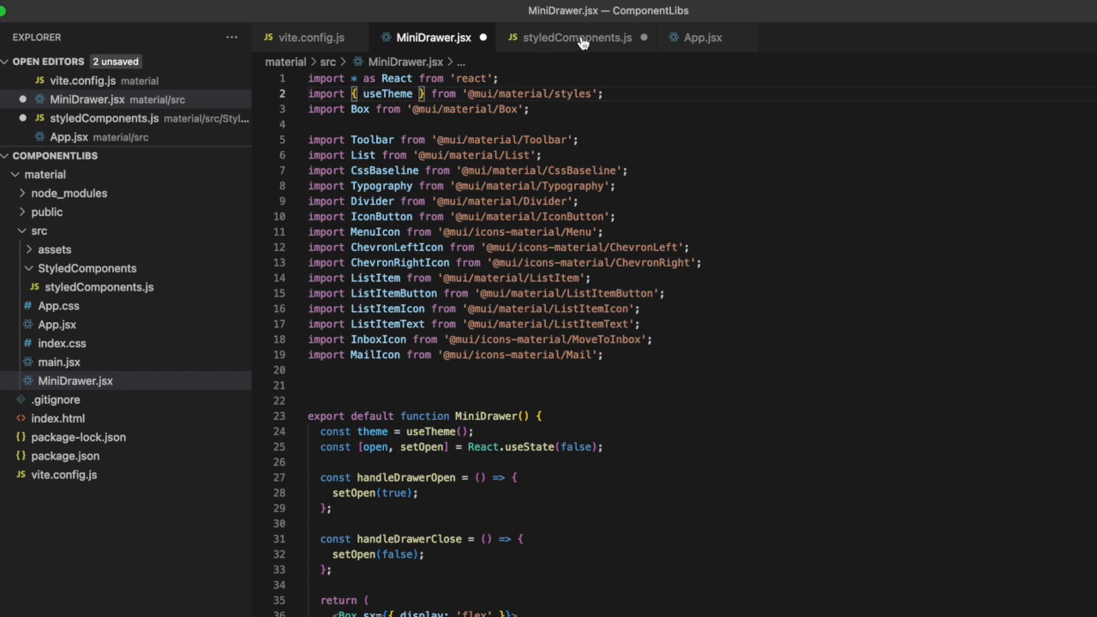
left_click(576, 37)
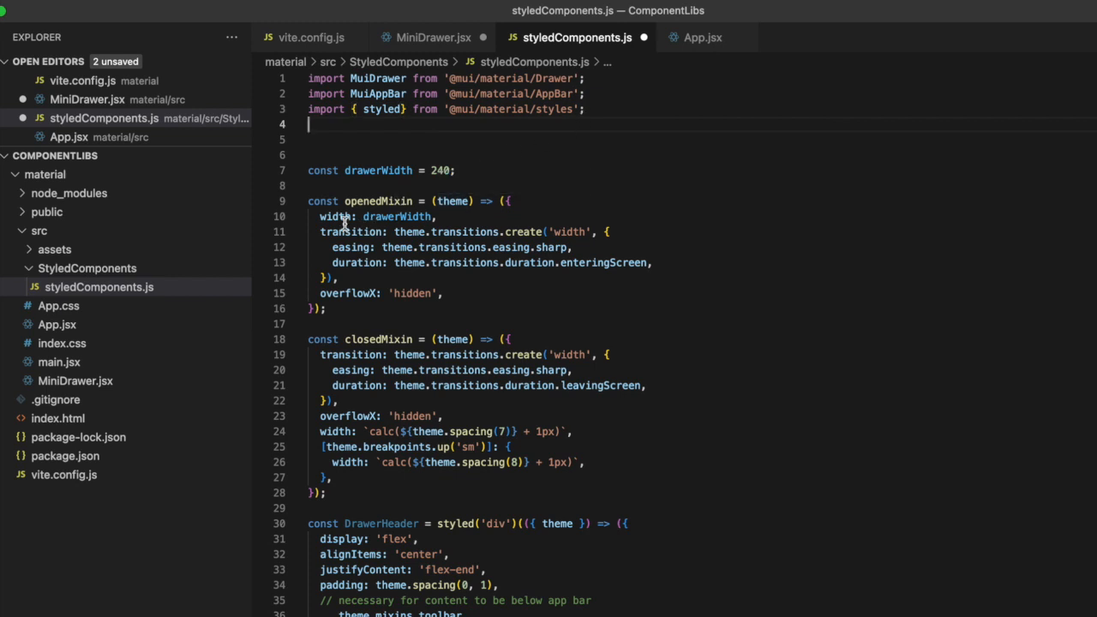
mouse_move(378, 201)
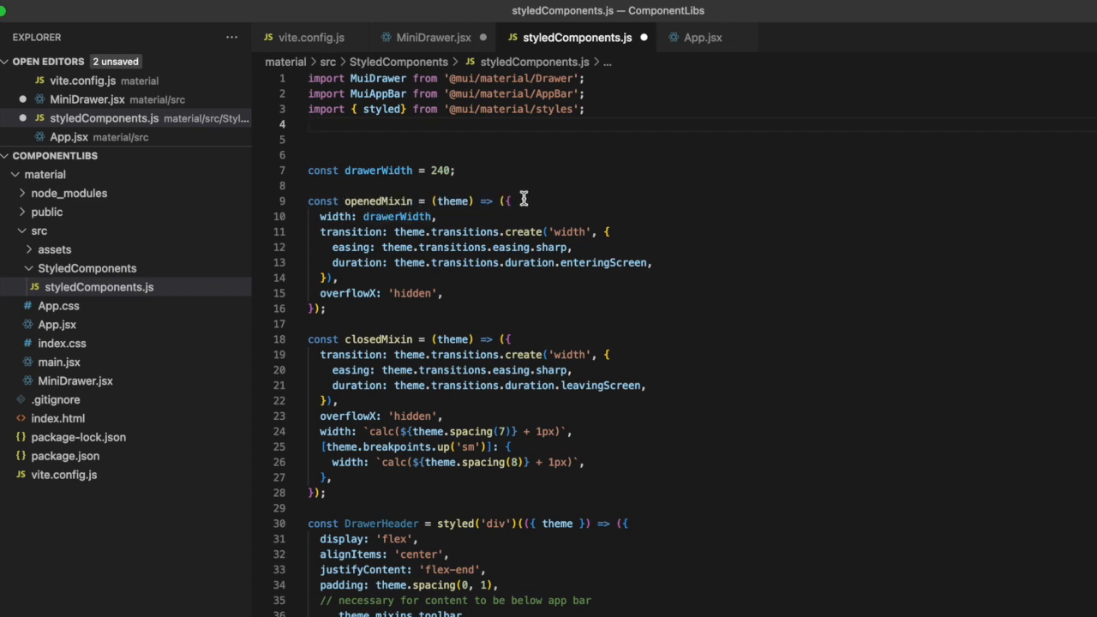
Add export before the DrawerHeader, AppBar and Drawer declarations in styledComponents.js.
scroll("down", 3)
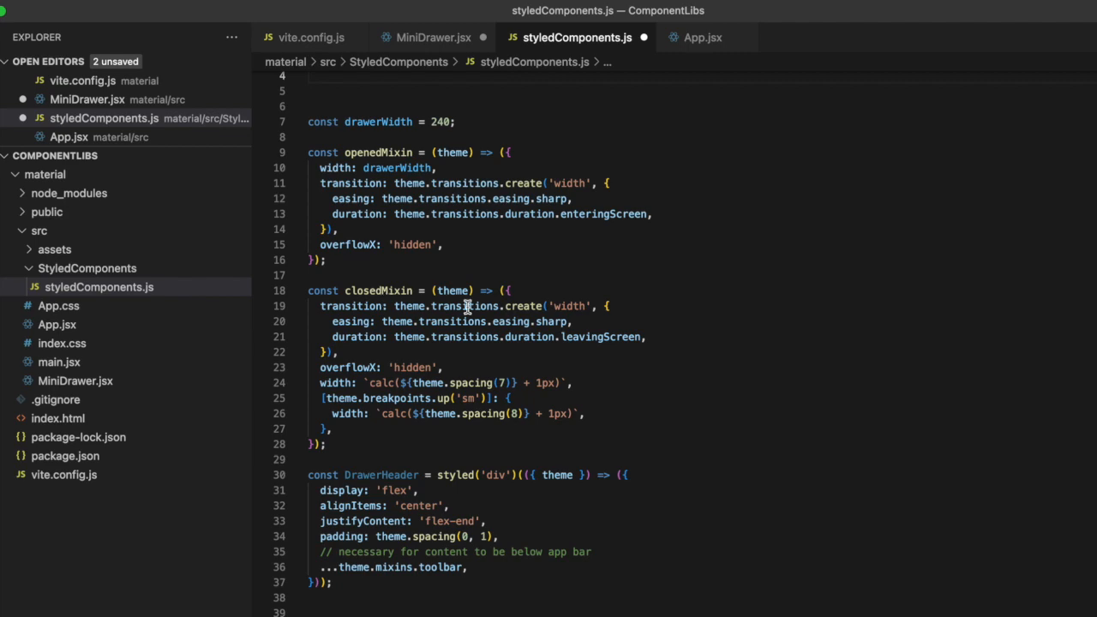
scroll("down", 3)
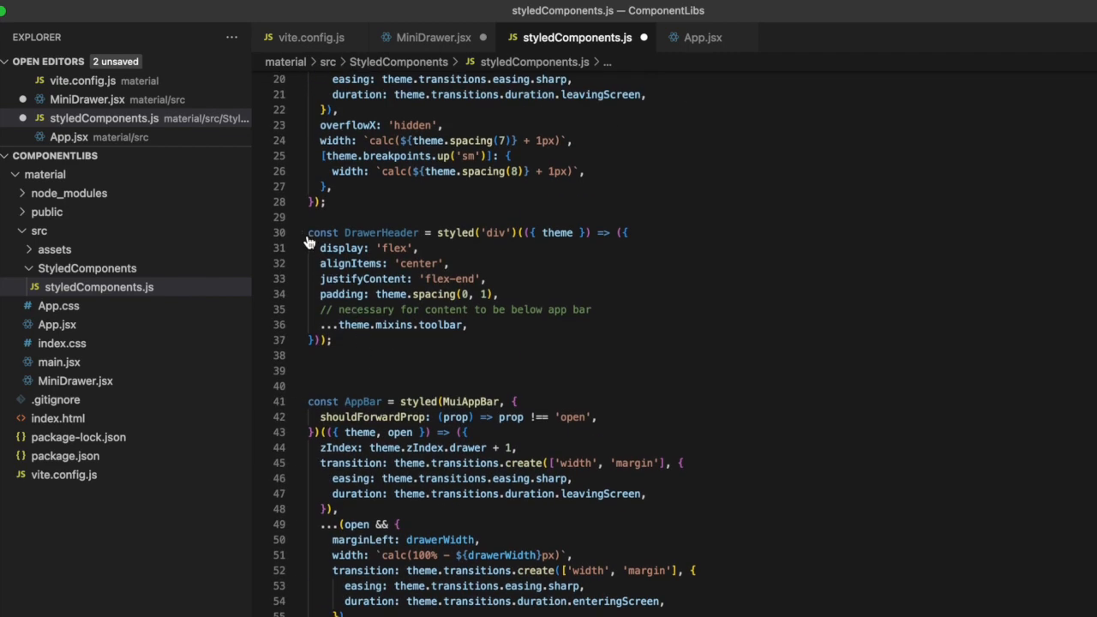
left_click(299, 233)
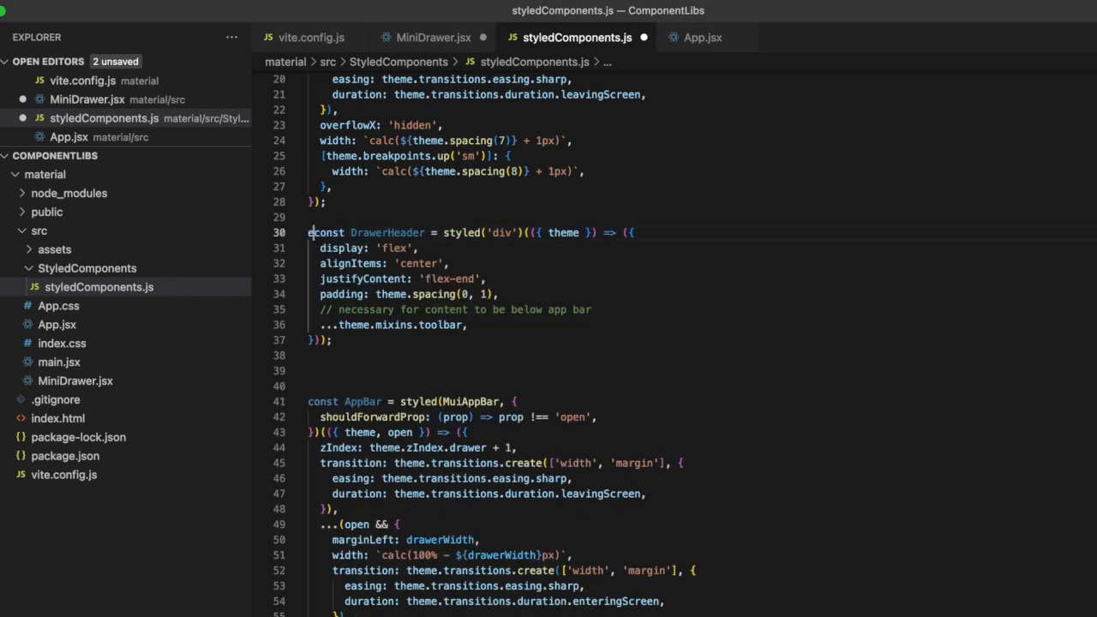
type("export")
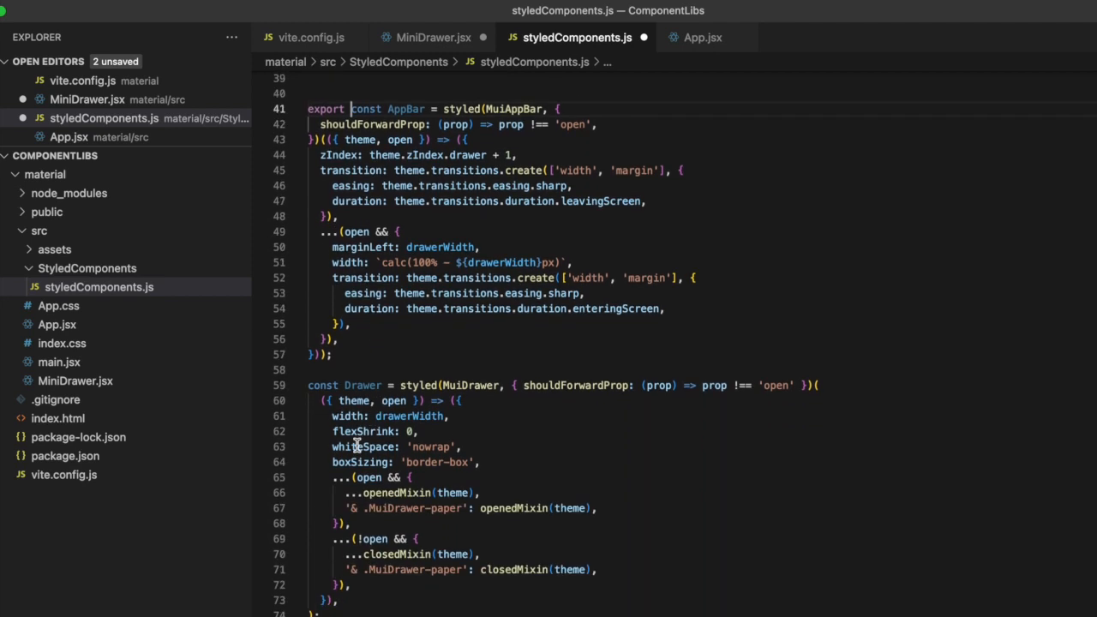
type("export")
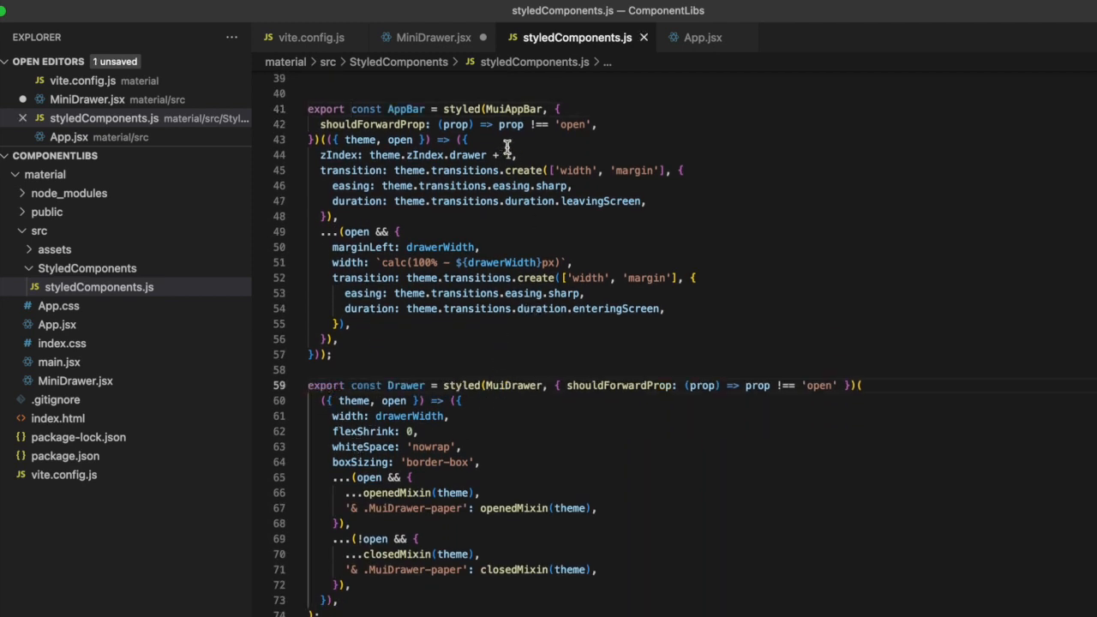
left_click(433, 37)
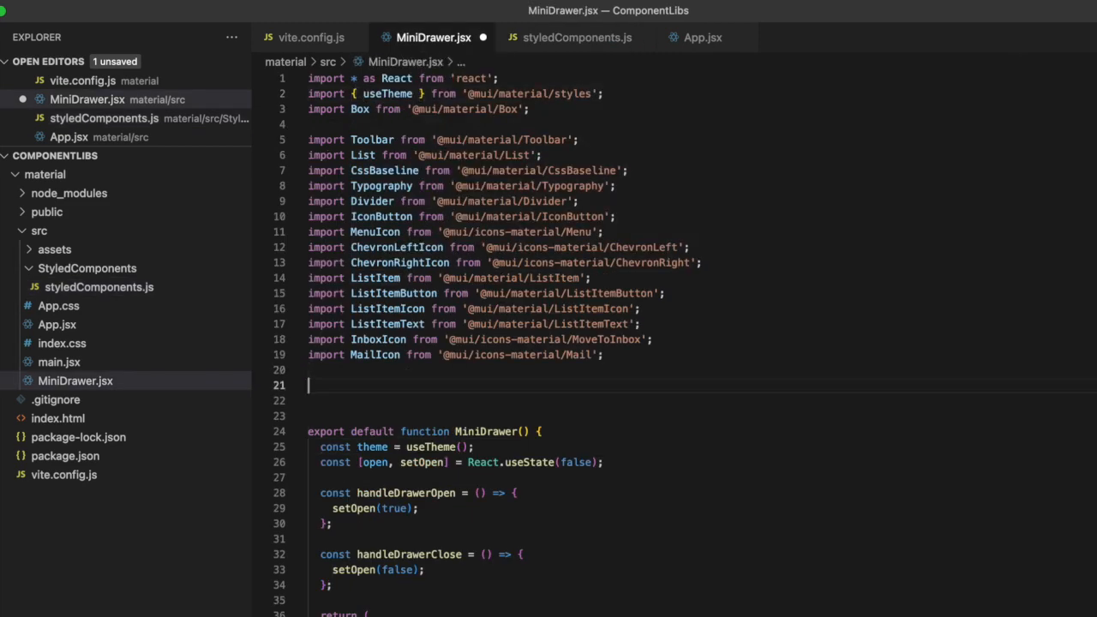
Start an import statement in MiniDrawer.jsx naming Drawer and AppBar.
type("import P")
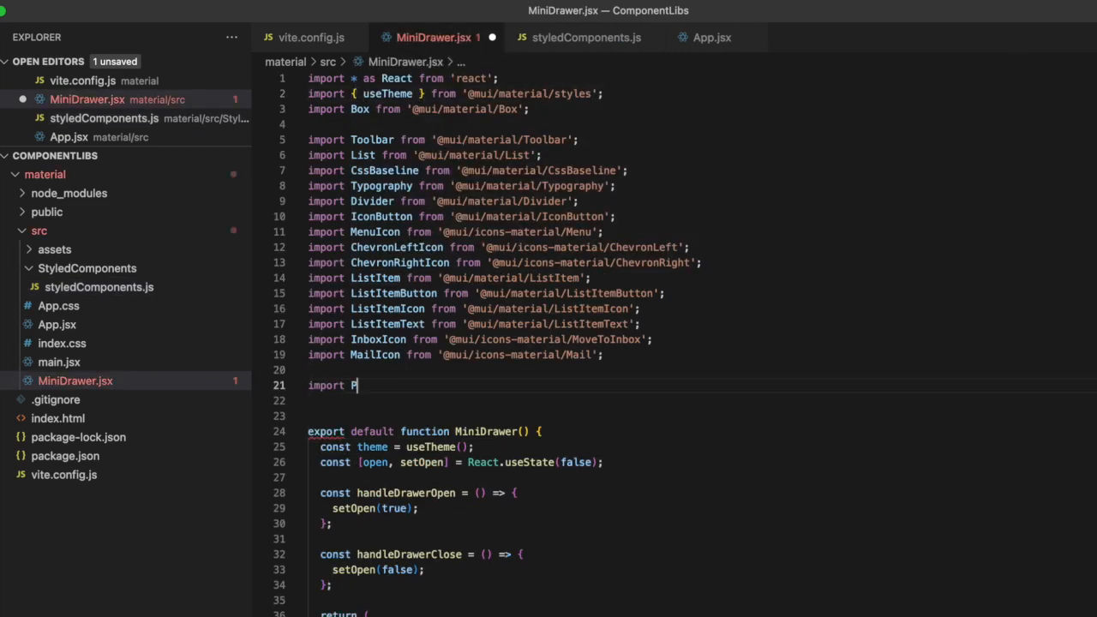
type("{mini}")
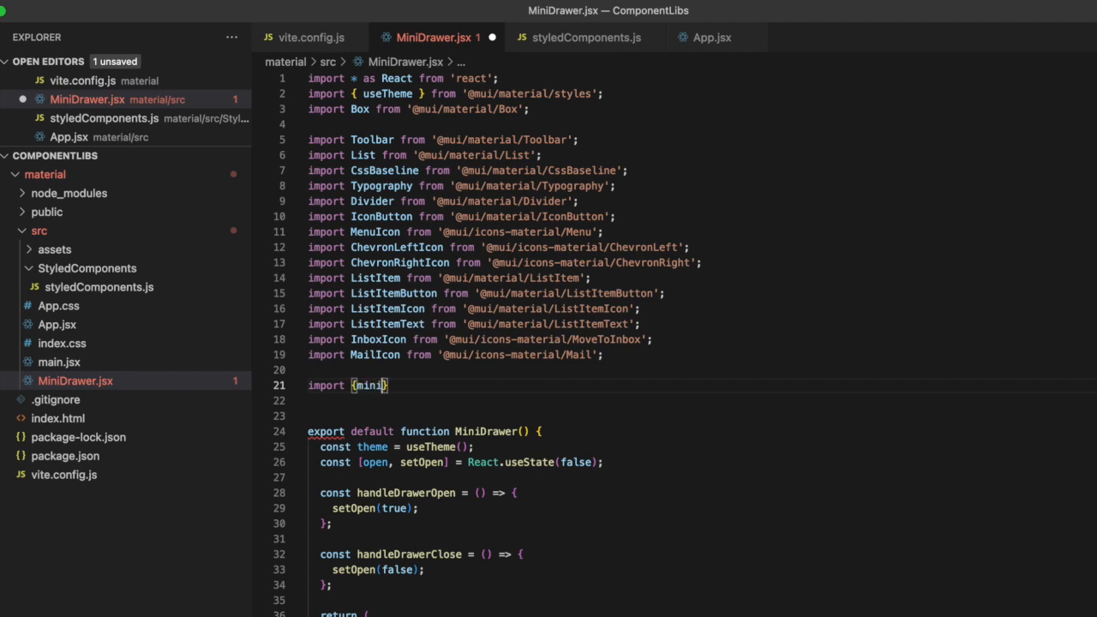
type("mini")
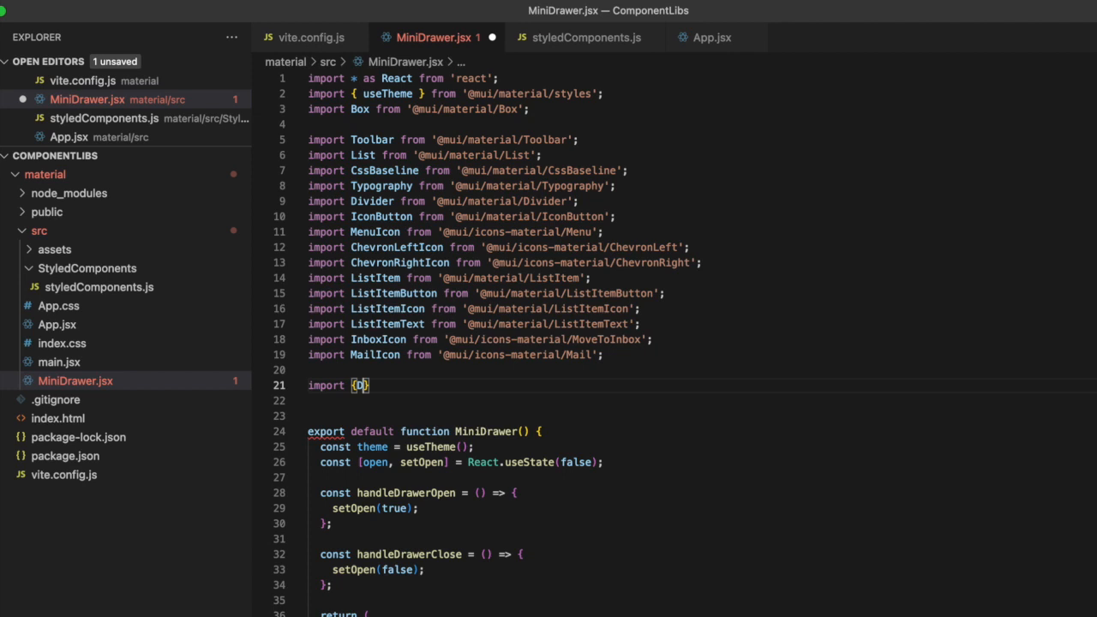
type("rawer")
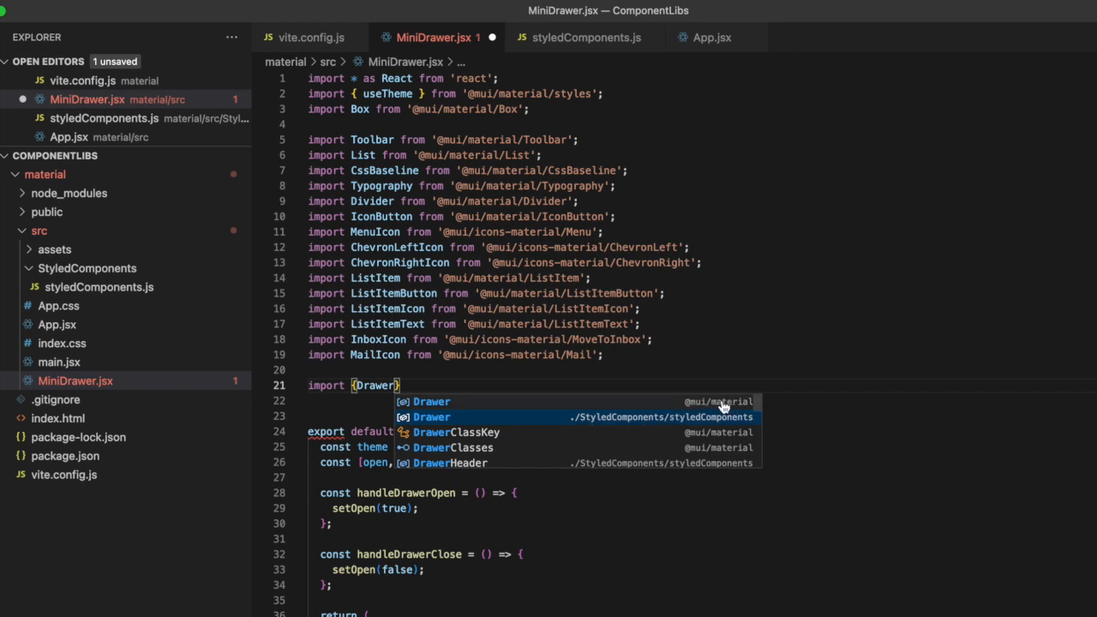
mouse_move(587, 416)
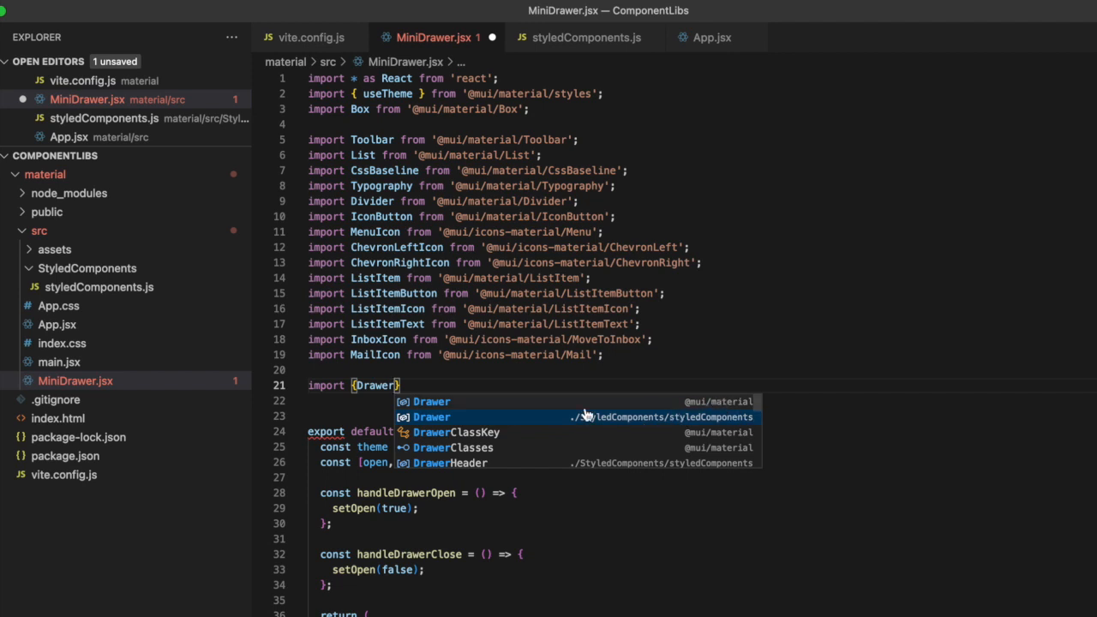
mouse_move(446, 423)
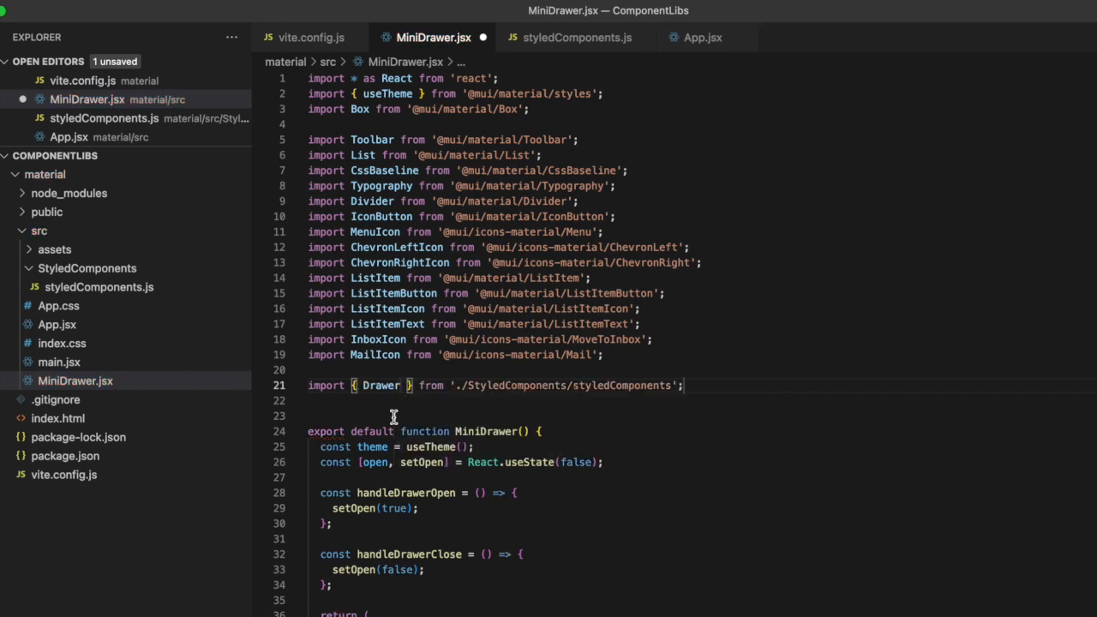
type(",")
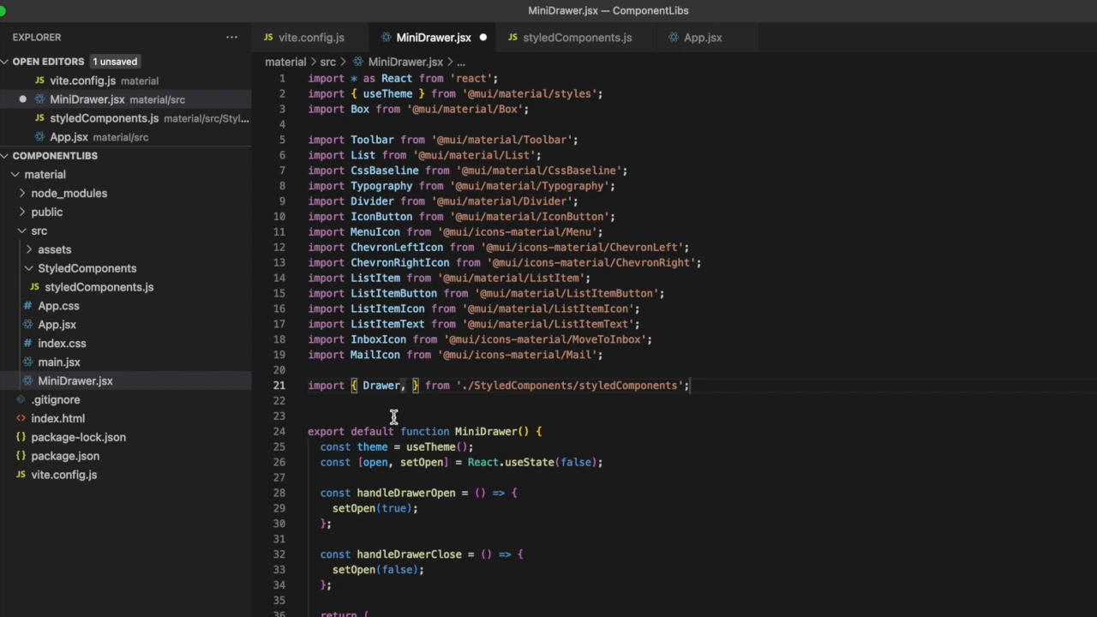
type("AppB")
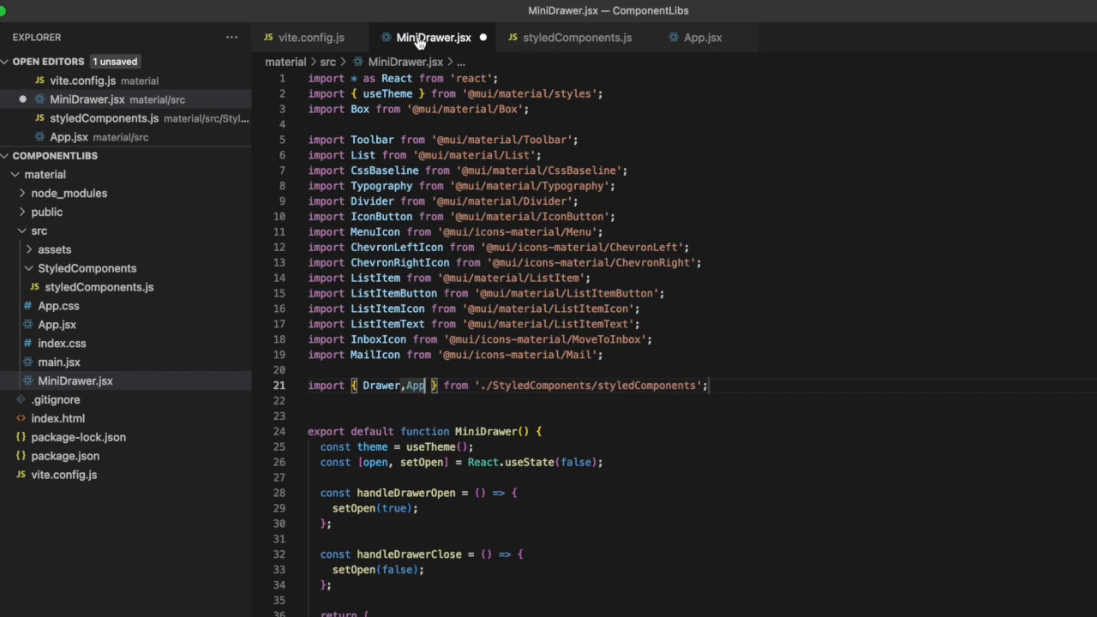
Finish importing AppBar and DrawerHeader, checking names against styledComponents.js.
left_click(576, 37)
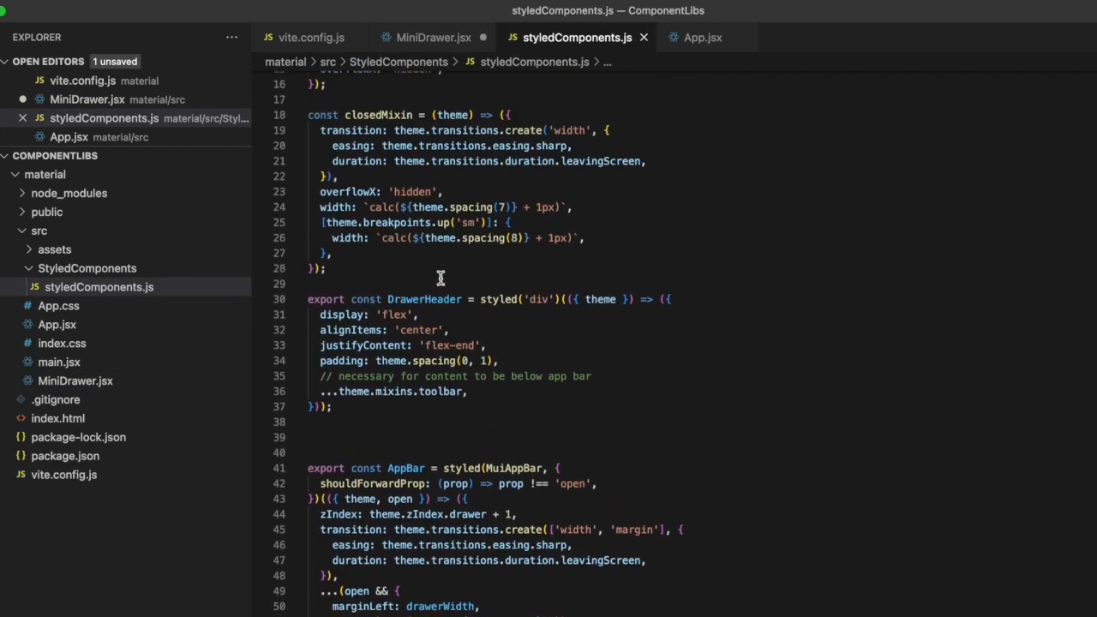
left_click(433, 37)
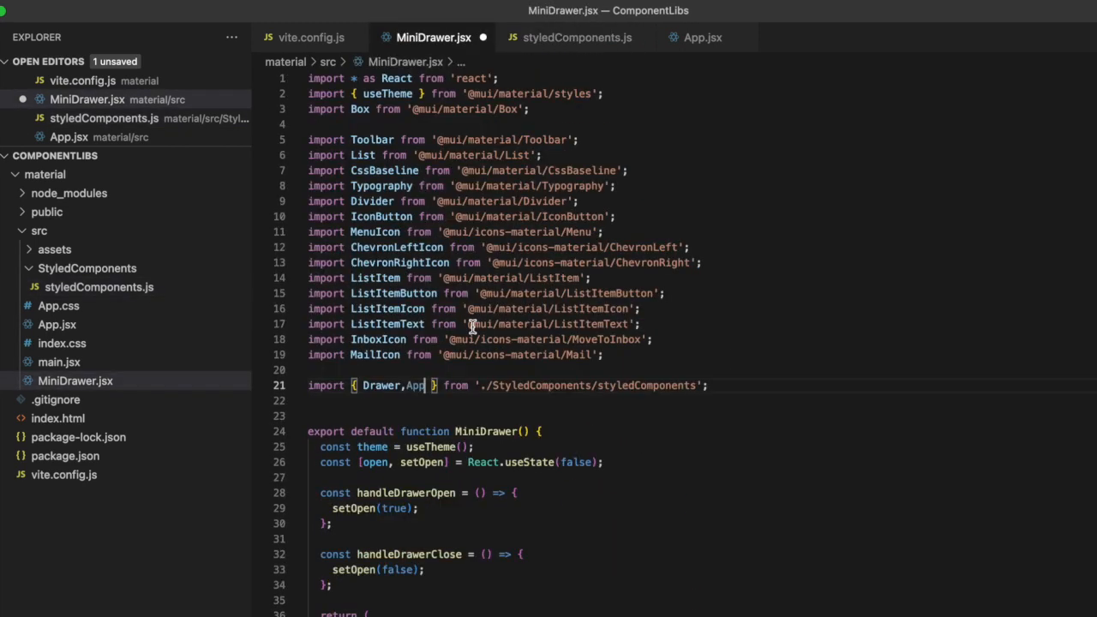
type("bar")
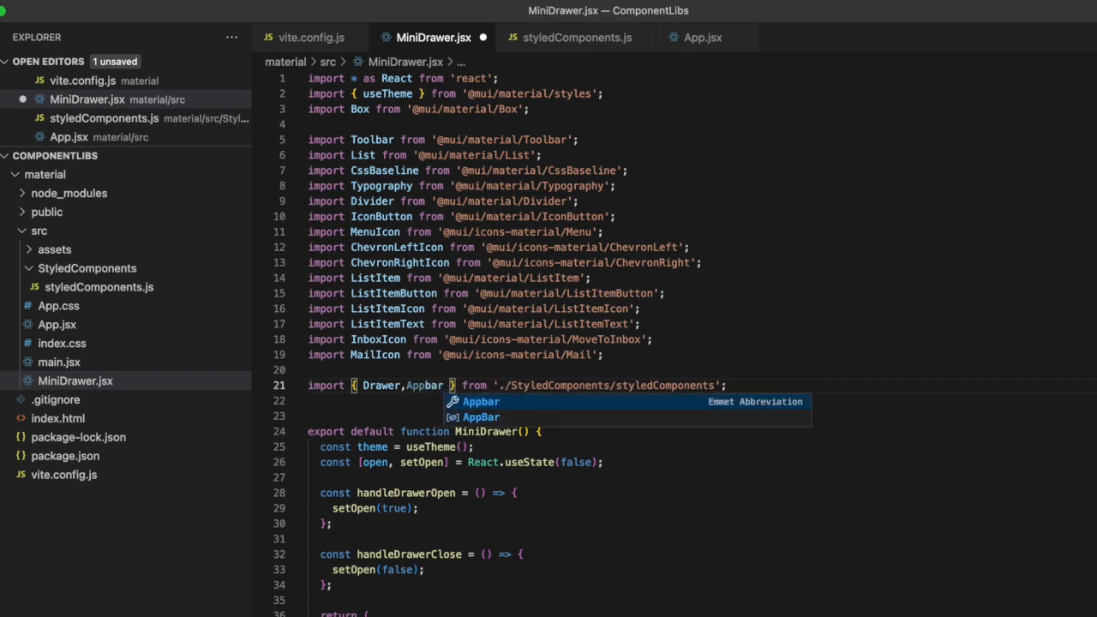
key("Tab")
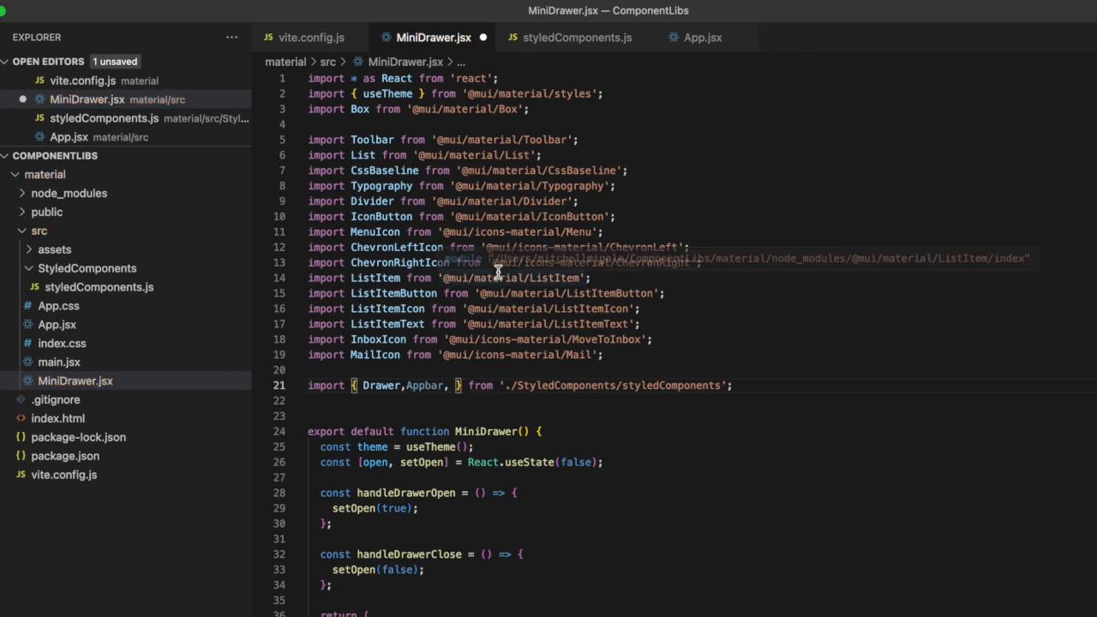
type("Dra")
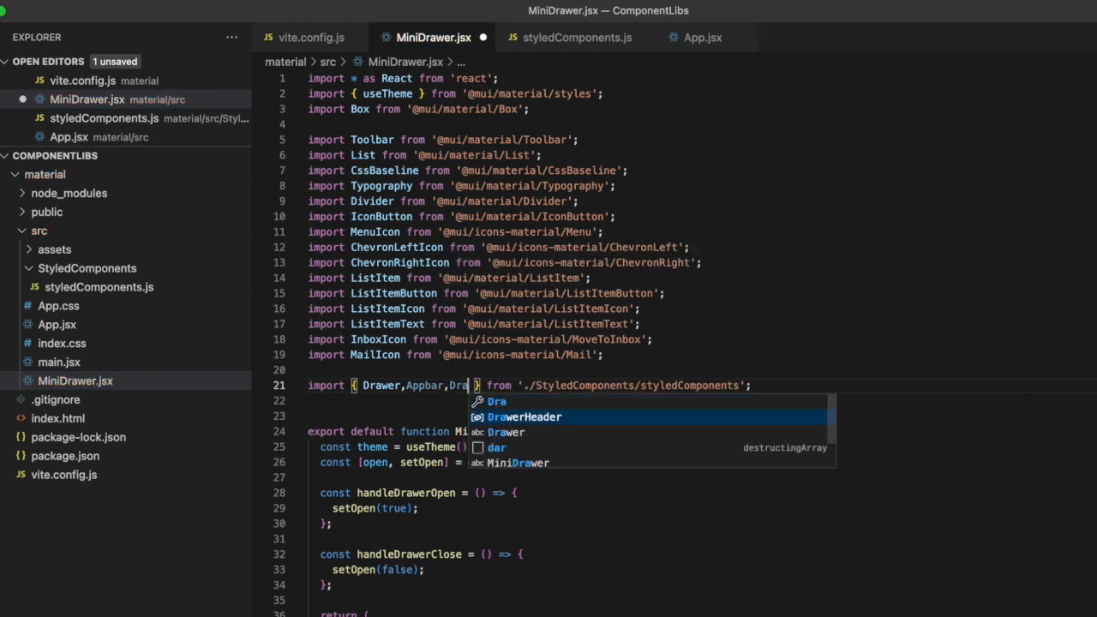
key("Tab")
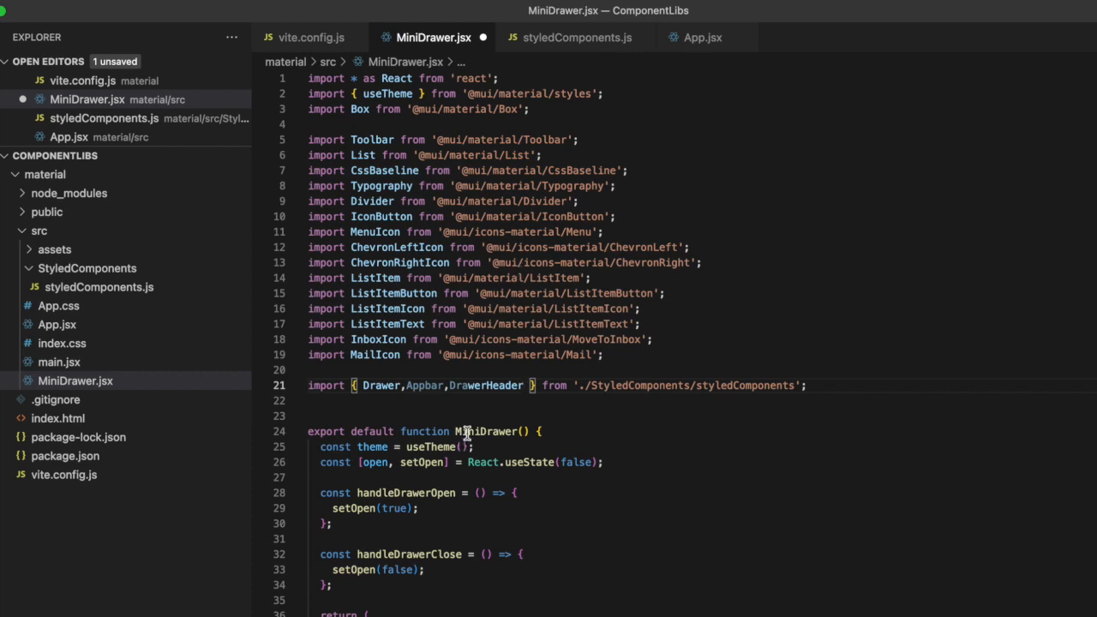
left_click(576, 37)
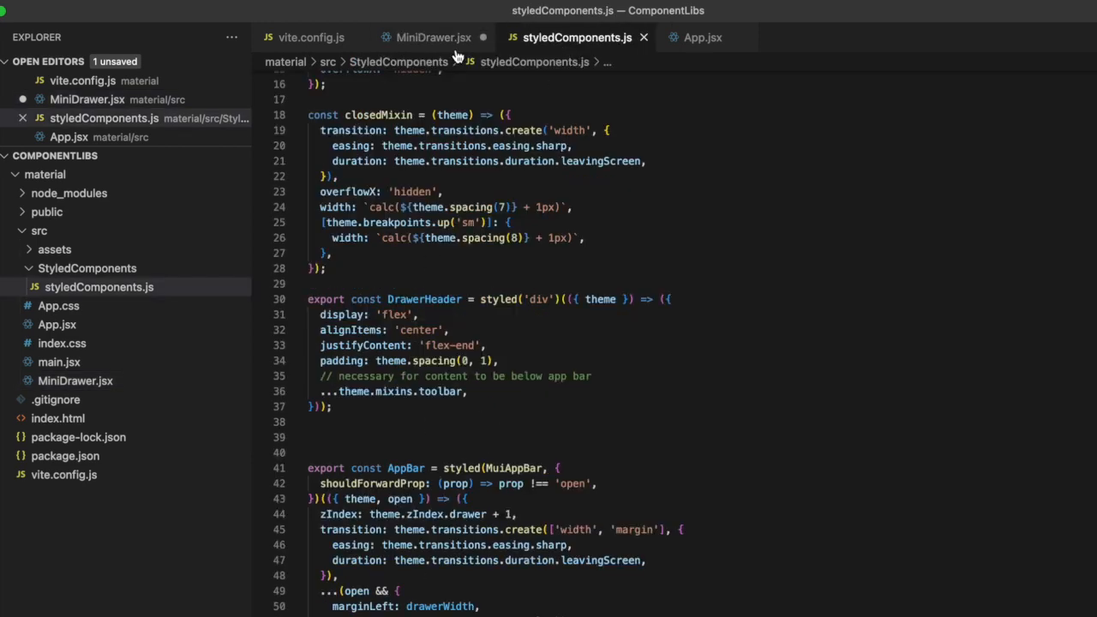
left_click(433, 37)
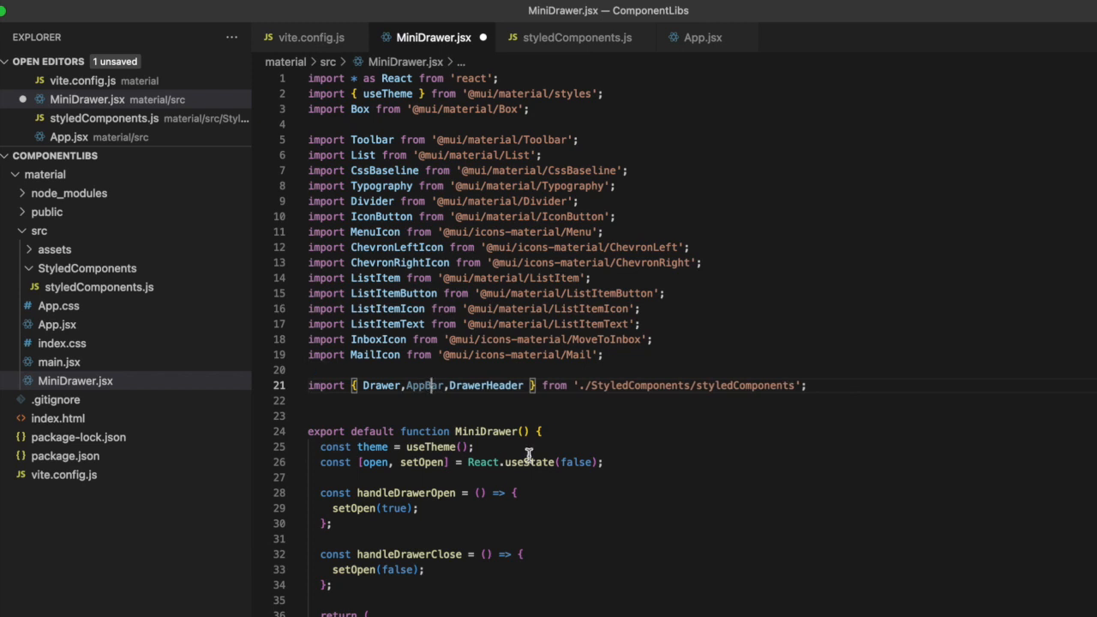
mouse_move(501, 419)
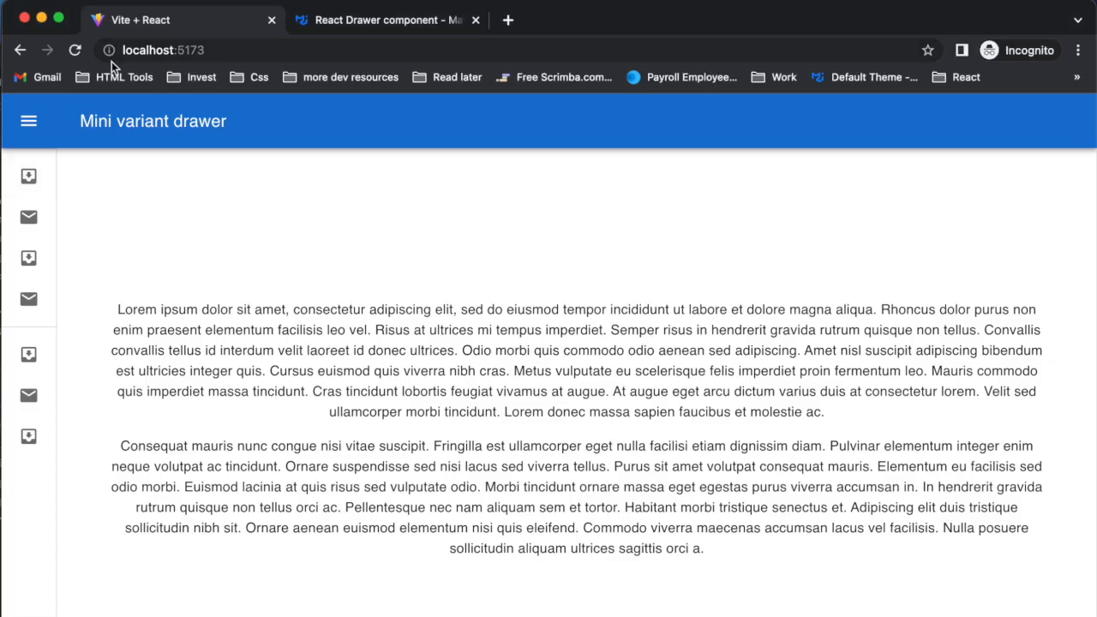
mouse_move(231, 441)
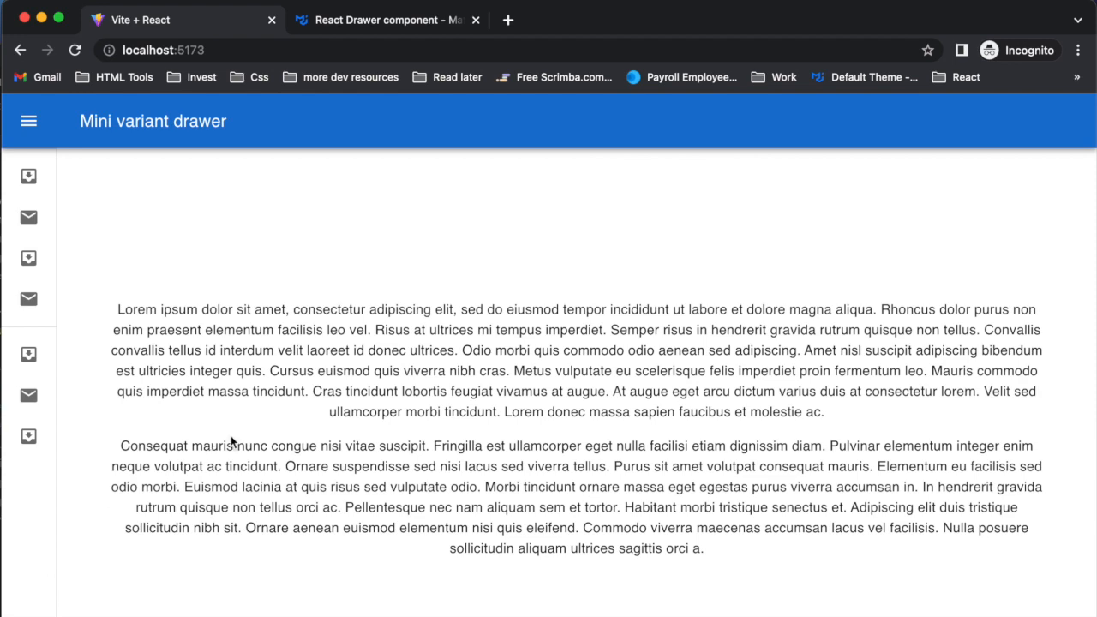
Expand the mini drawer to show Inbox, Starred and Drafts, then collapse it to icons.
left_click(29, 120)
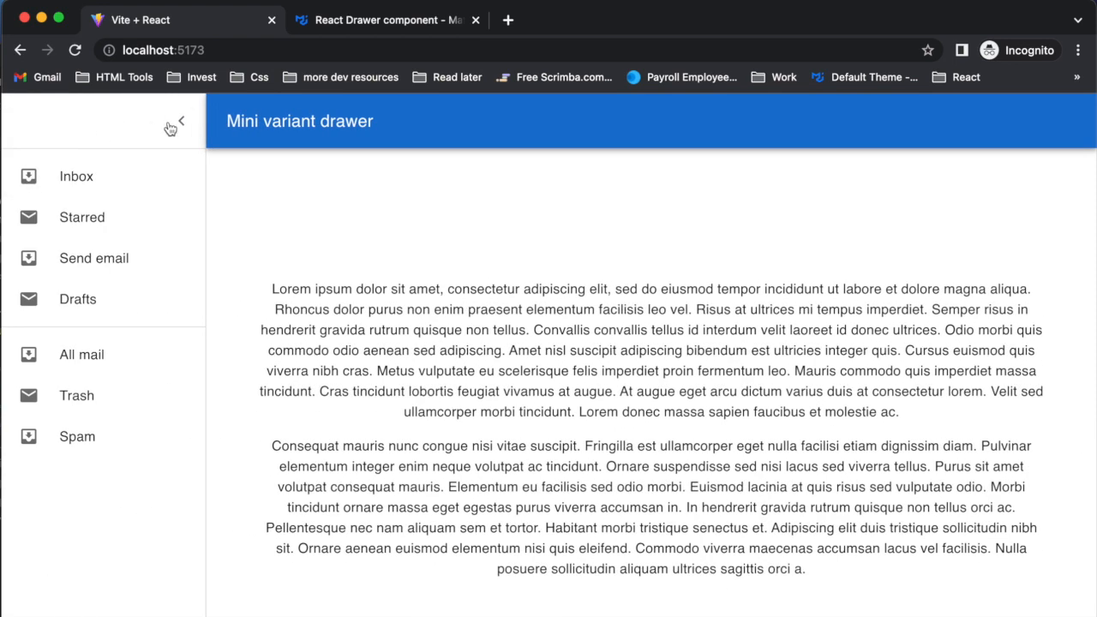
left_click(179, 121)
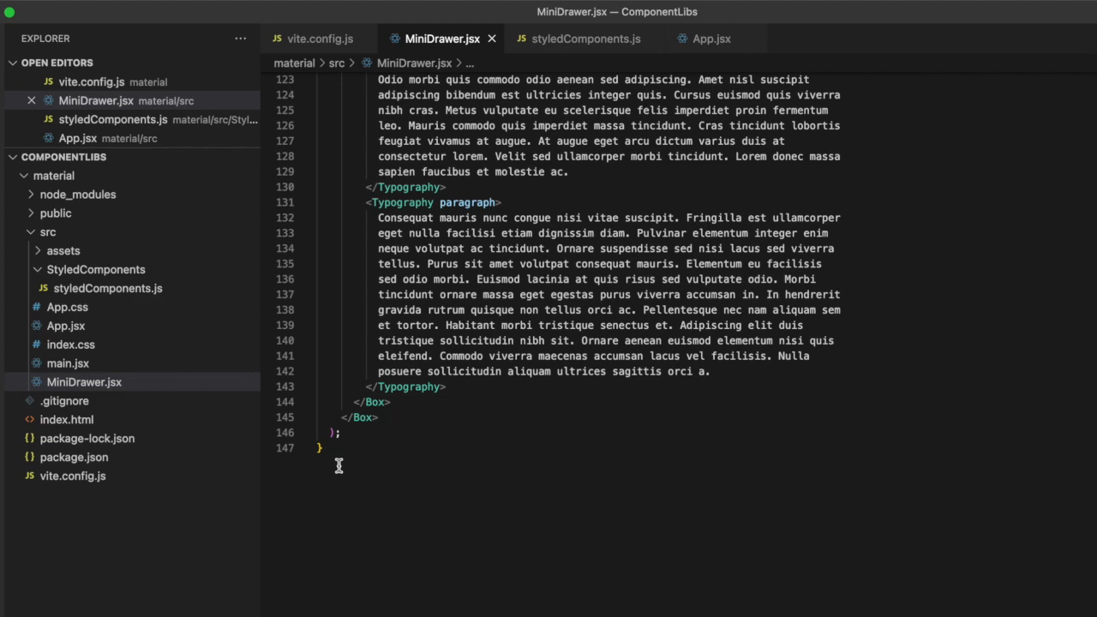
scroll("up", 3)
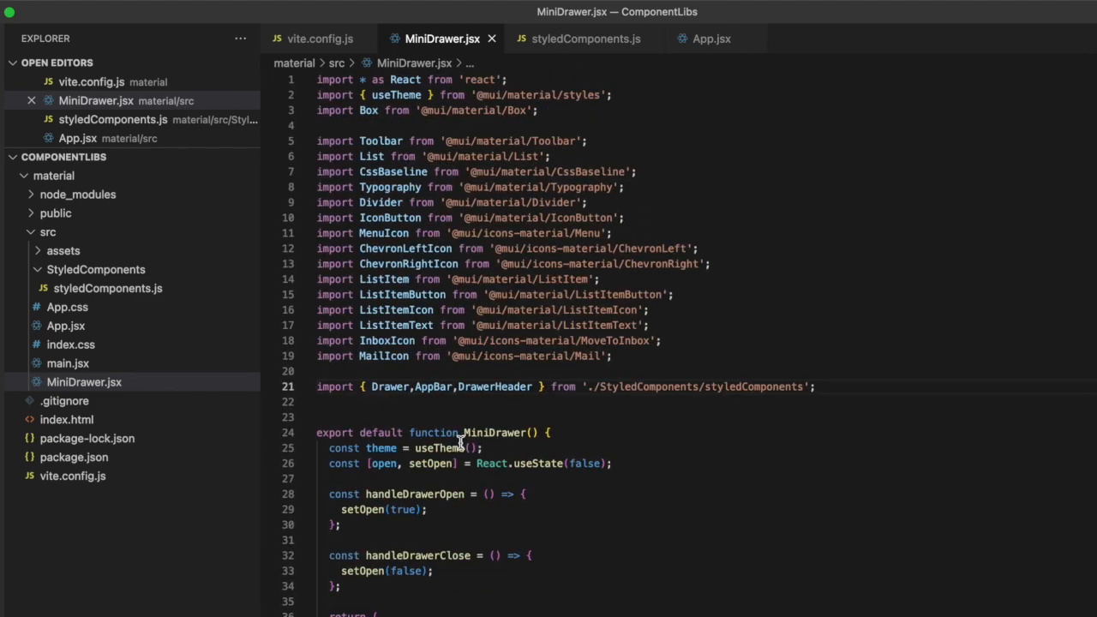
mouse_move(489, 306)
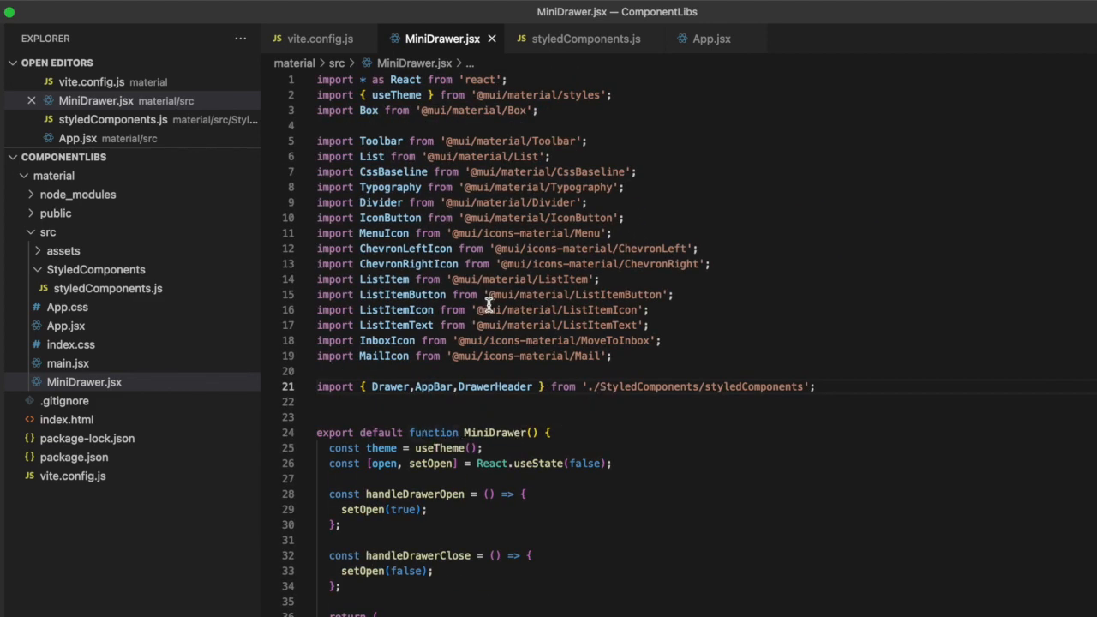
left_click(586, 39)
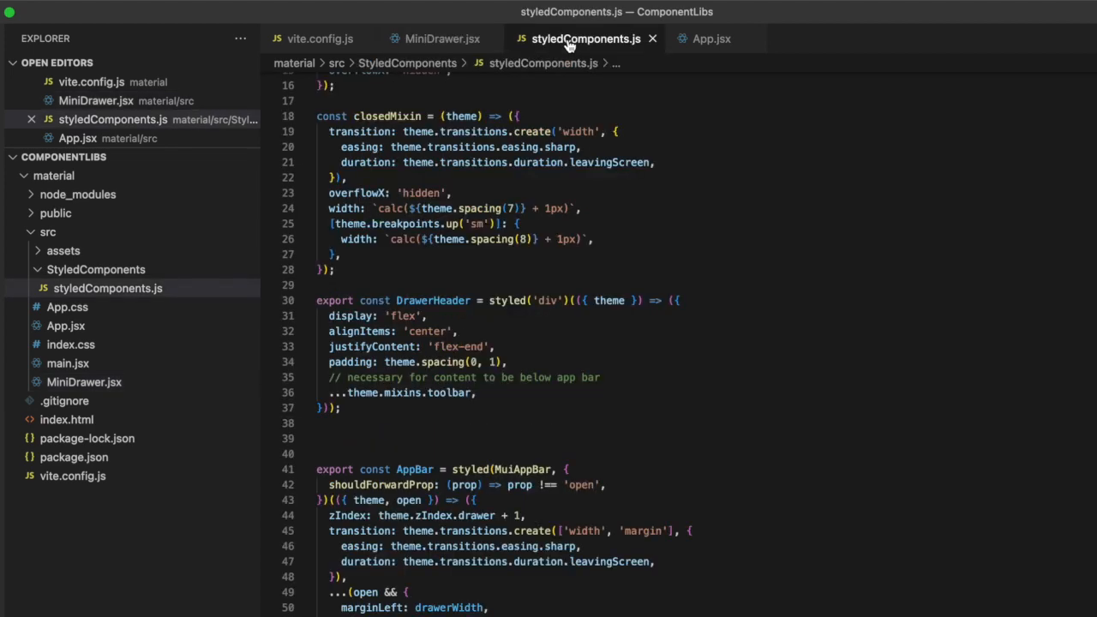
scroll("down", 3)
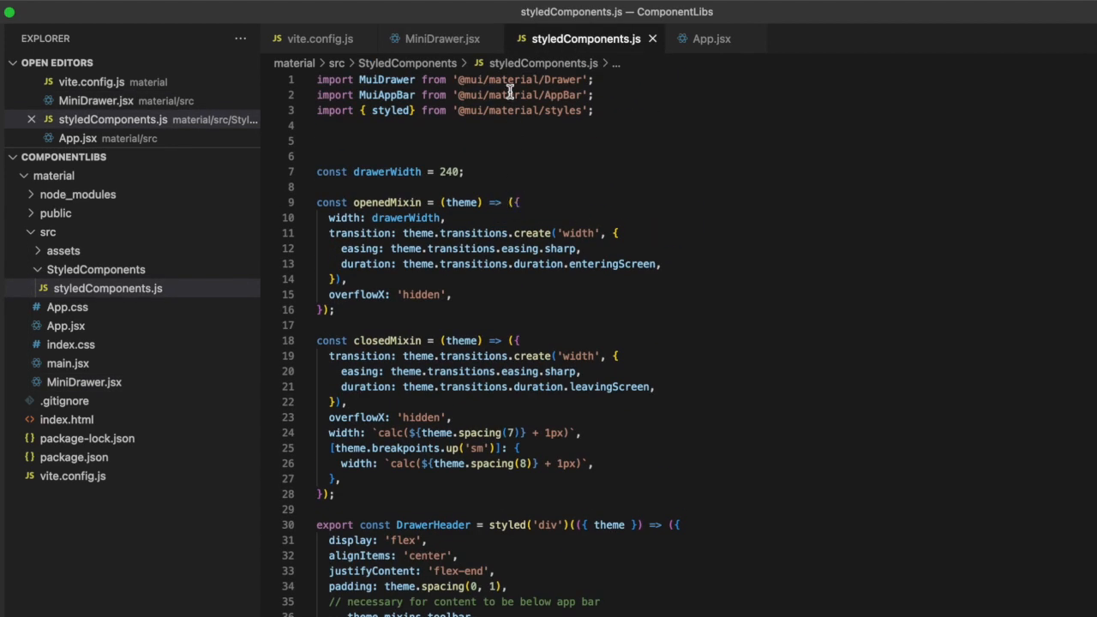
scroll("down", 3)
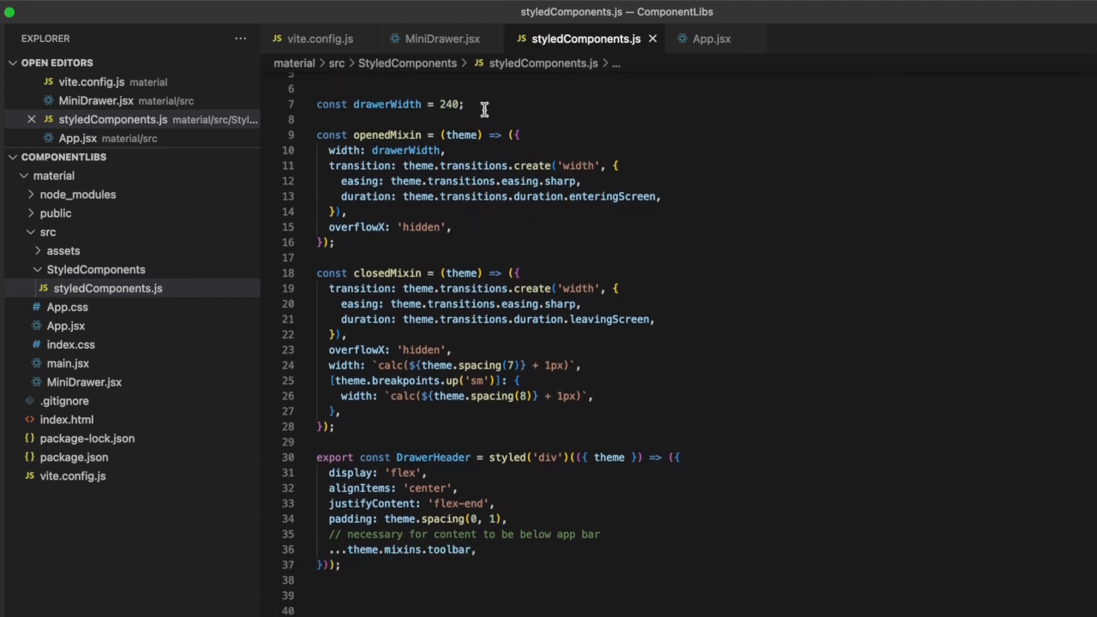
left_click(442, 39)
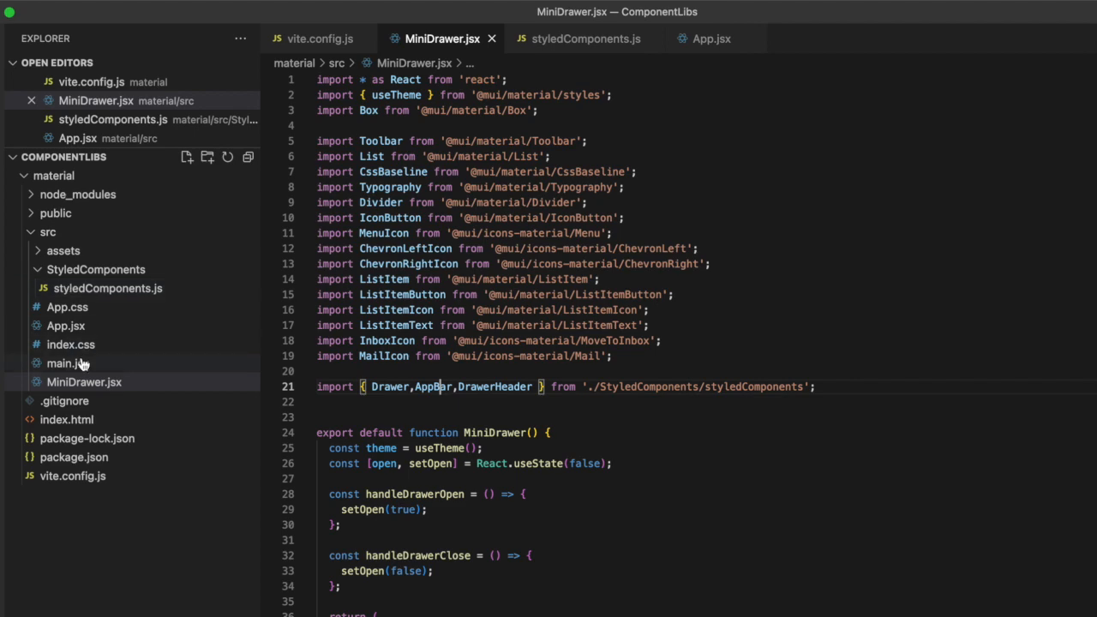
mouse_move(574, 44)
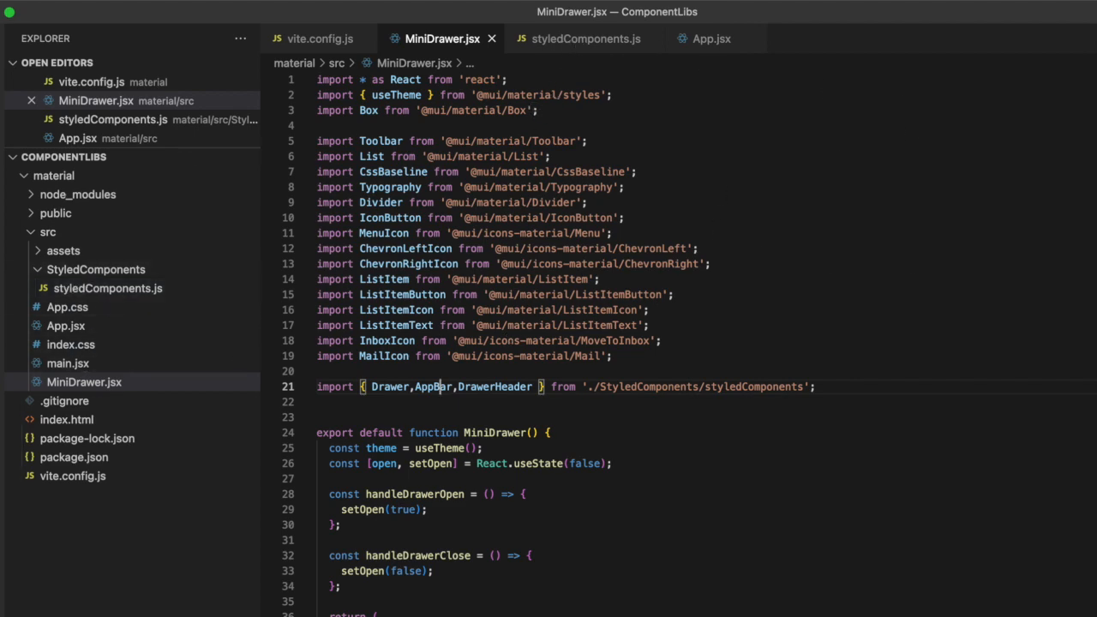
scroll("down", 3)
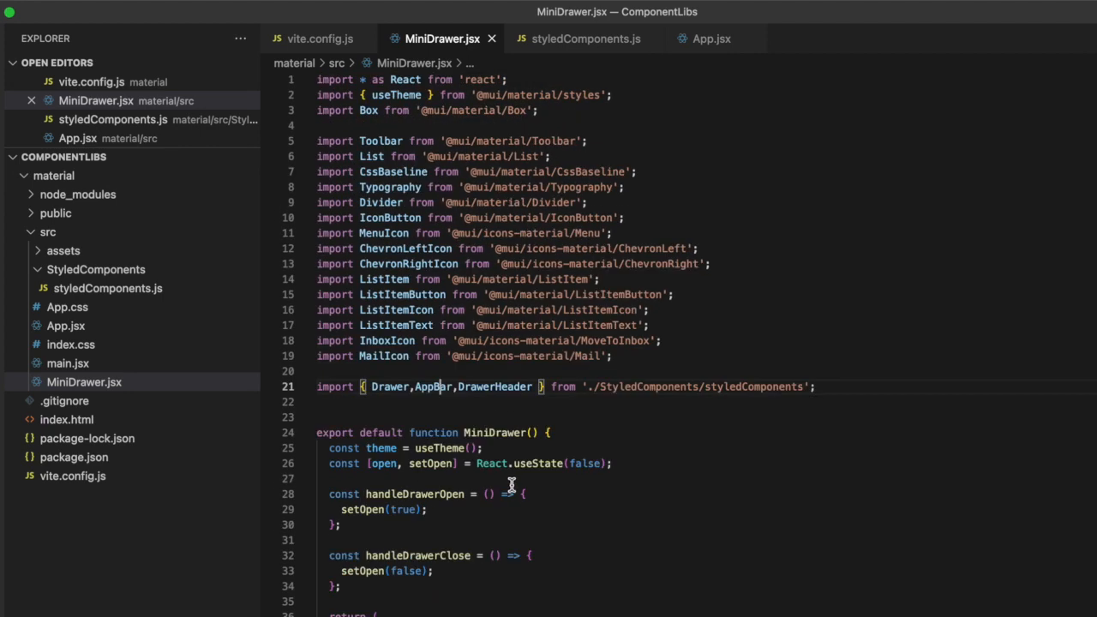
scroll("down", 3)
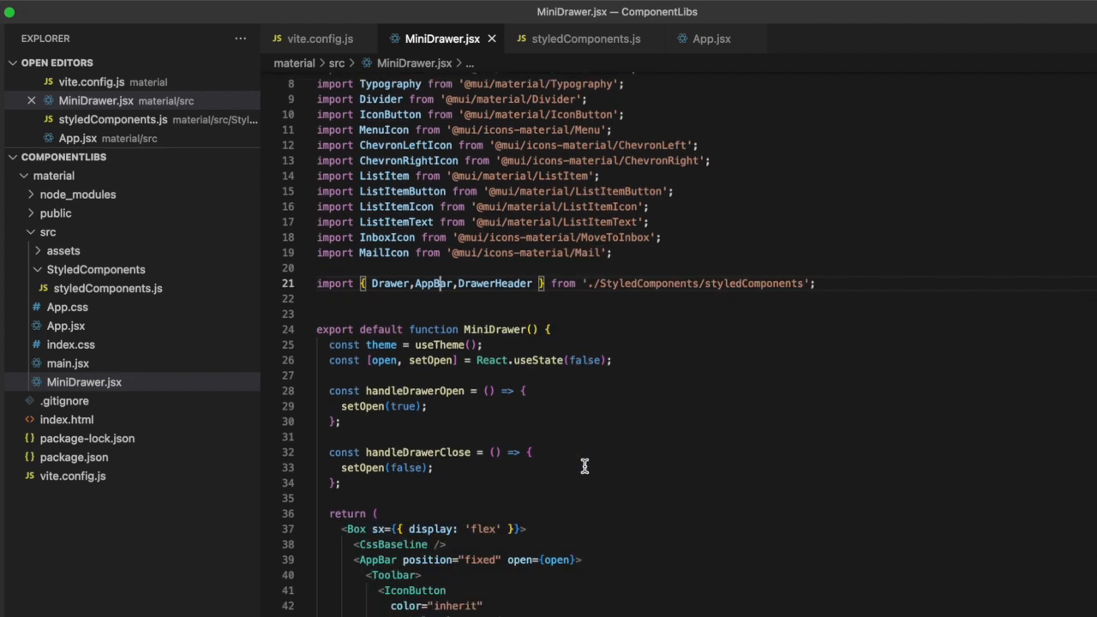
mouse_move(564, 56)
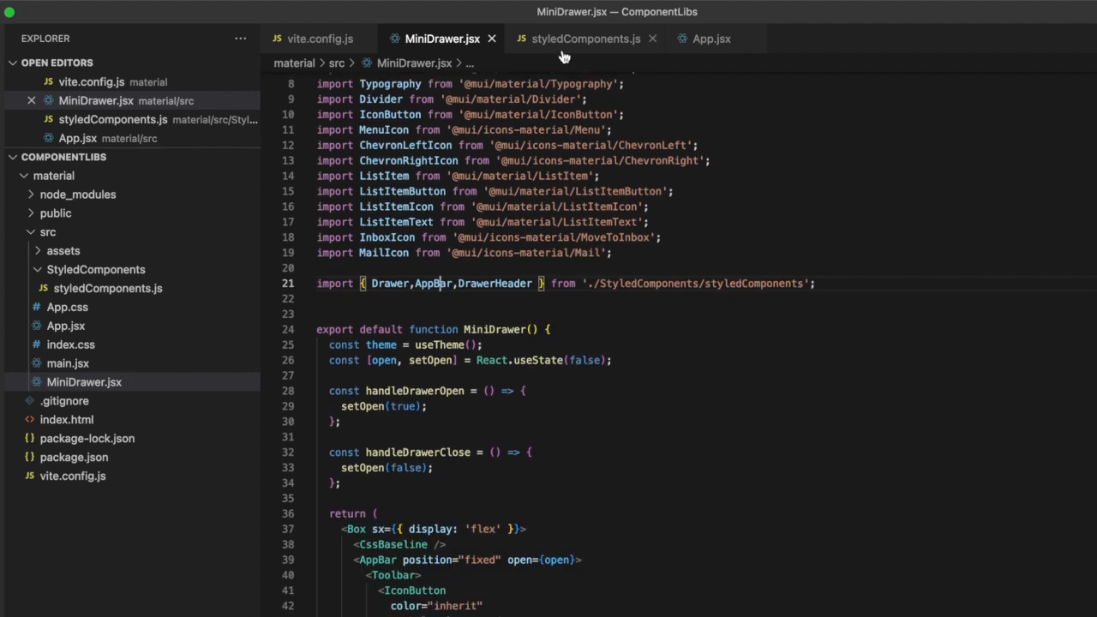
mouse_move(585, 39)
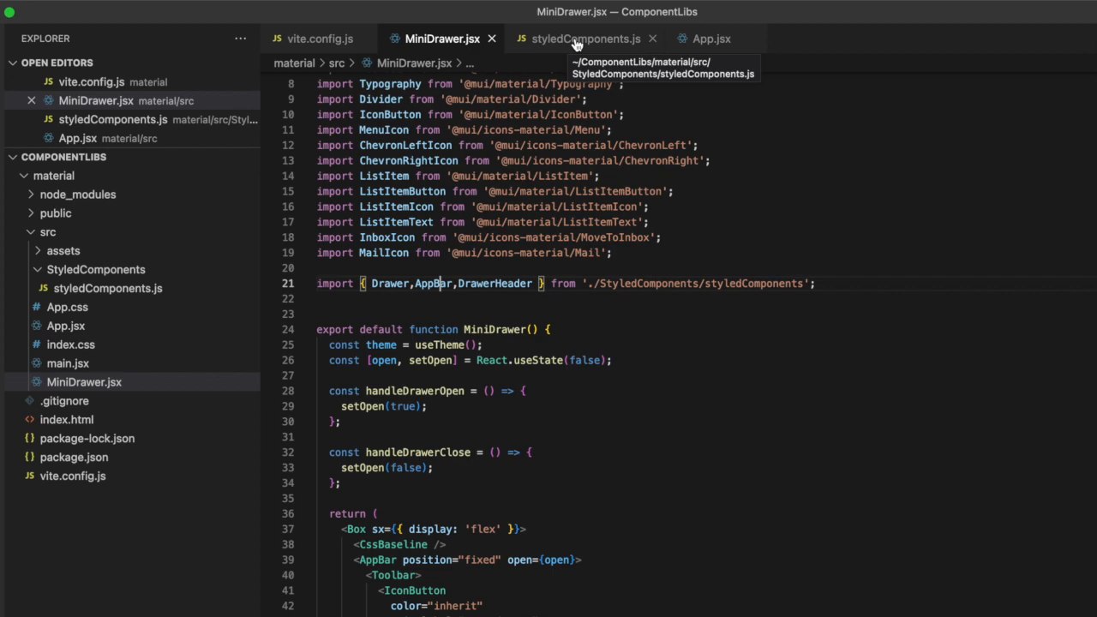
left_click(587, 38)
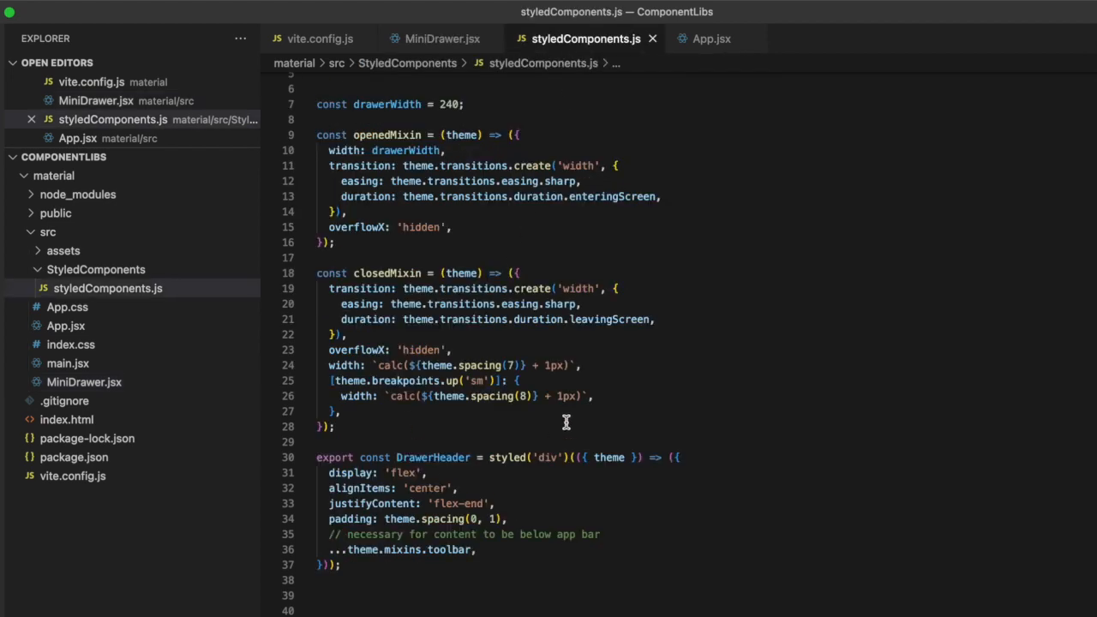
scroll("down", 3)
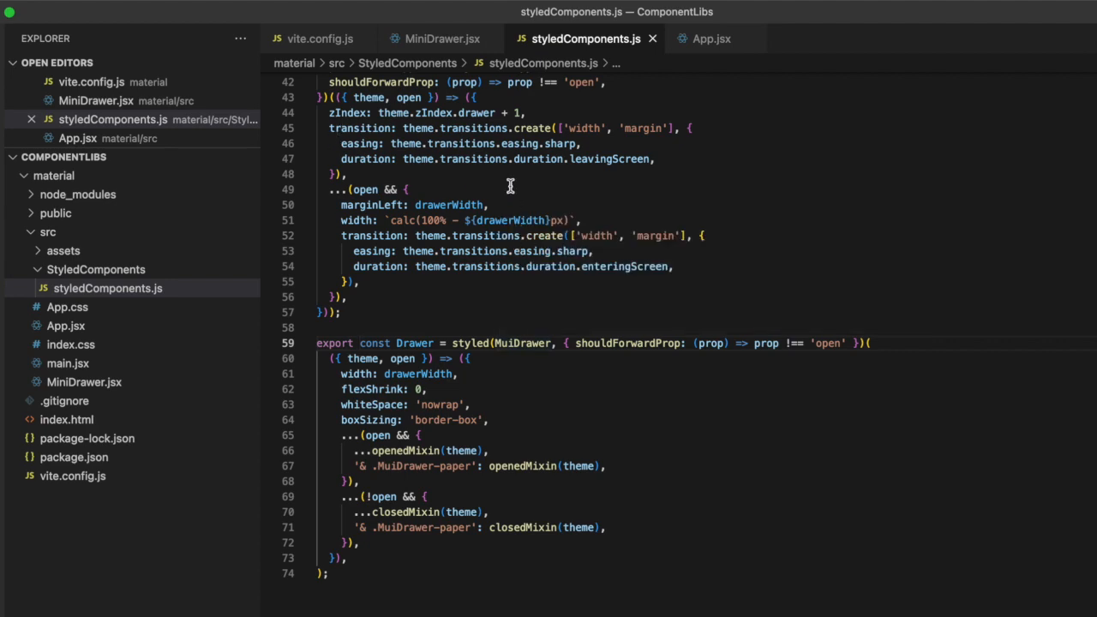
scroll("up", 3)
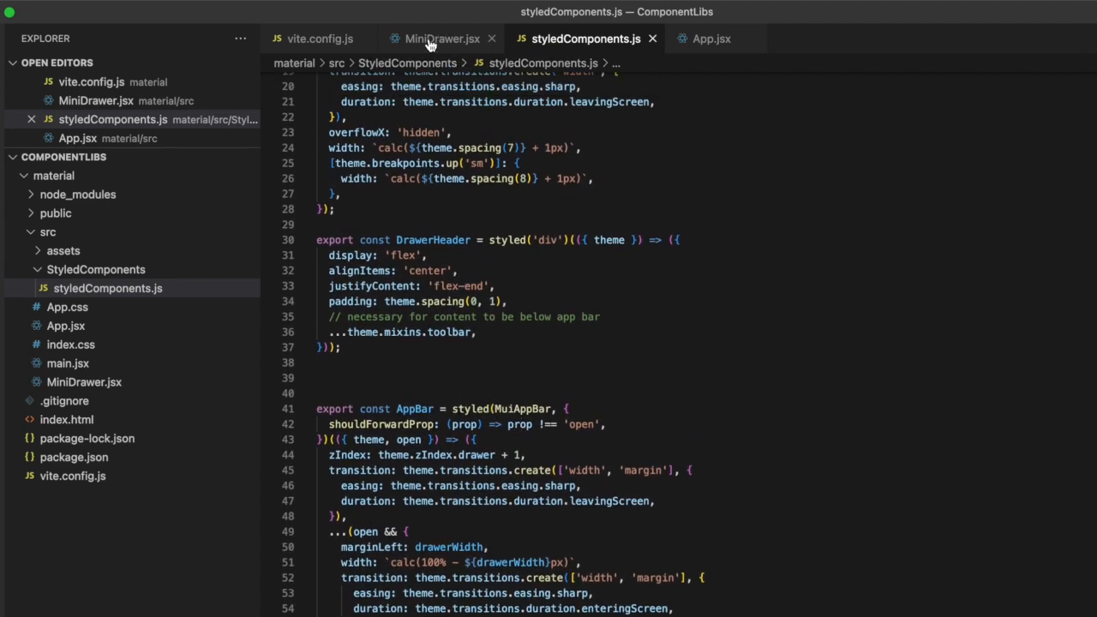
mouse_move(440, 39)
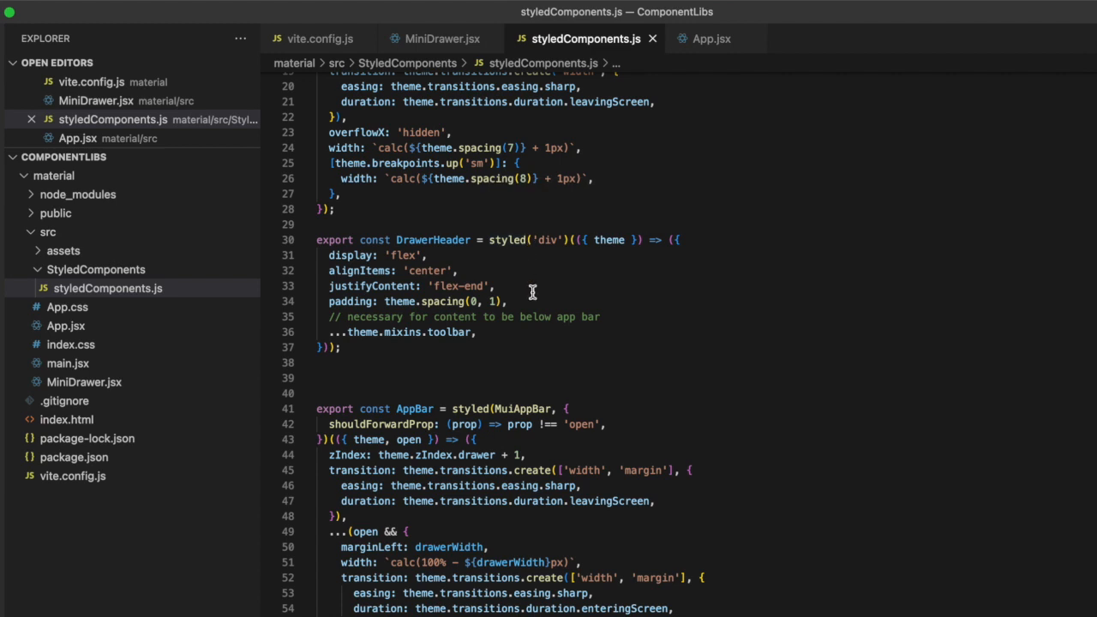
mouse_move(566, 350)
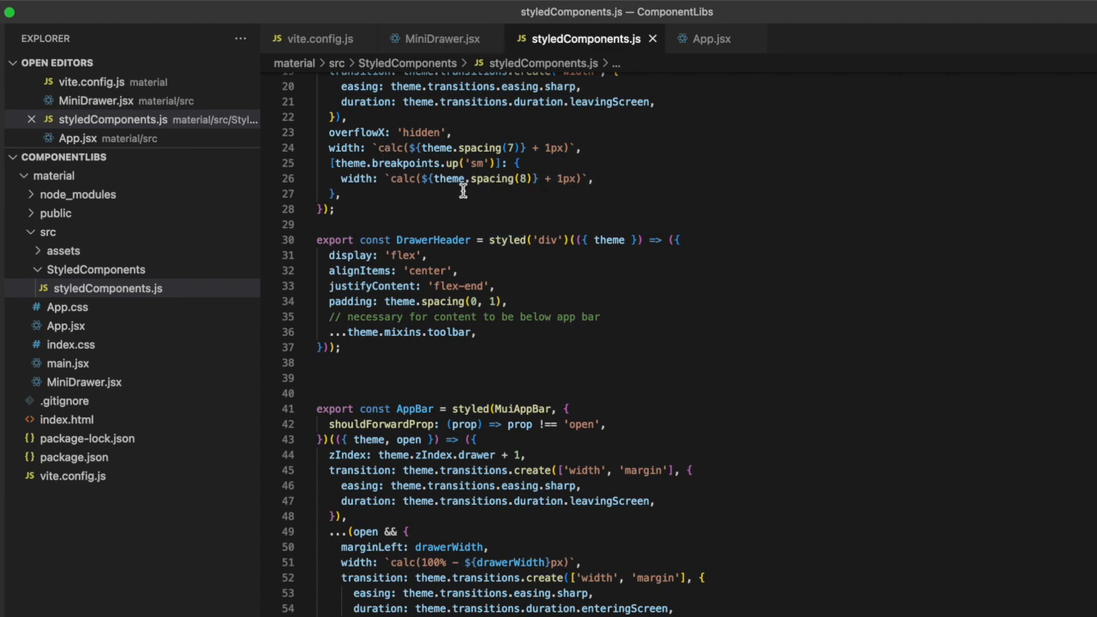
mouse_move(274, 283)
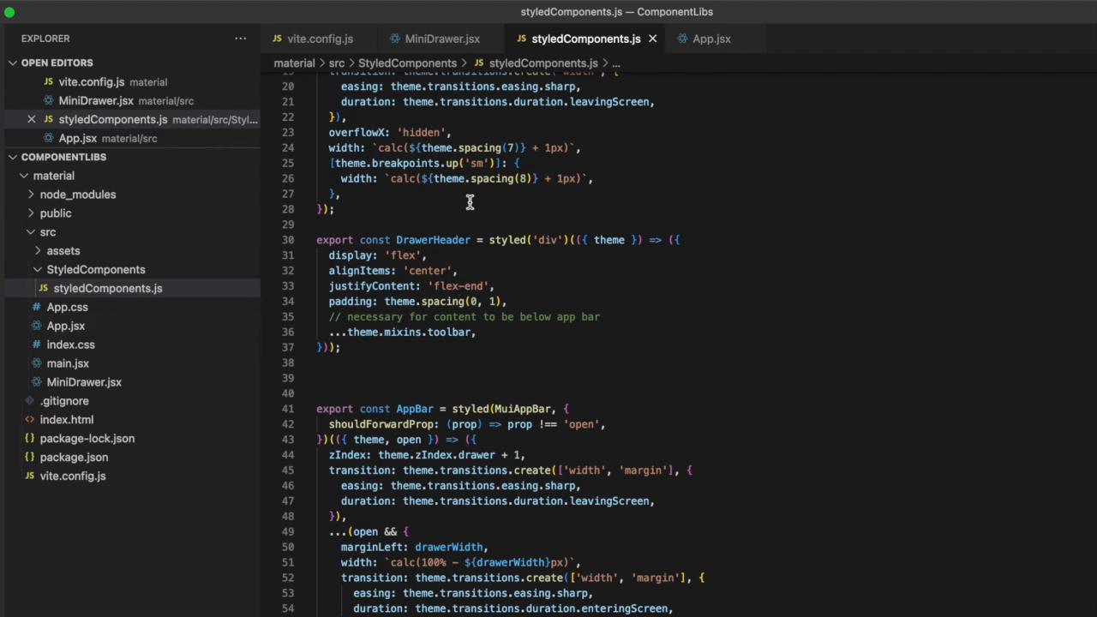
mouse_move(442, 39)
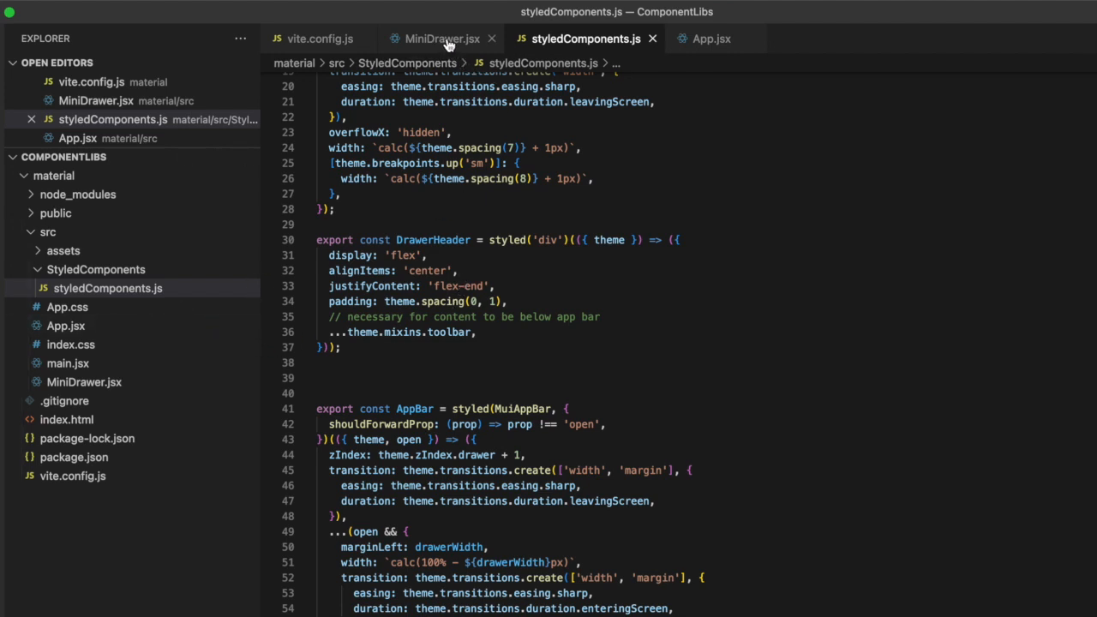
mouse_move(442, 39)
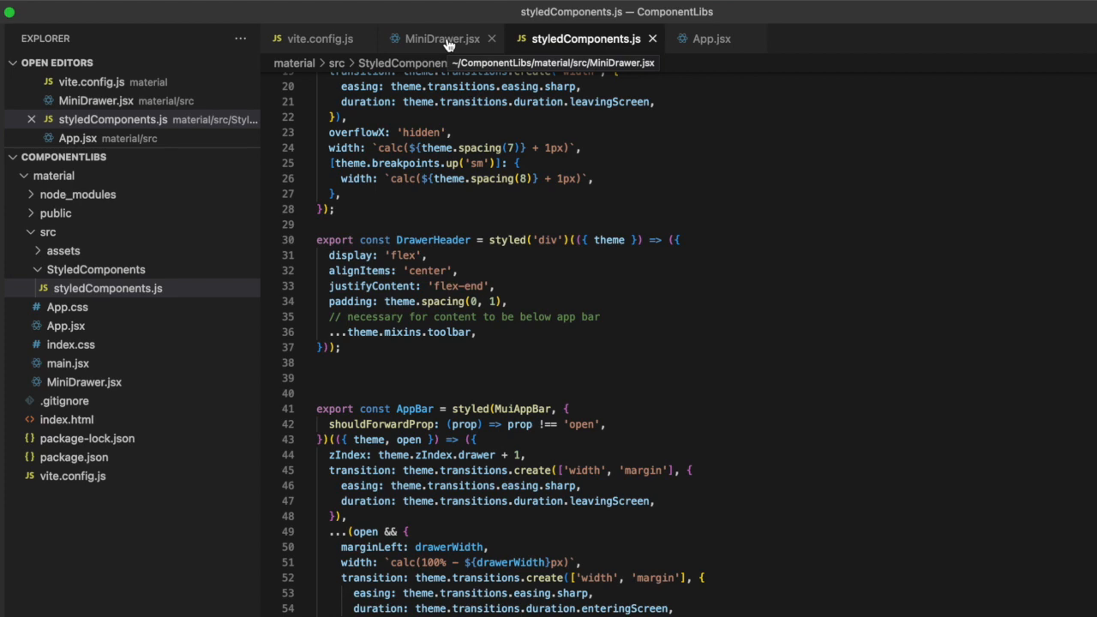
left_click(441, 39)
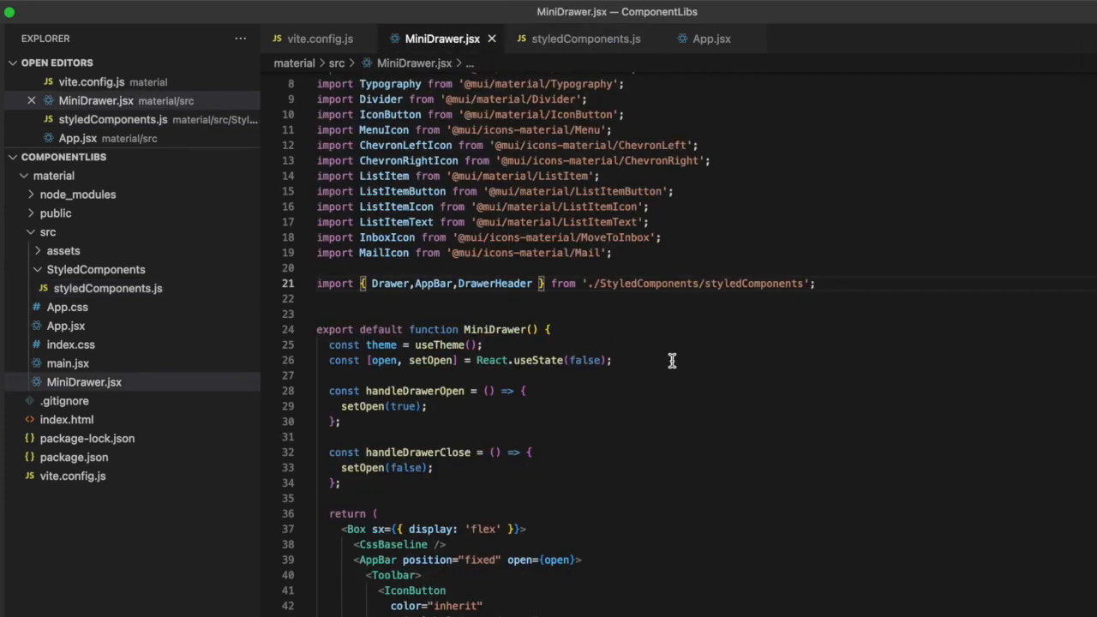
scroll("down", 3)
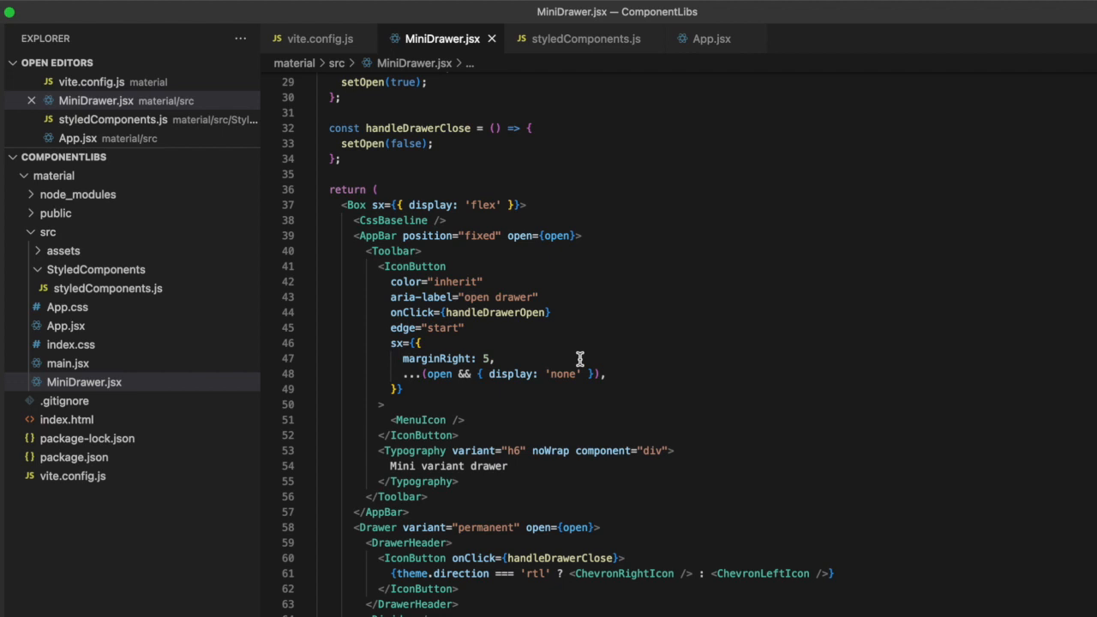
mouse_move(508, 374)
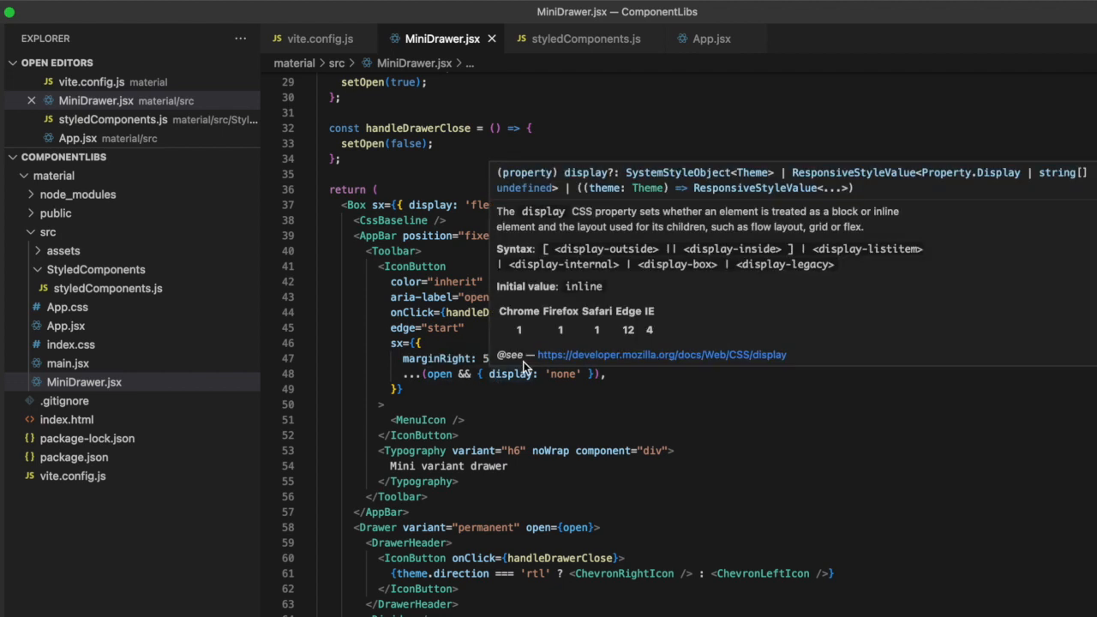
mouse_move(679, 419)
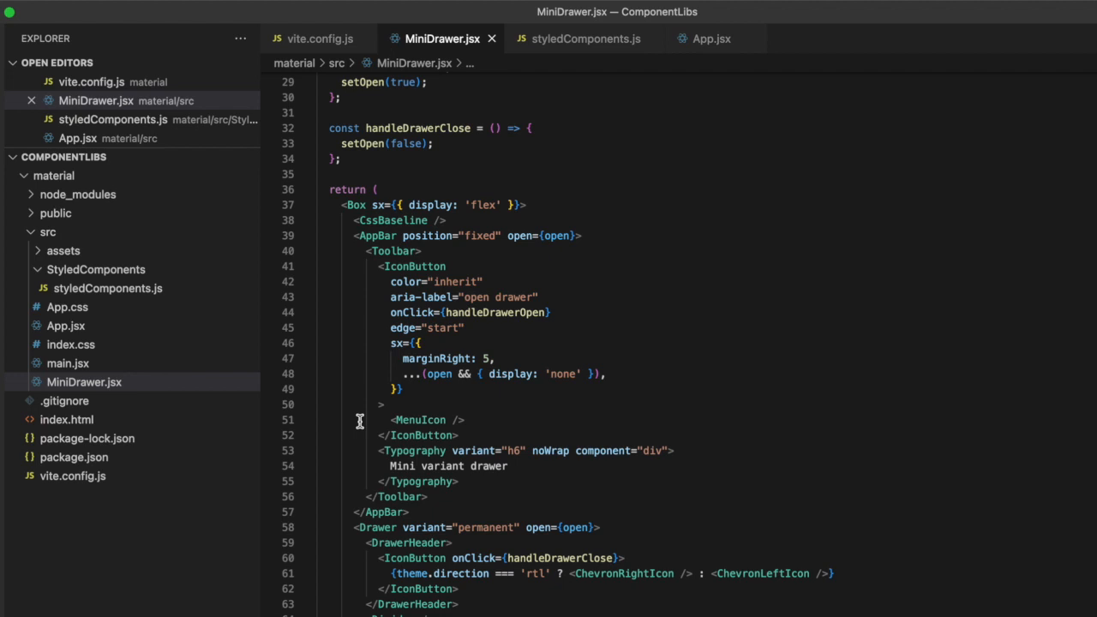
scroll("down", 3)
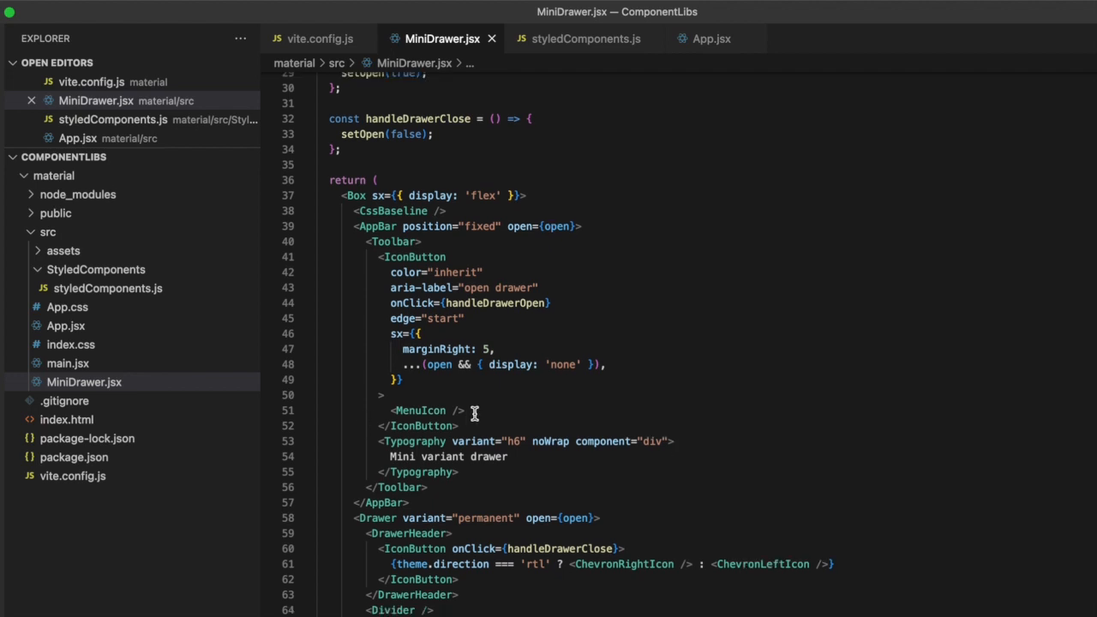